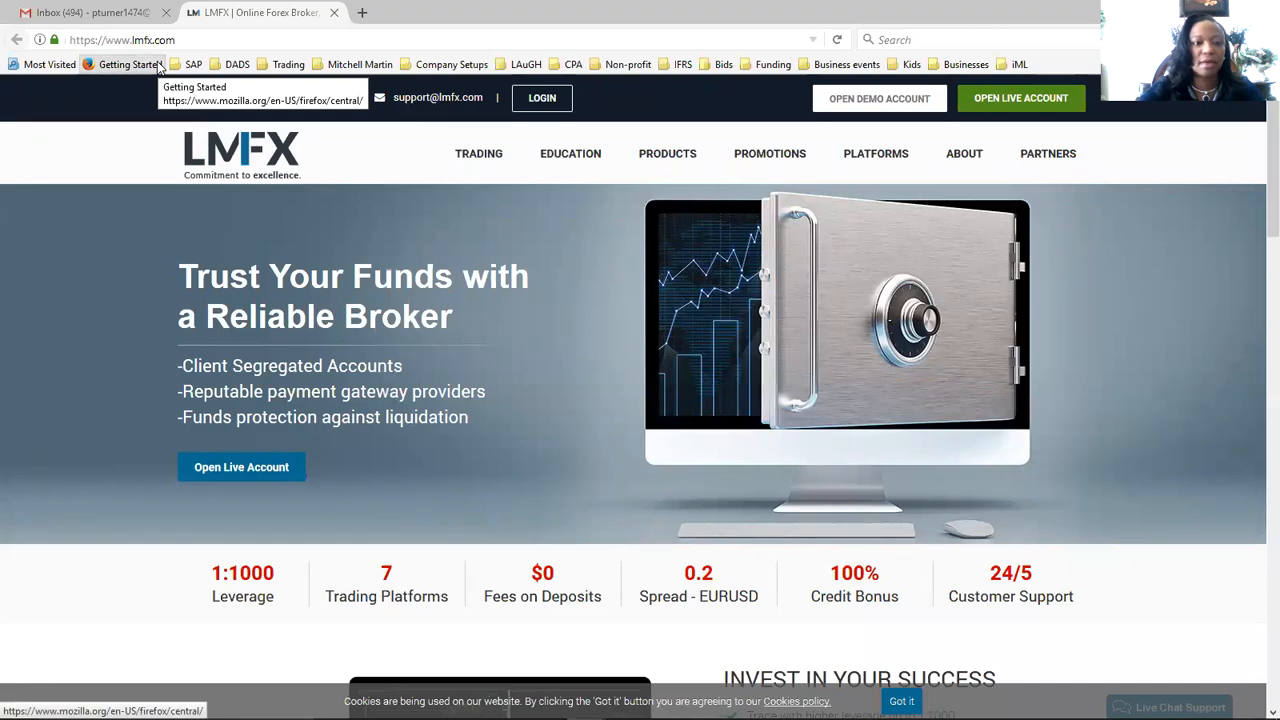
pyautogui.moveTo(620, 152)
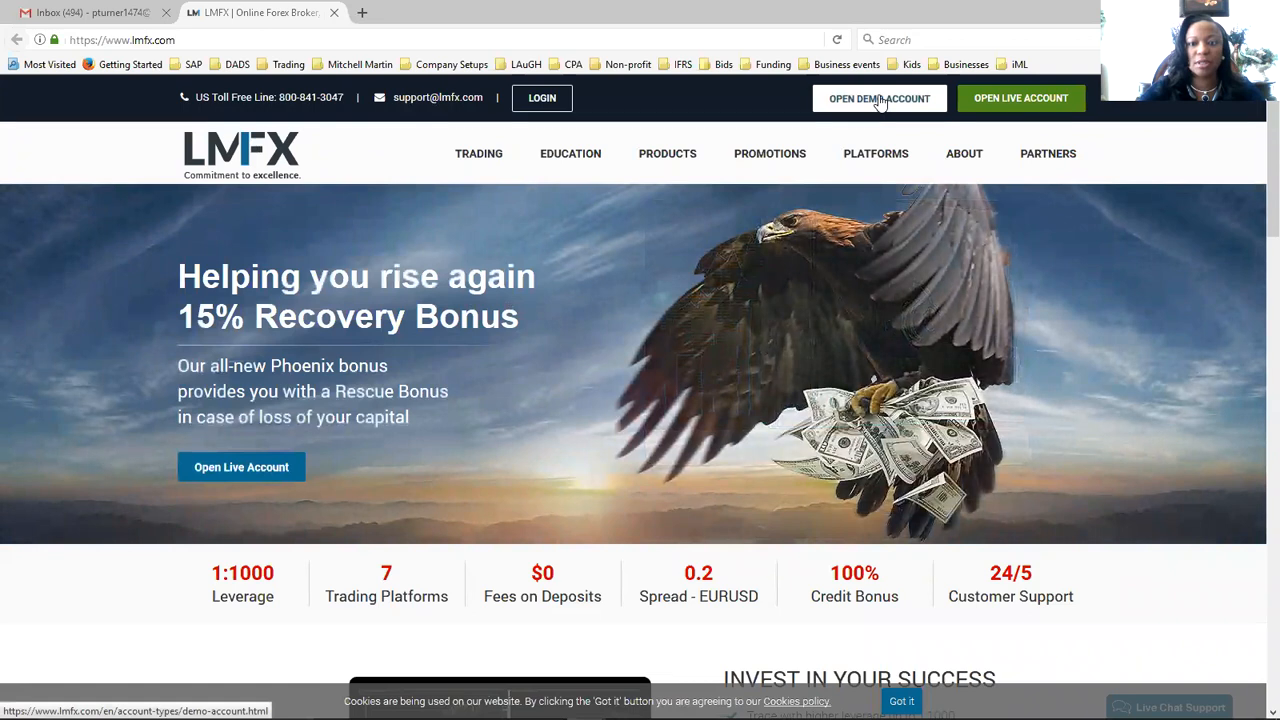
# Step: Go from the LMFX home page to the Demo Account page and start opening an account
pyautogui.click(880, 98)
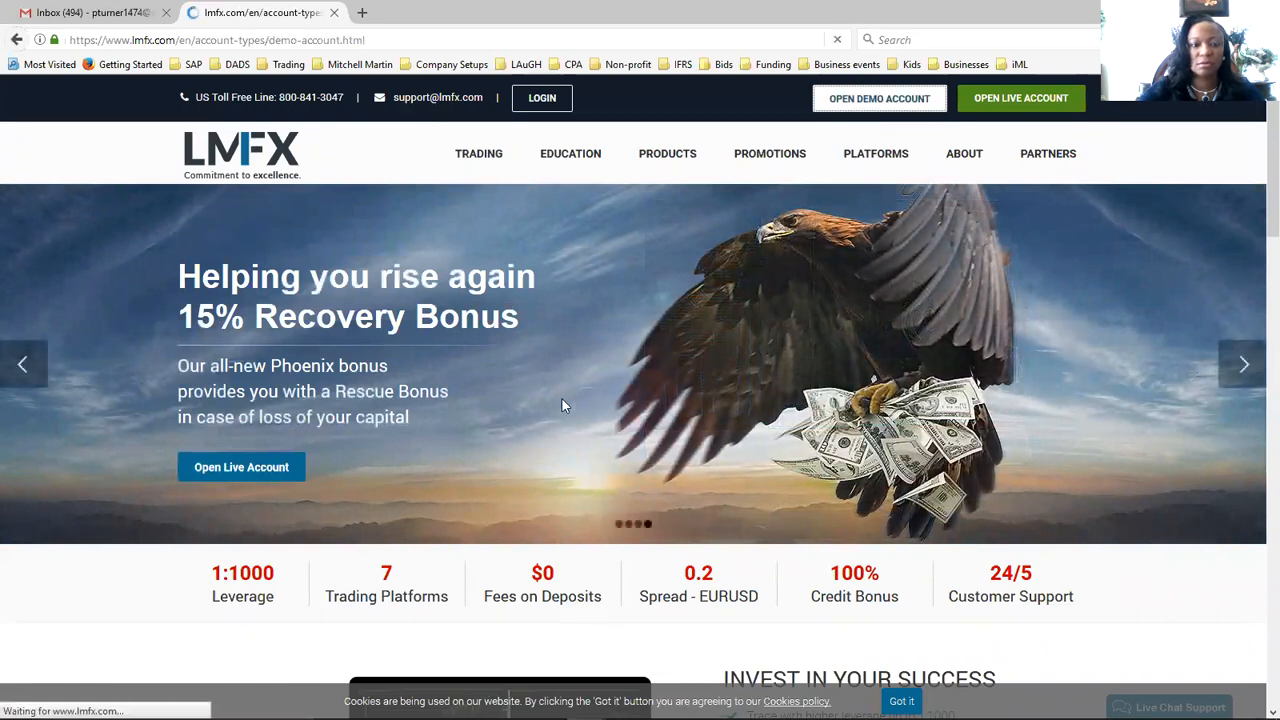
pyautogui.click(880, 98)
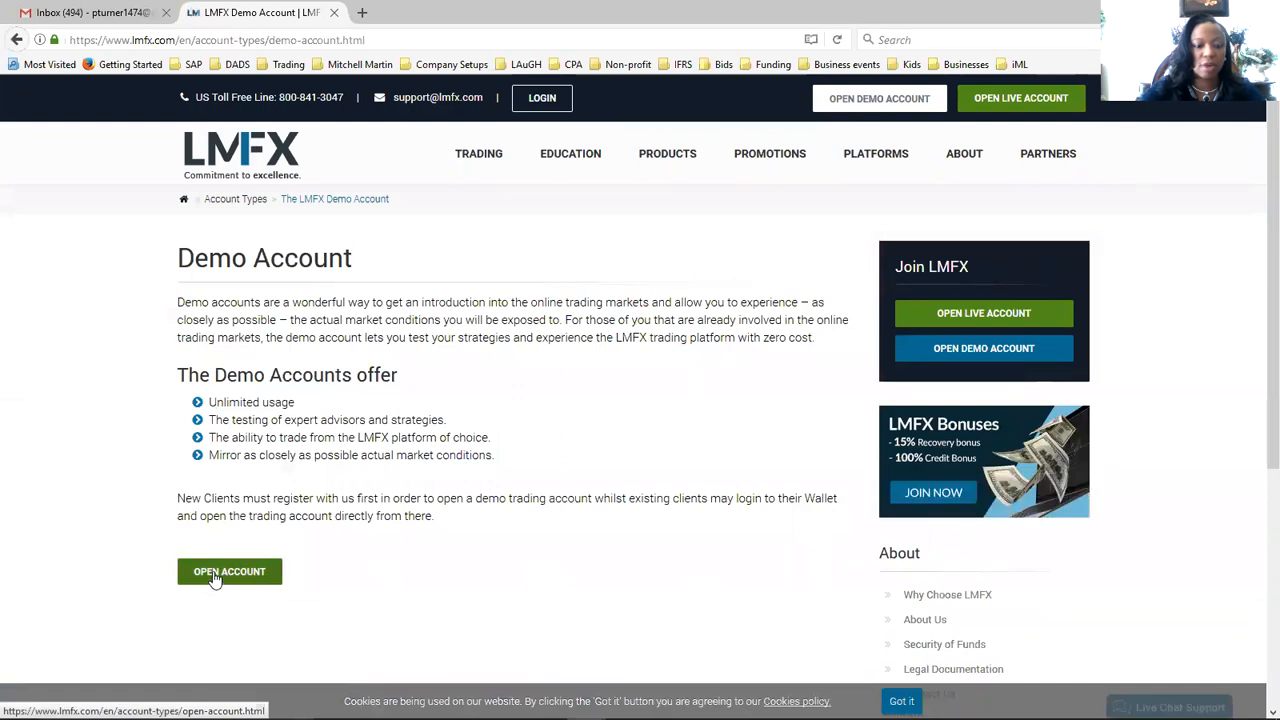
pyautogui.click(228, 572)
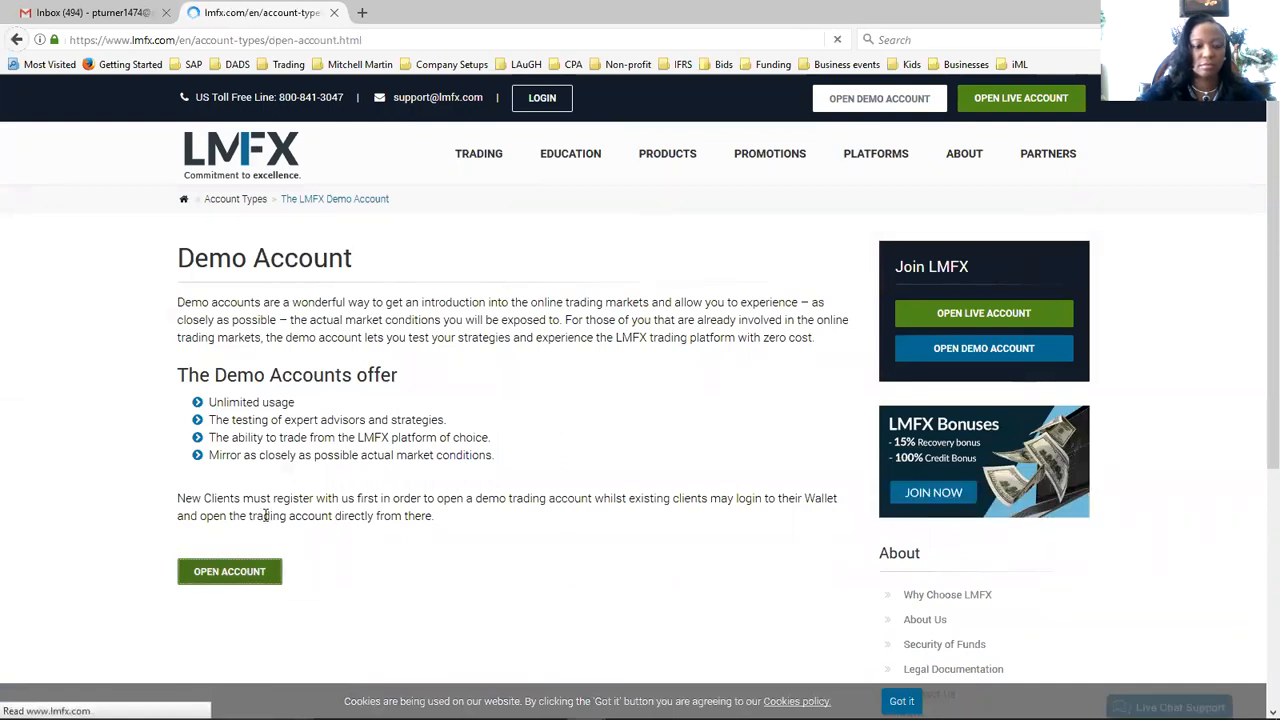
pyautogui.click(228, 572)
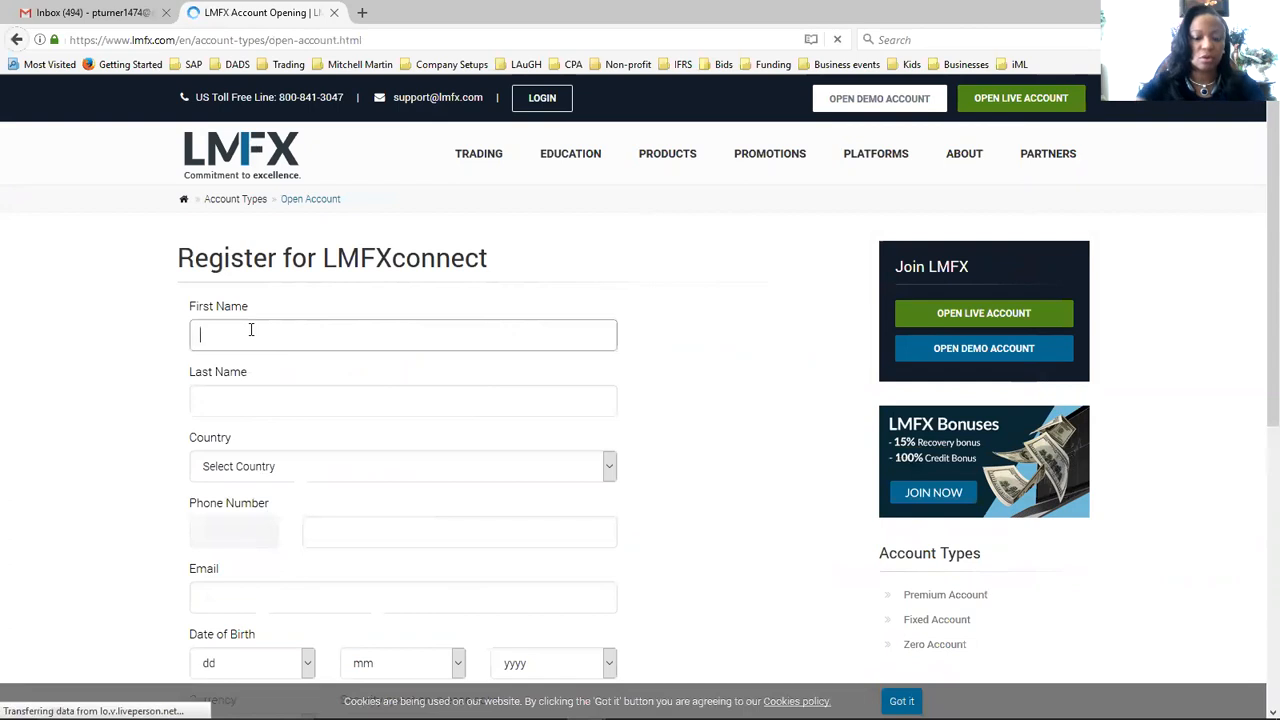
pyautogui.write('Pamela')
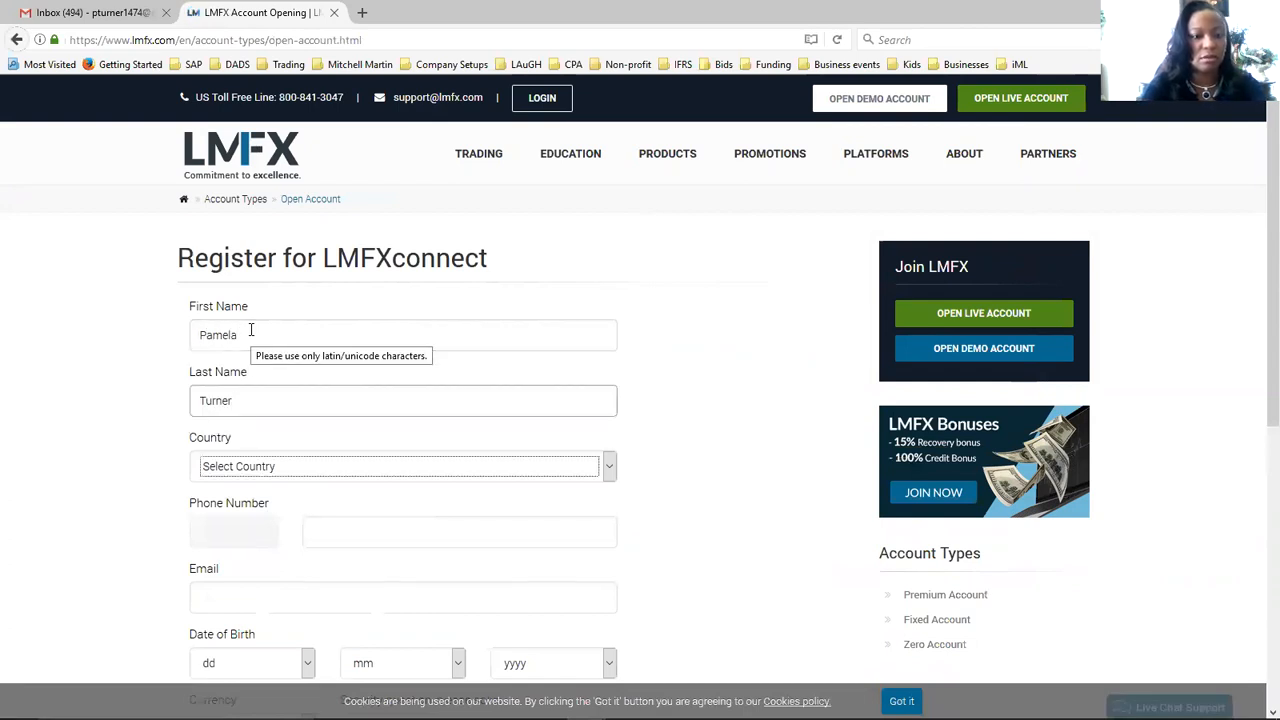
pyautogui.click(400, 466)
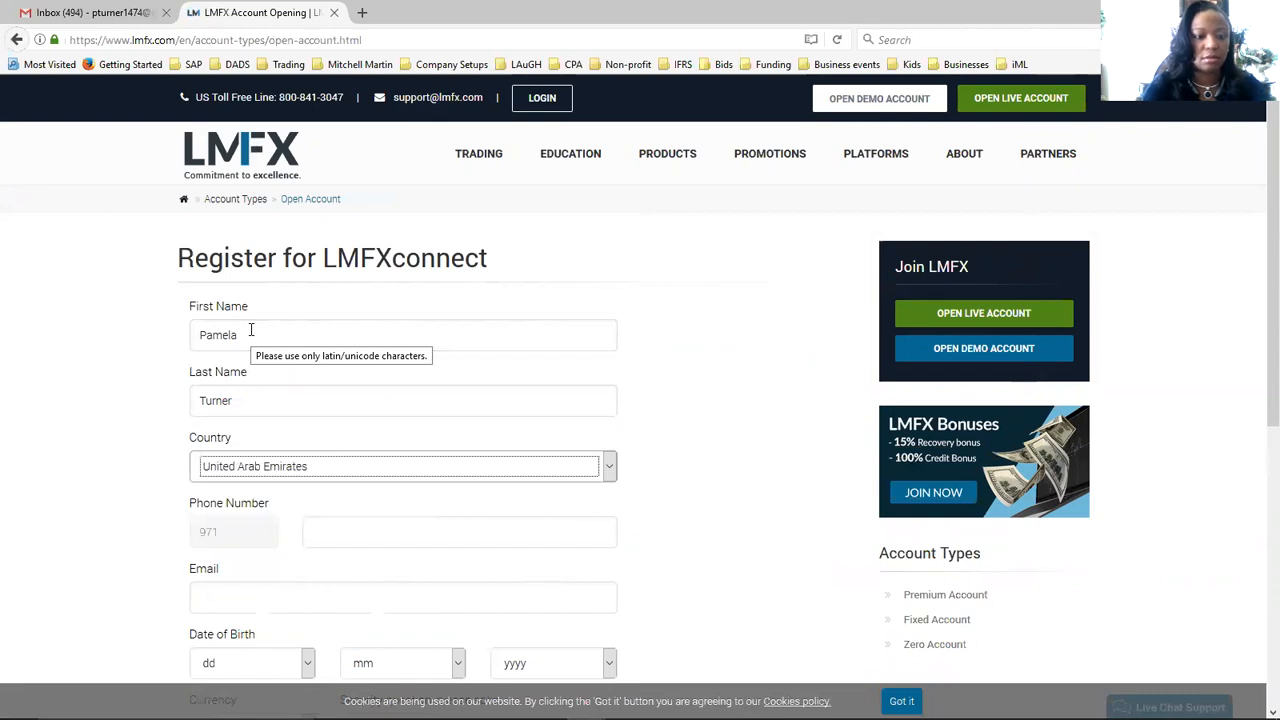
pyautogui.click(404, 466)
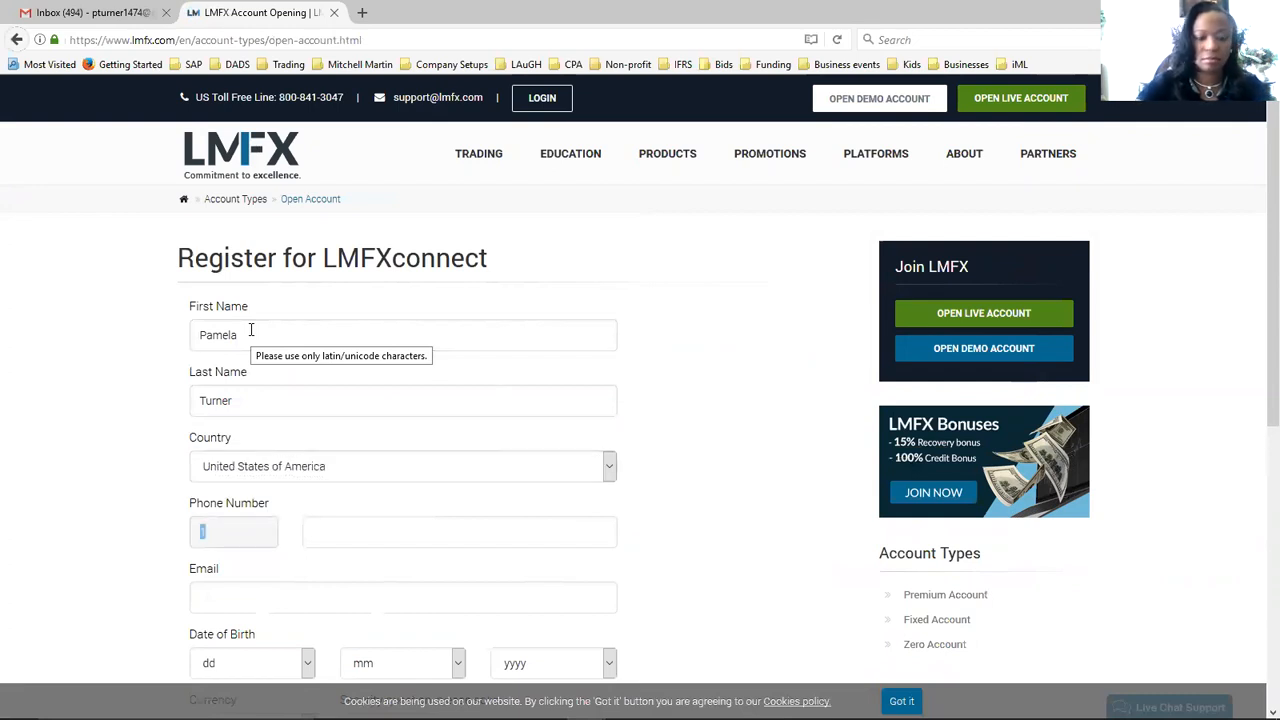
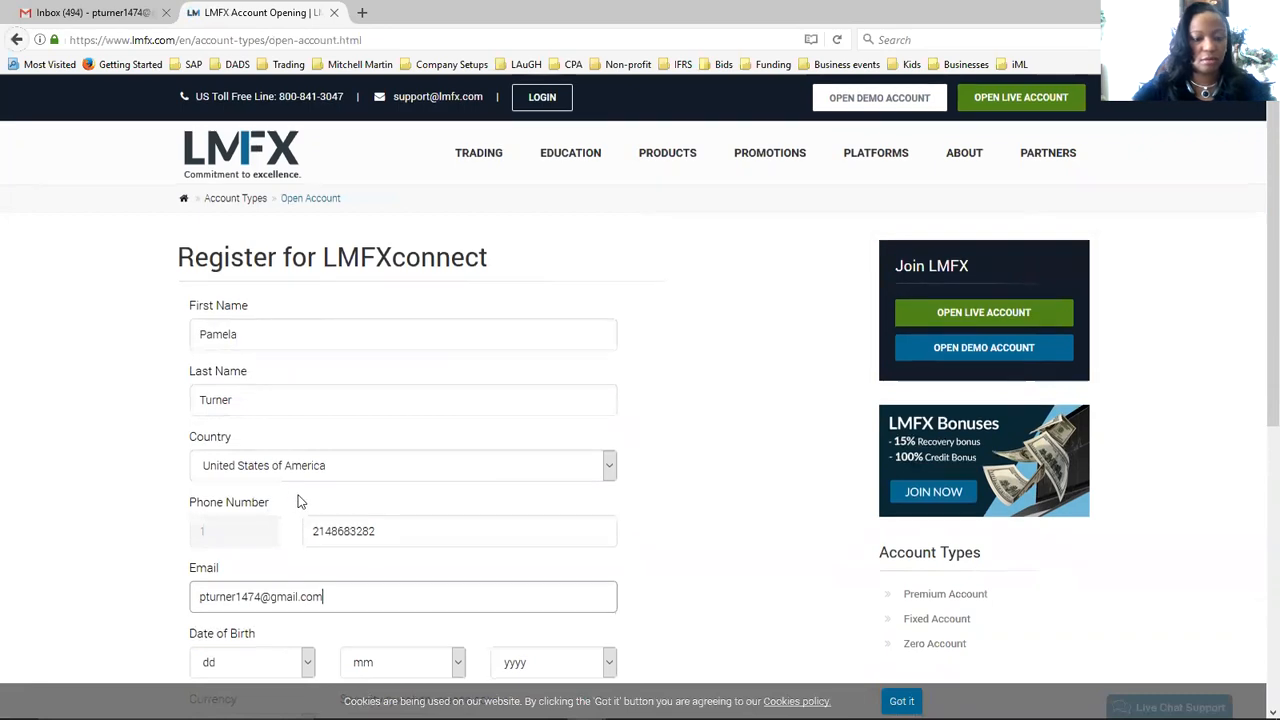
pyautogui.scroll(-3)
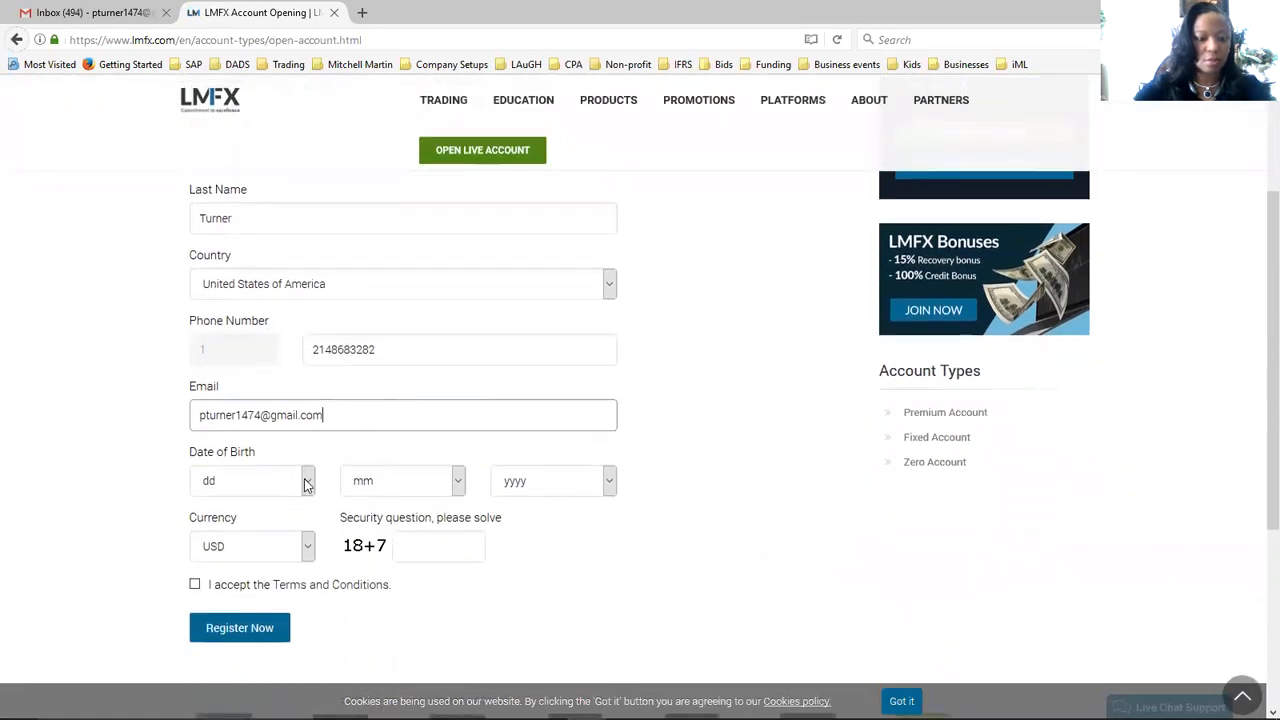
pyautogui.click(308, 480)
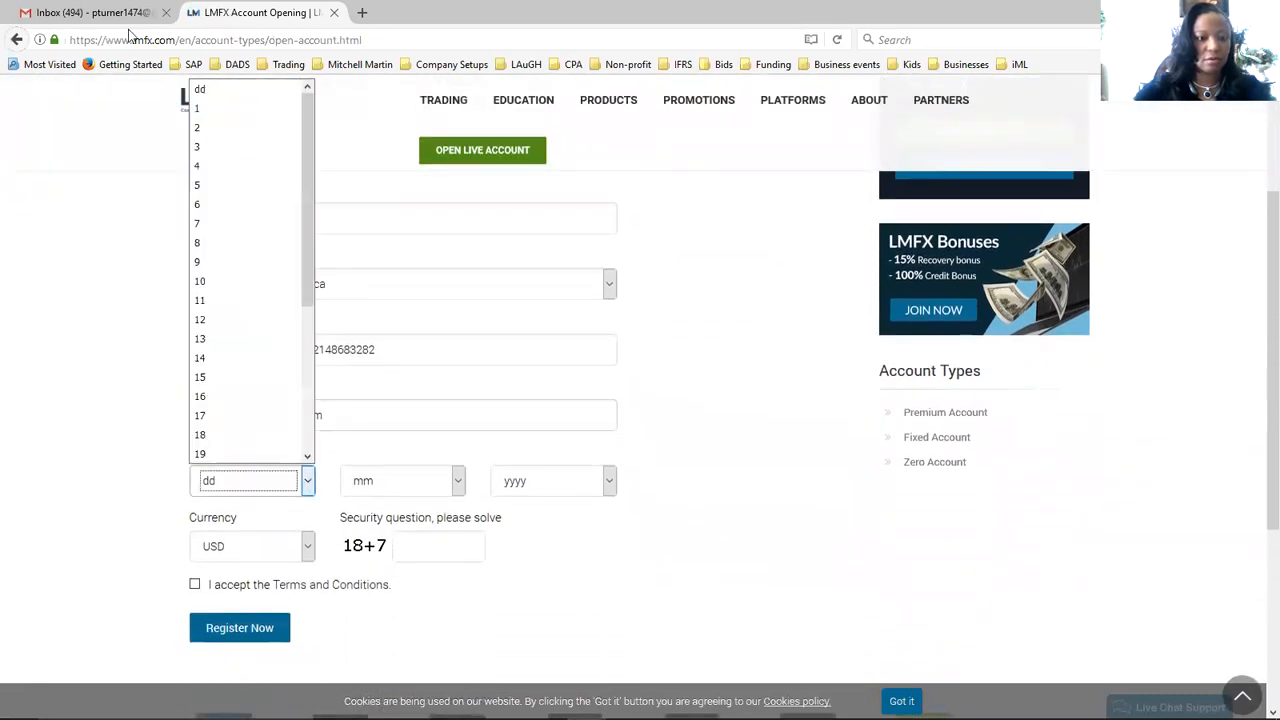
pyautogui.click(196, 164)
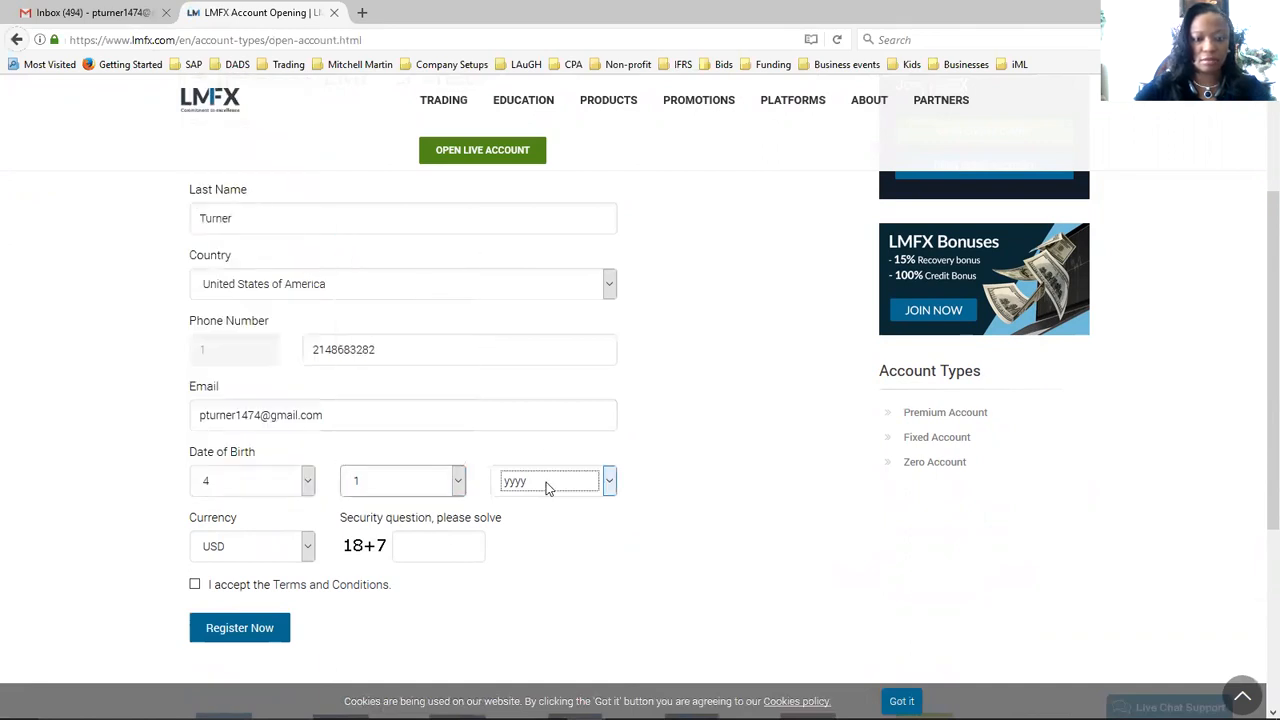
pyautogui.click(608, 480)
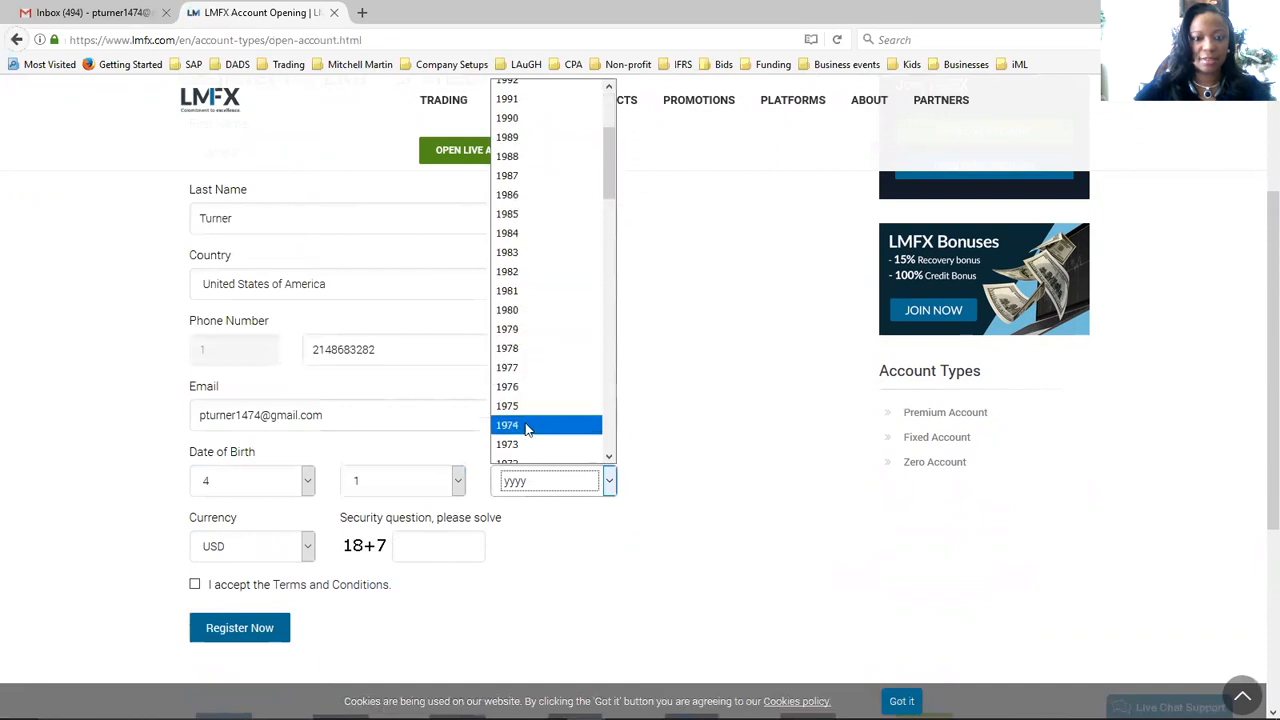
pyautogui.click(508, 424)
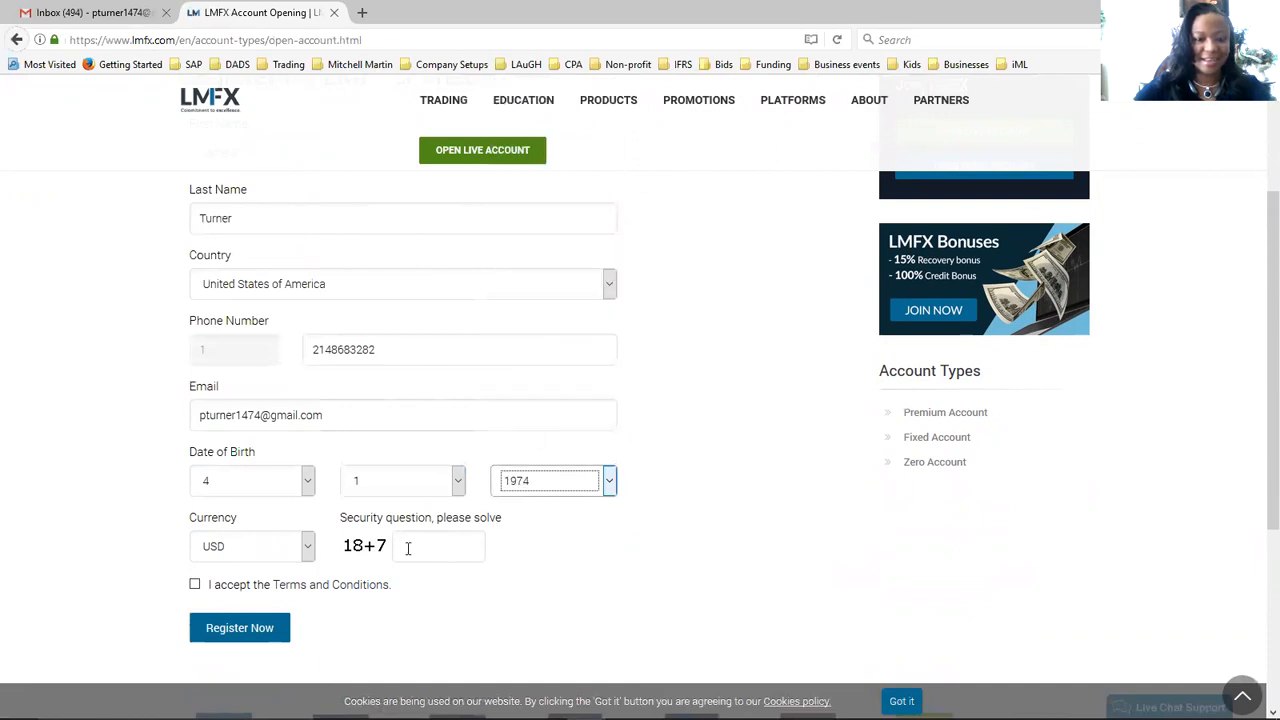
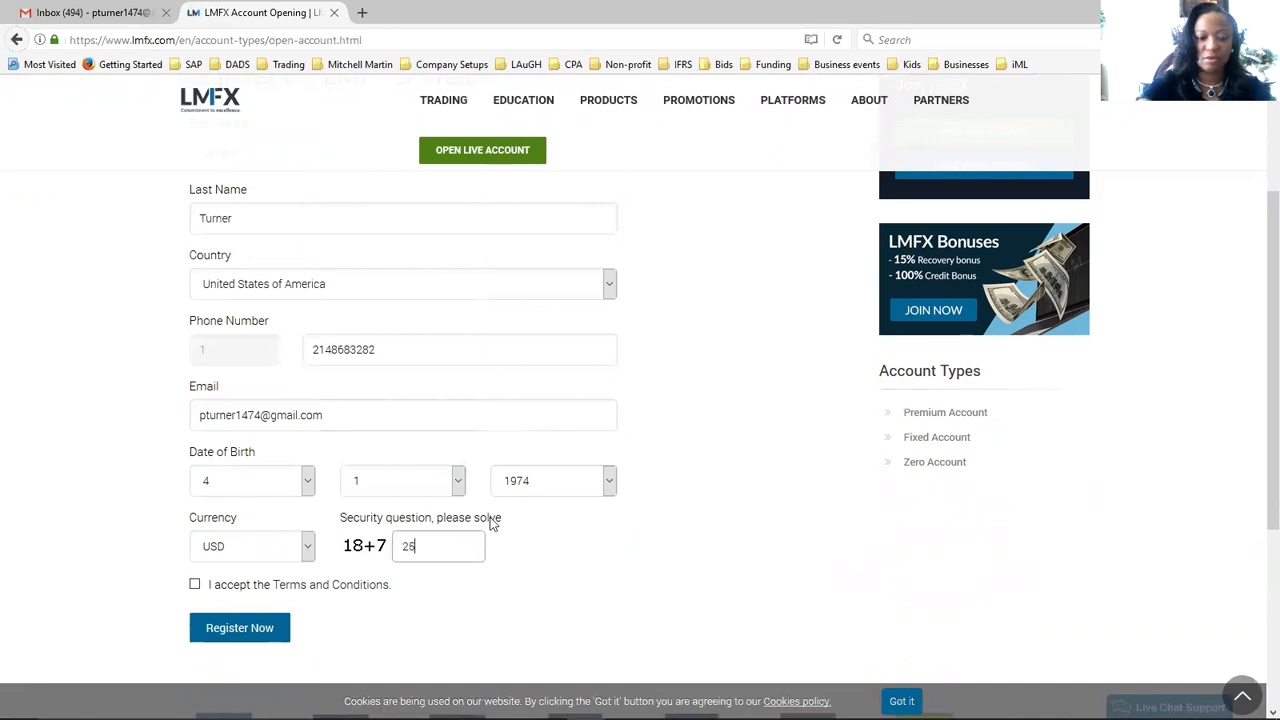
# Step: Accept the Terms and Conditions and submit the LMFXconnect registration
pyautogui.click(194, 584)
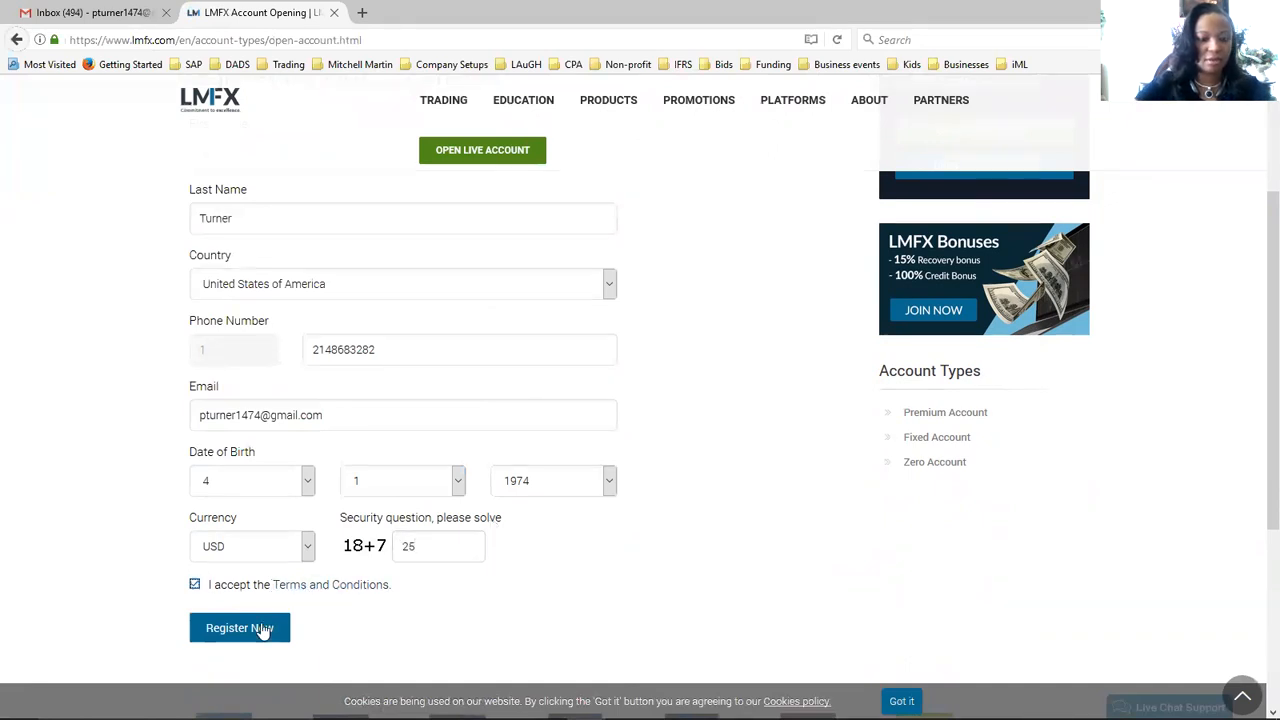
pyautogui.click(240, 628)
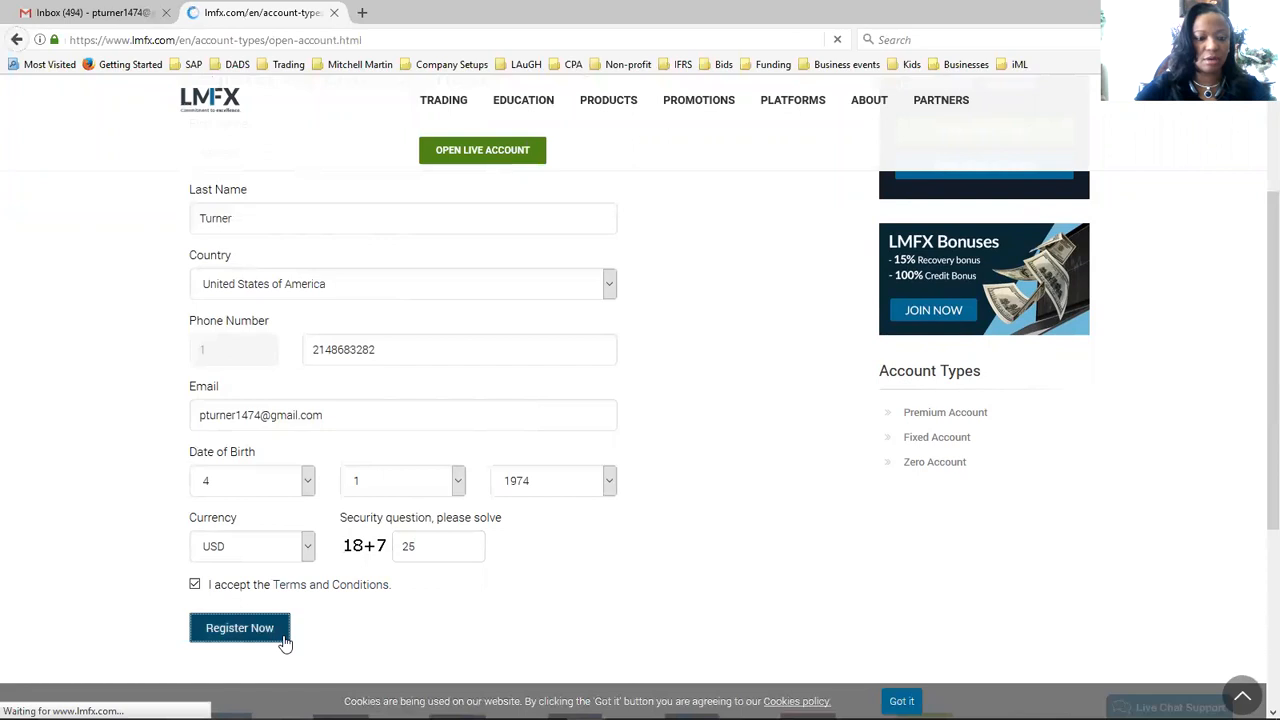
pyautogui.click(240, 628)
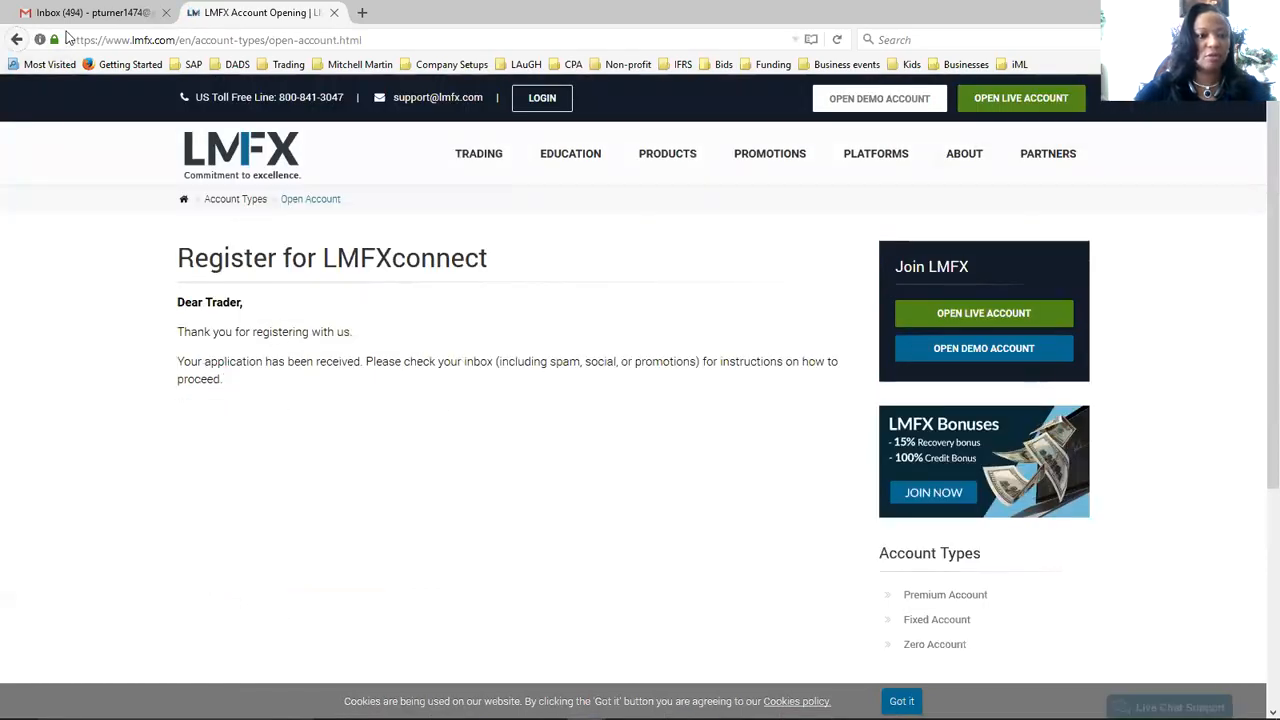
# Step: Open the LMFX Registration email in Gmail and reach its profile activation link
pyautogui.click(84, 12)
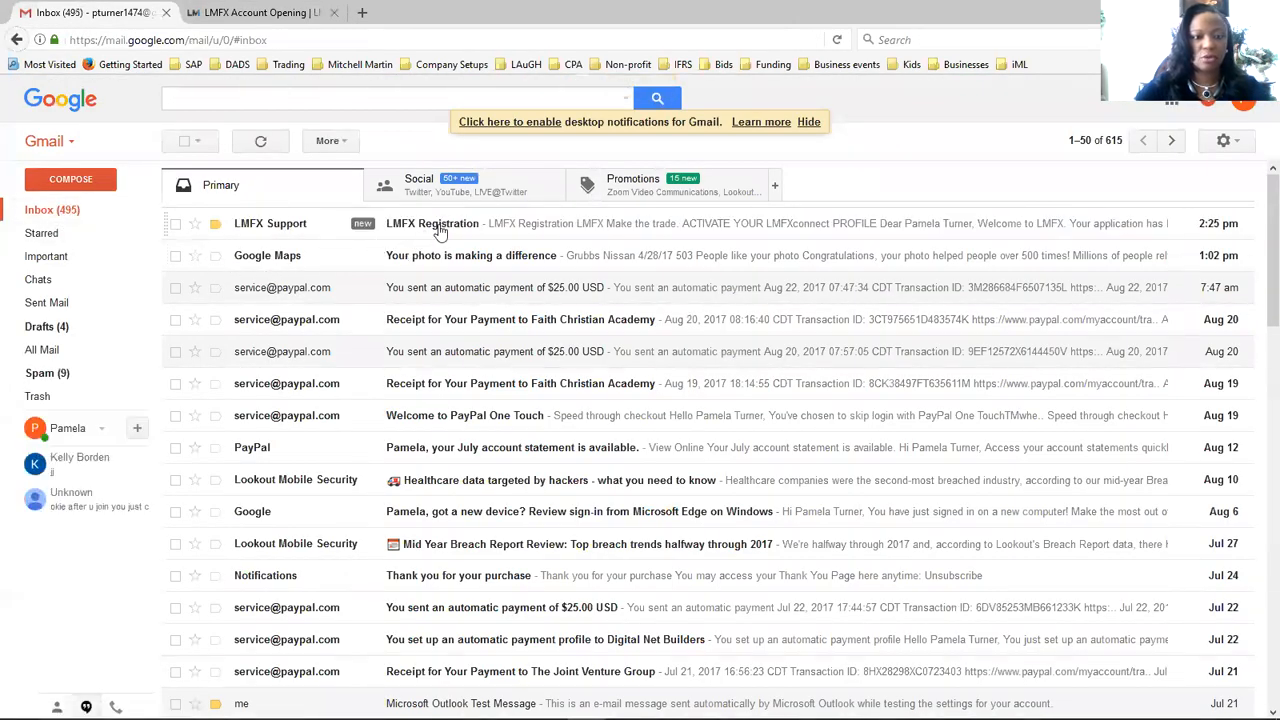
pyautogui.click(432, 224)
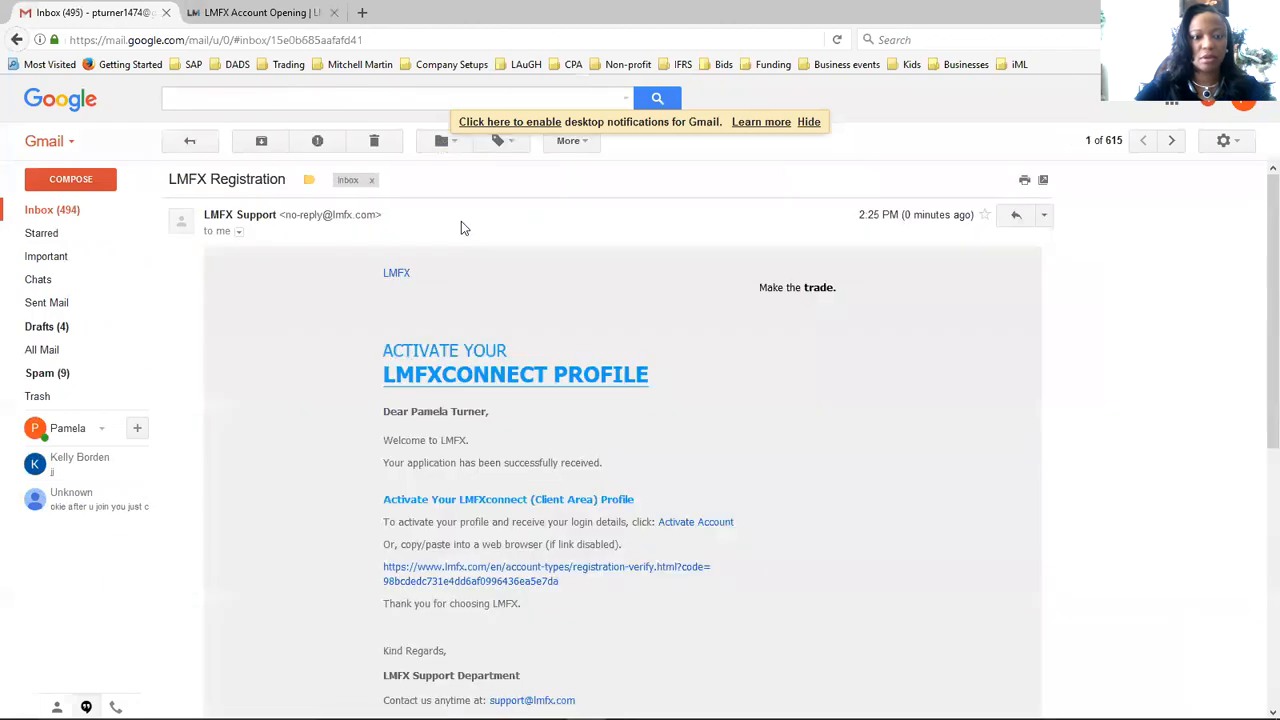
pyautogui.scroll(-3)
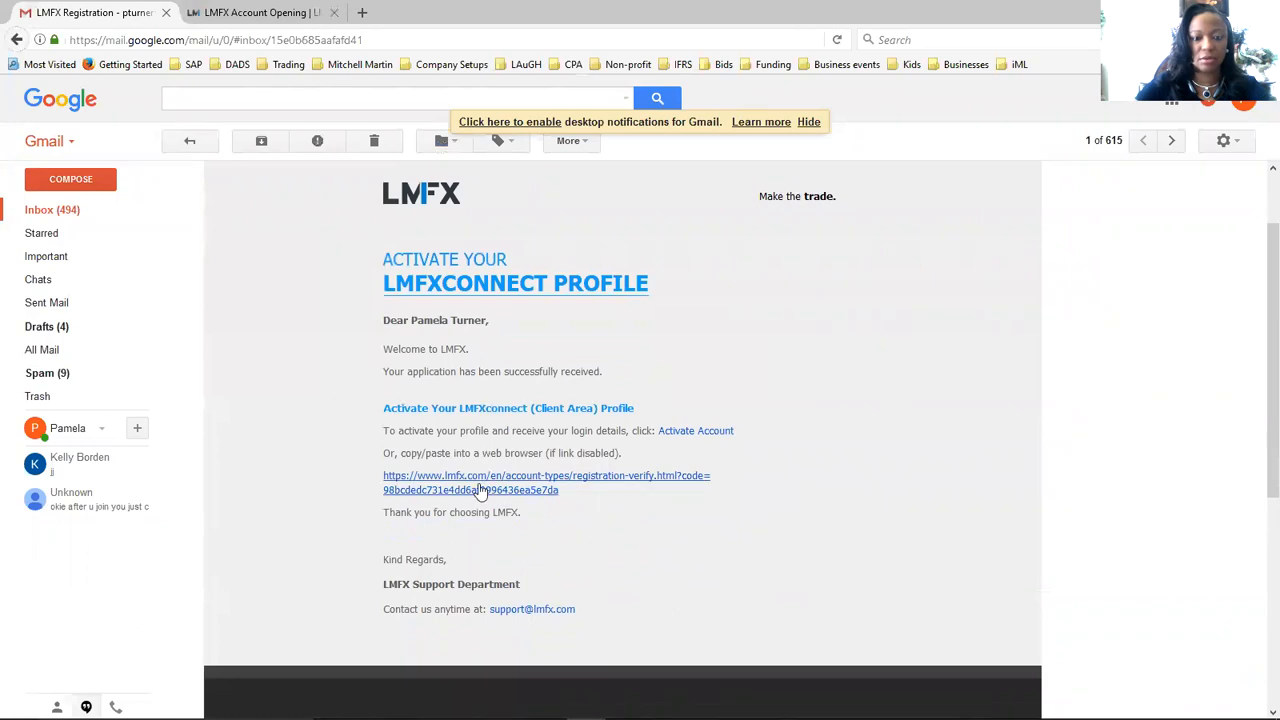
pyautogui.moveTo(480, 482)
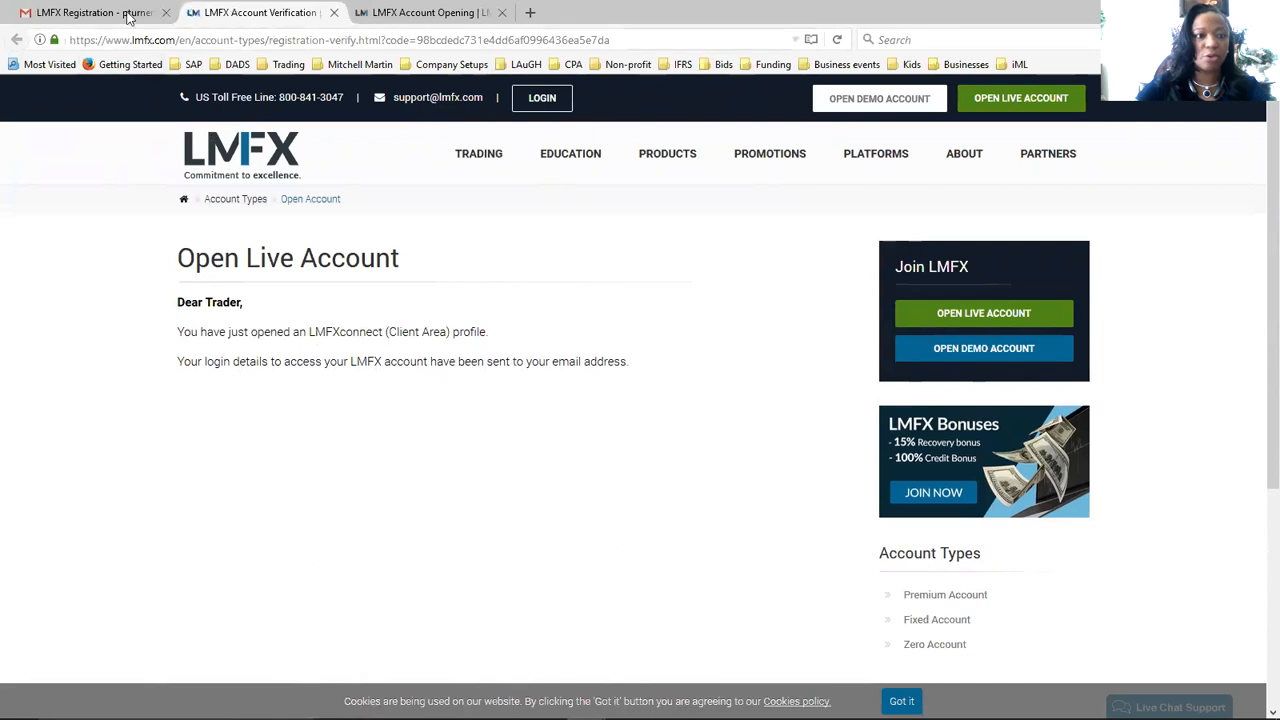
# Step: Return to the Gmail inbox and open the Welcome to LMFX email
pyautogui.click(90, 12)
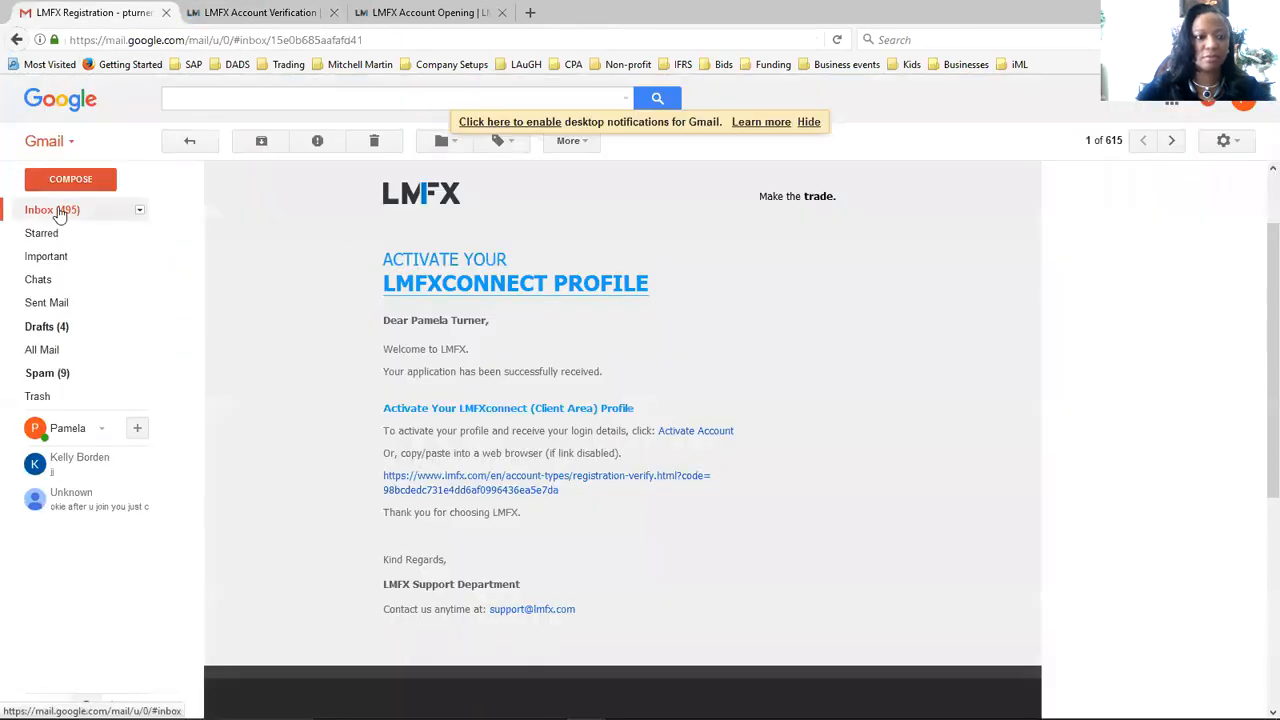
pyautogui.click(40, 210)
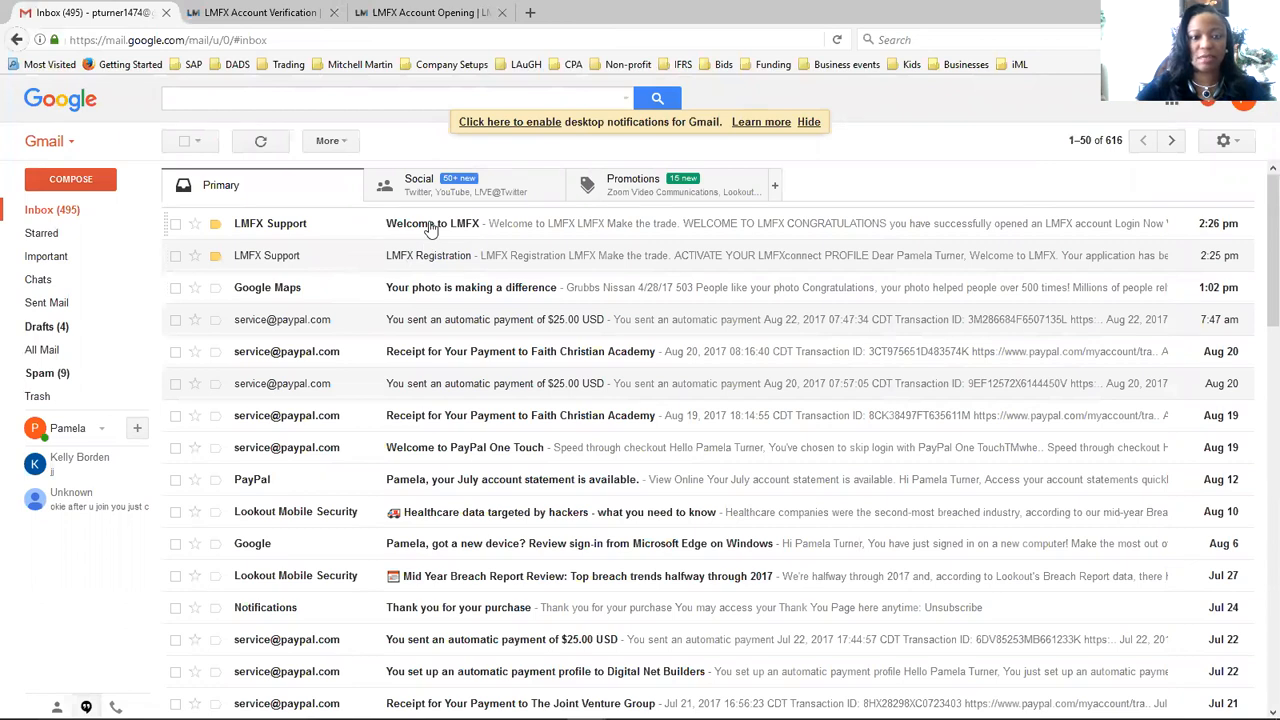
pyautogui.click(432, 224)
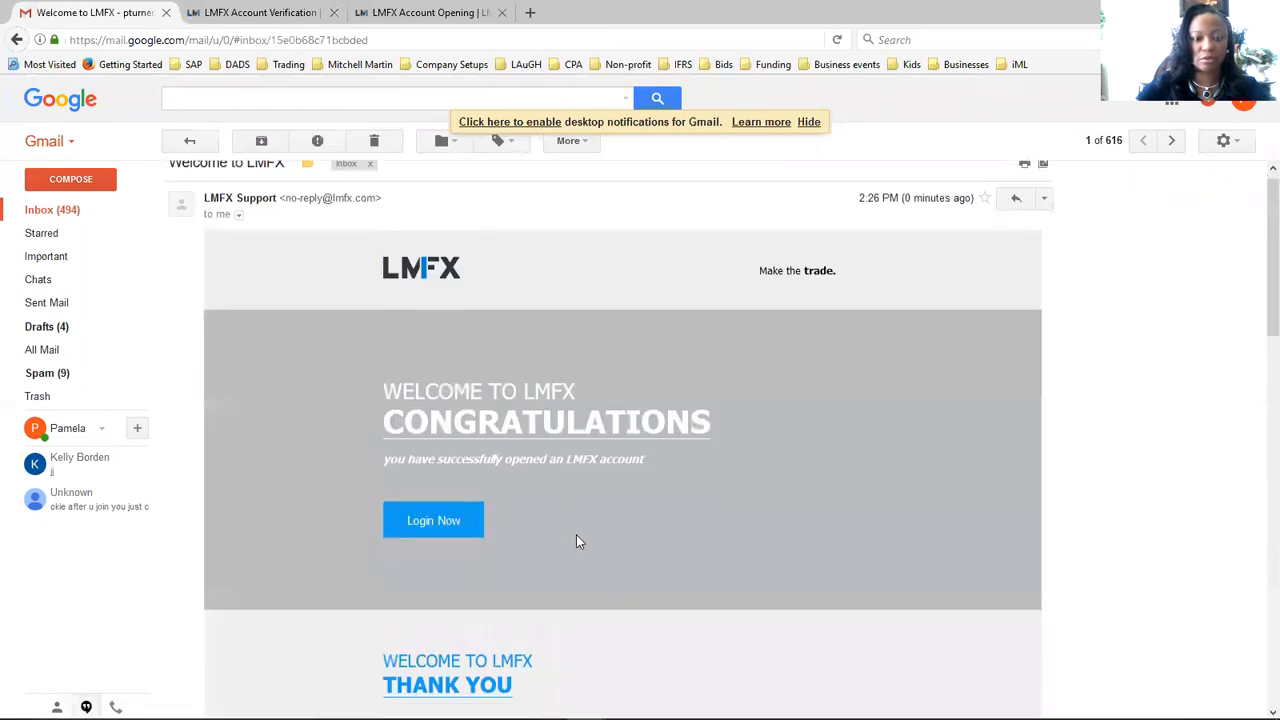
# Step: Find the LMFXconnect credentials section and select the client area login ID
pyautogui.scroll(-3)
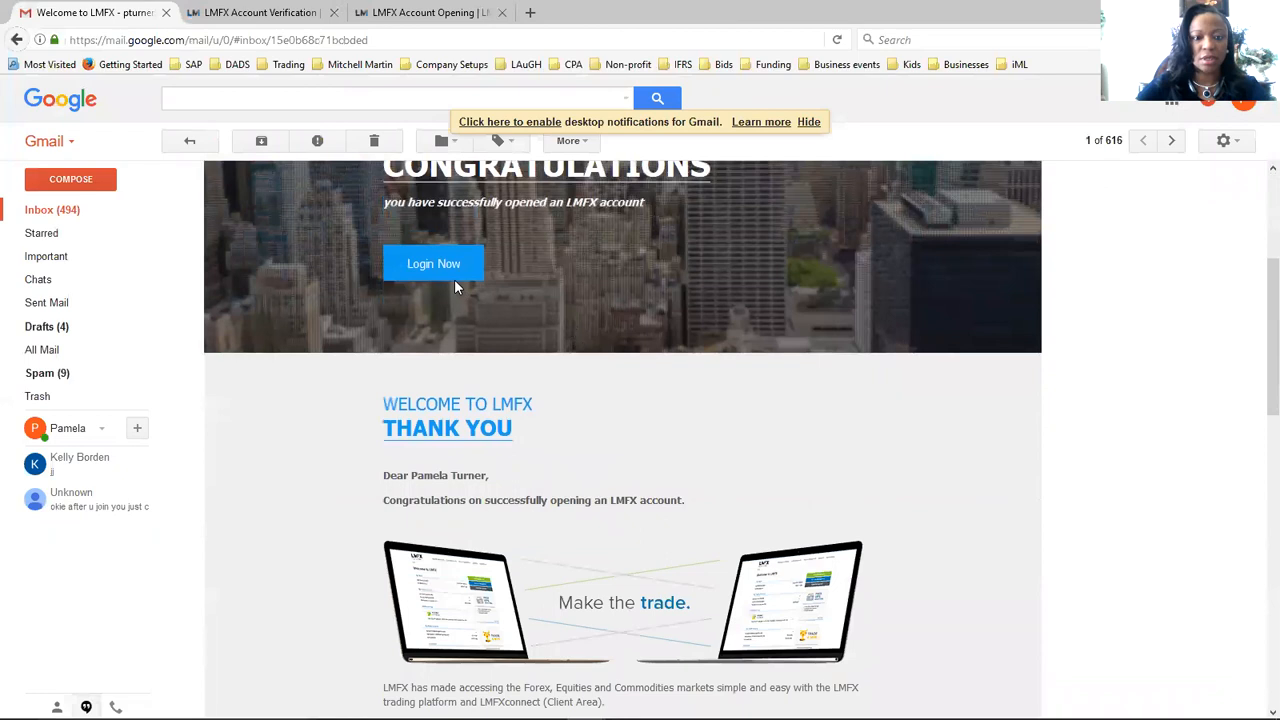
pyautogui.scroll(-3)
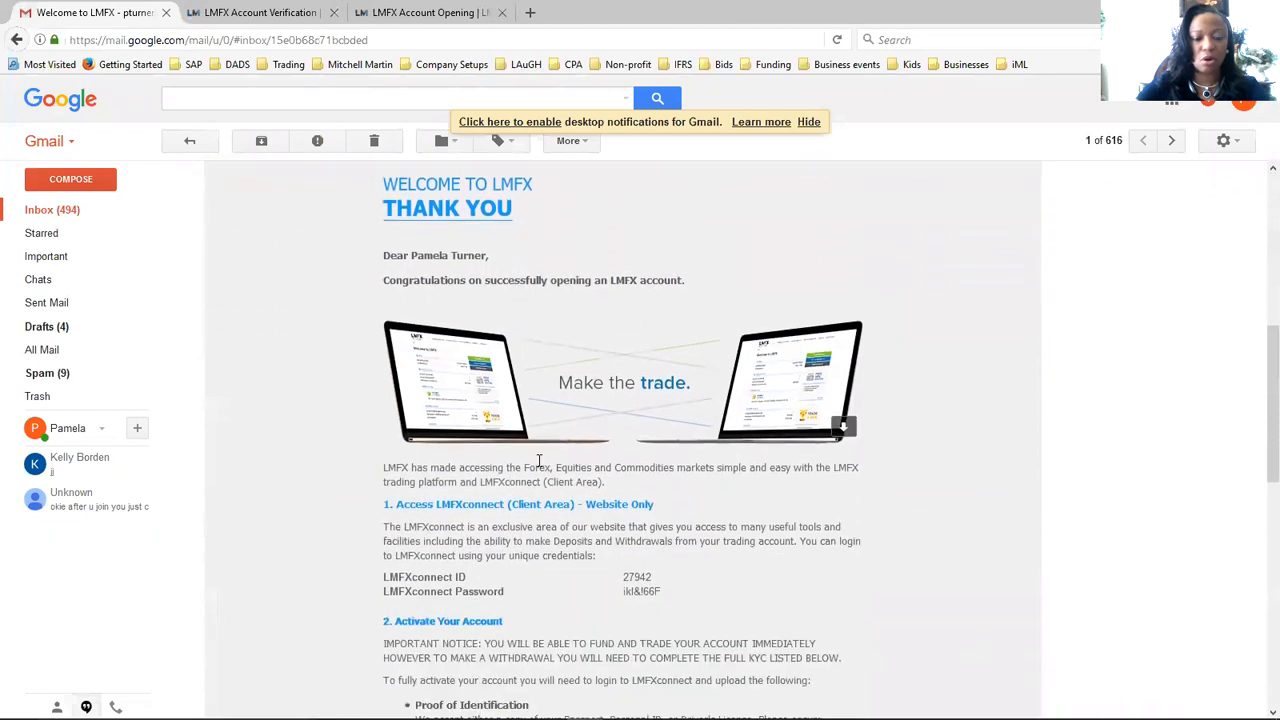
pyautogui.scroll(-3)
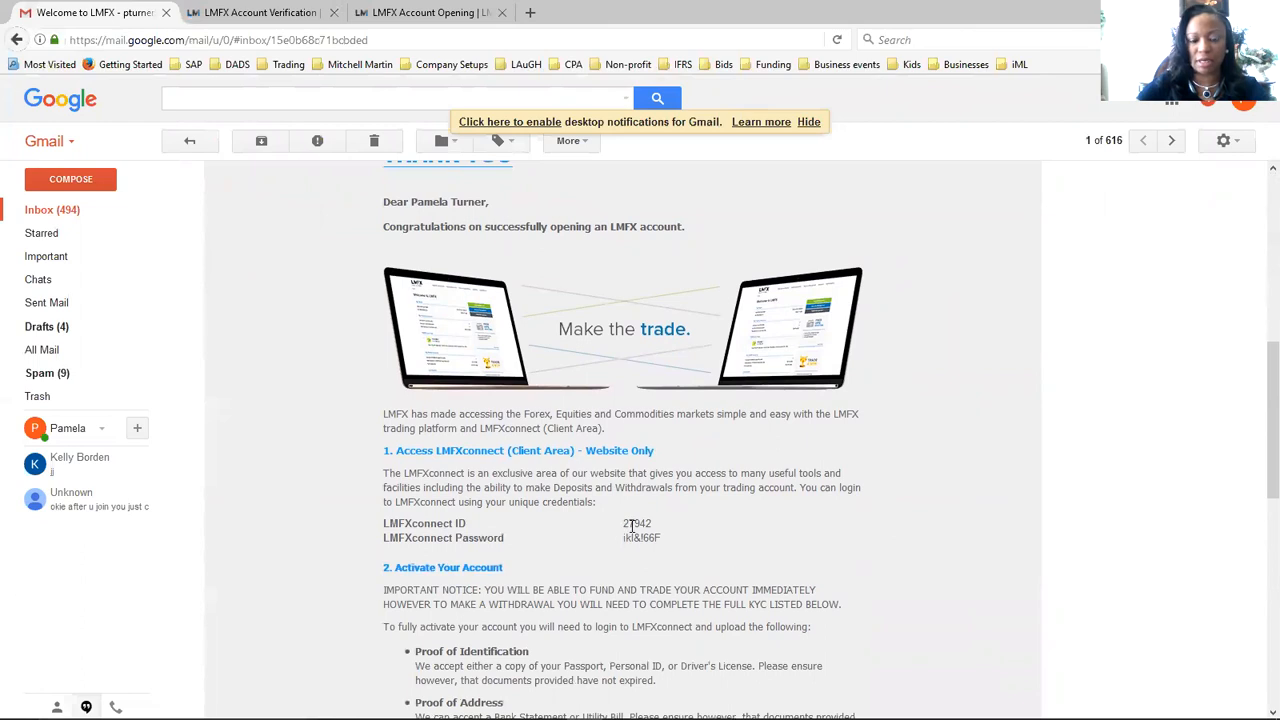
pyautogui.doubleClick(636, 524)
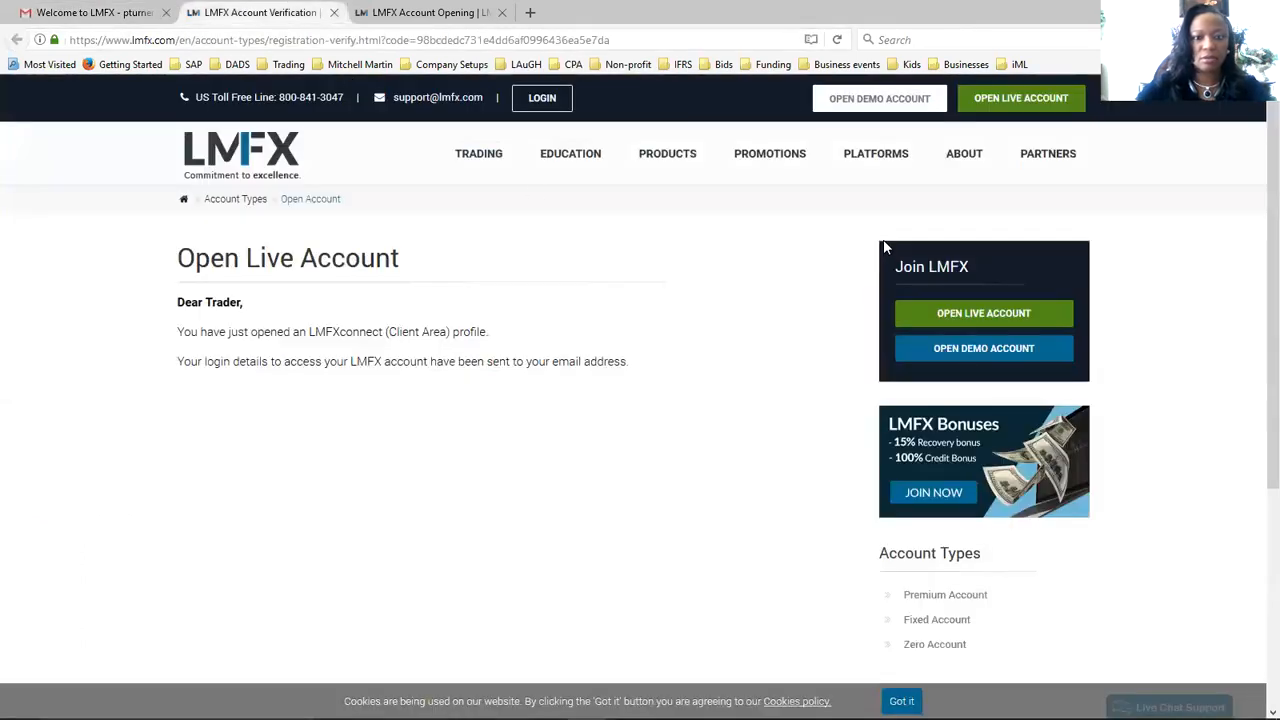
pyautogui.click(984, 312)
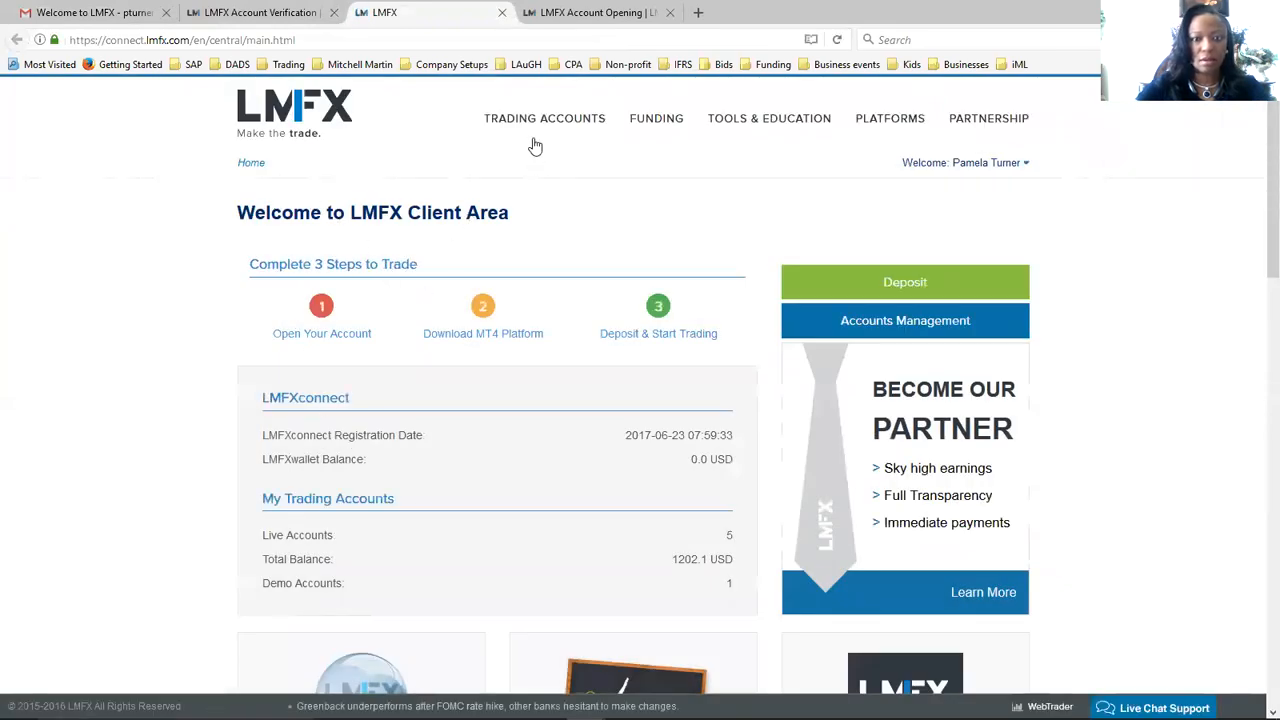
pyautogui.moveTo(380, 136)
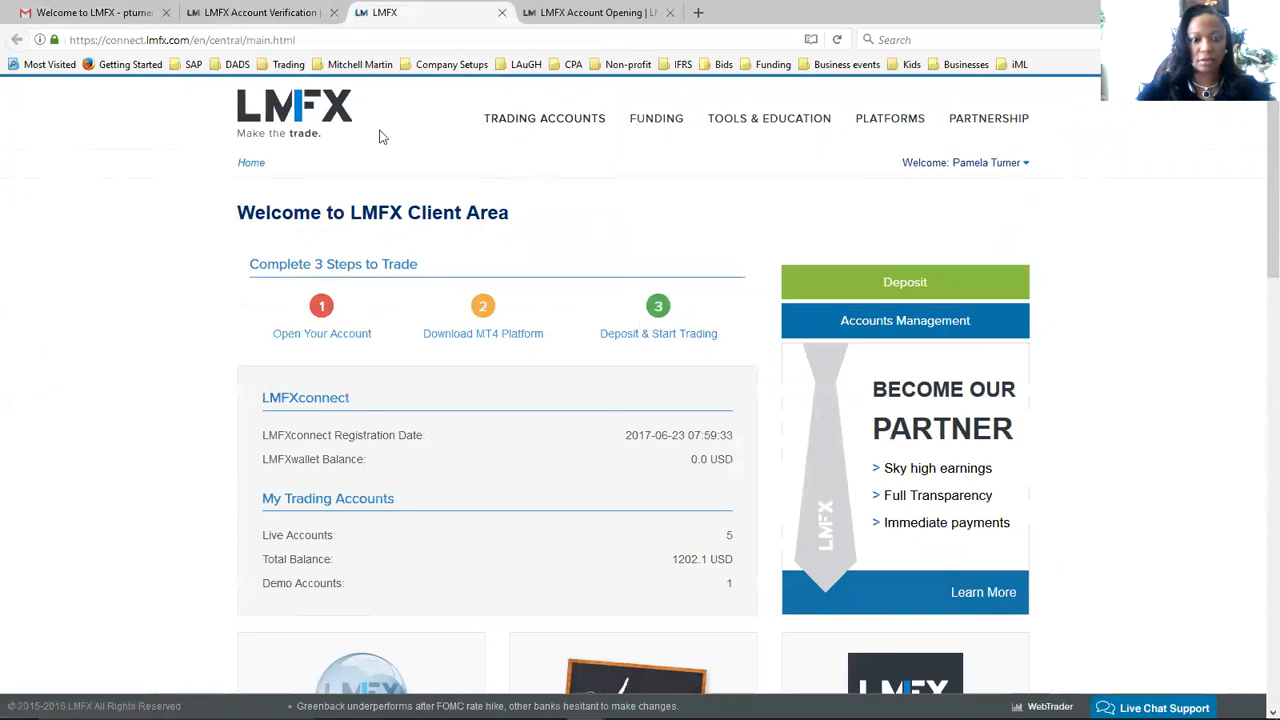
pyautogui.moveTo(994, 168)
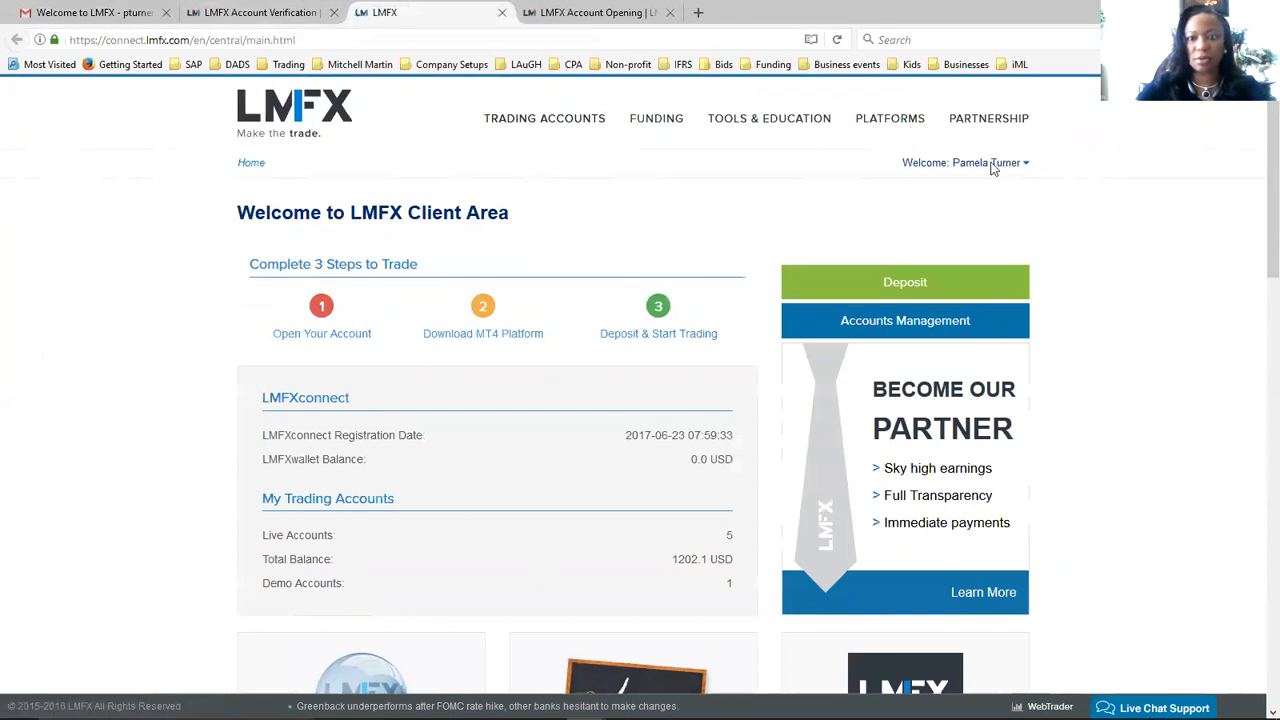
pyautogui.click(990, 162)
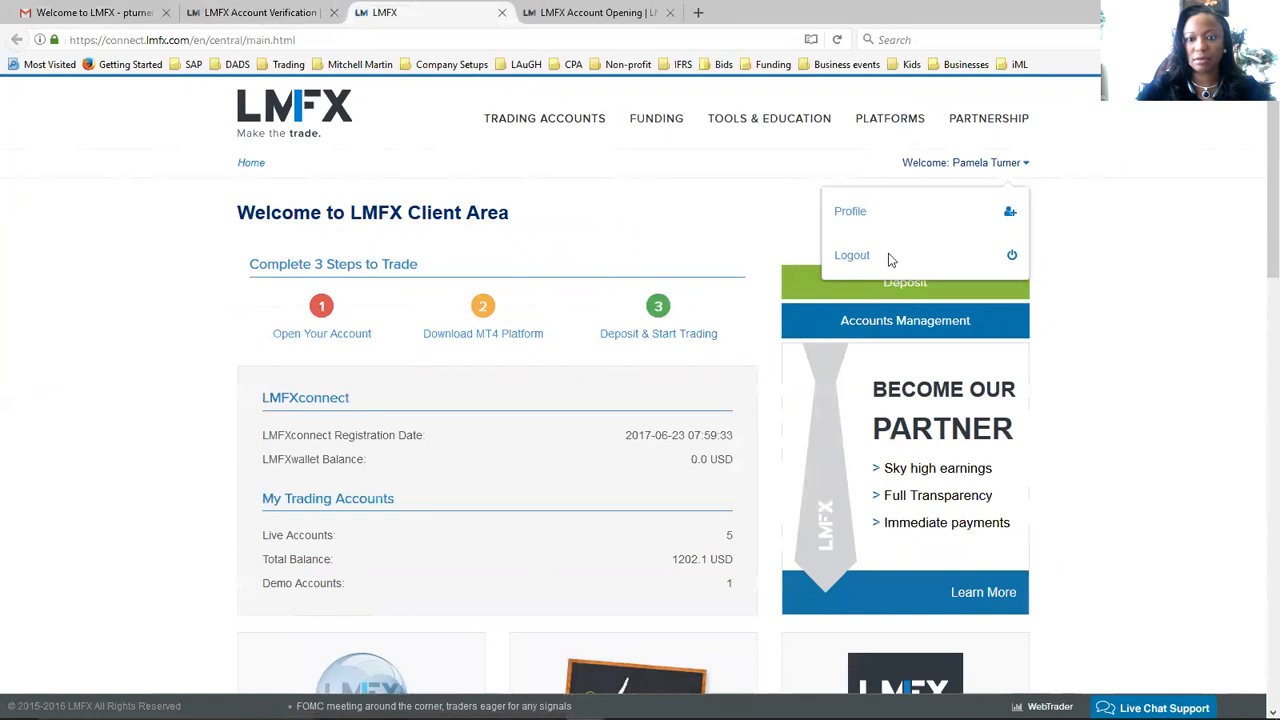
pyautogui.moveTo(884, 260)
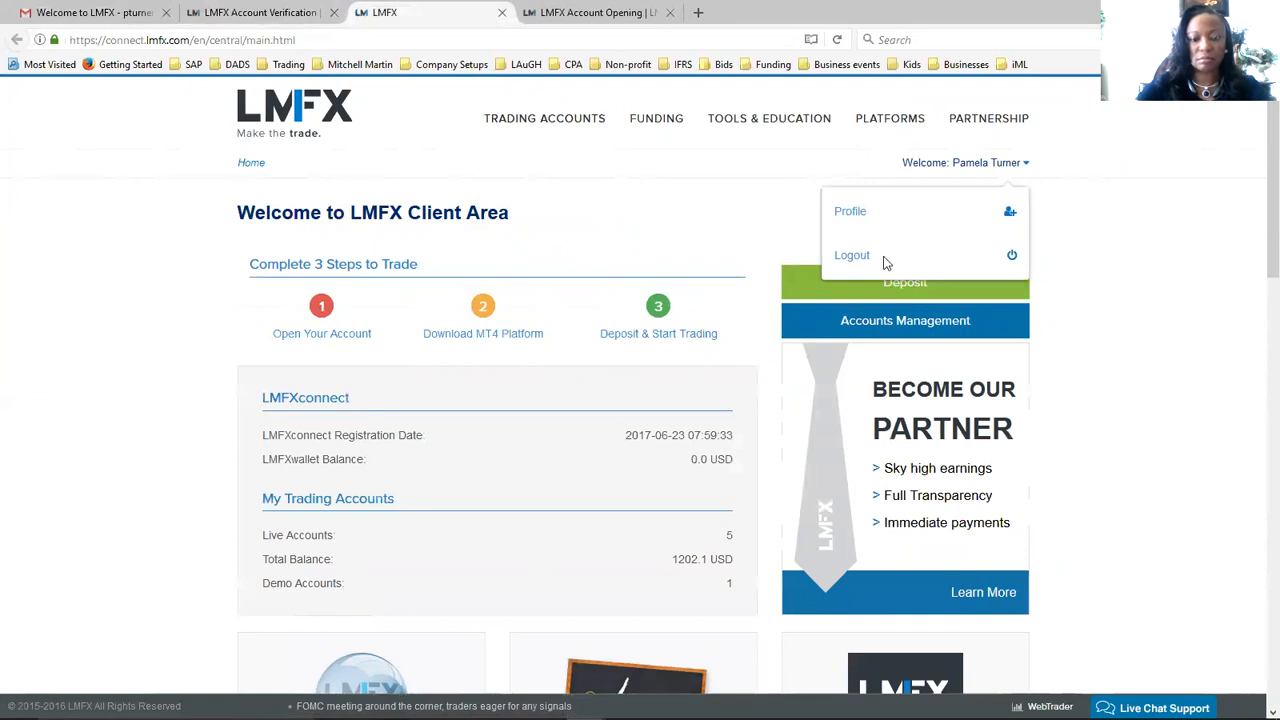
pyautogui.moveTo(852, 256)
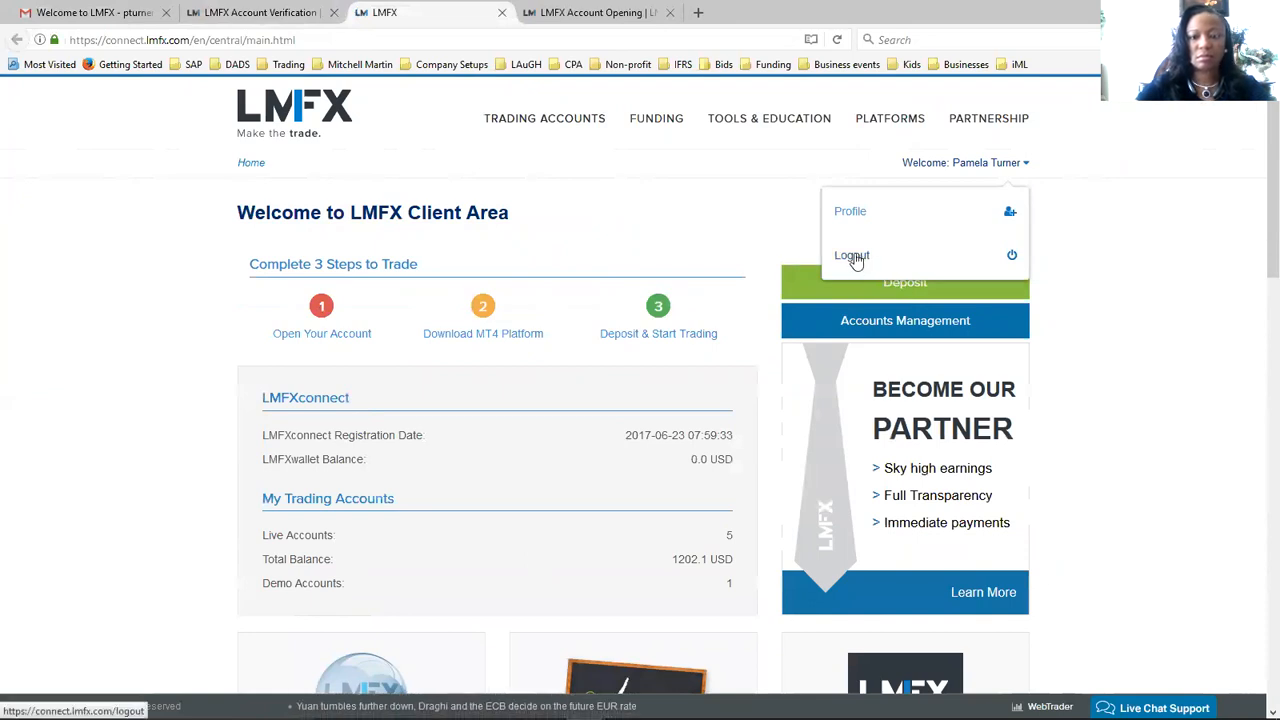
pyautogui.click(852, 256)
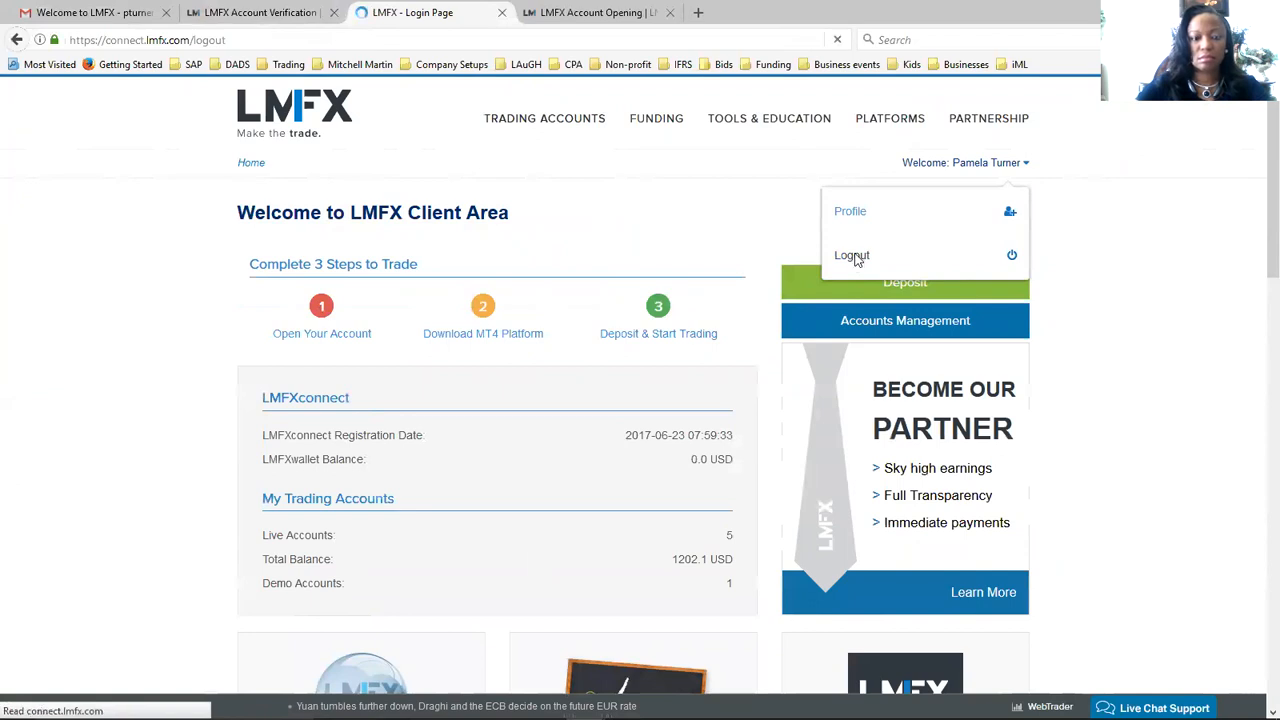
pyautogui.click(852, 256)
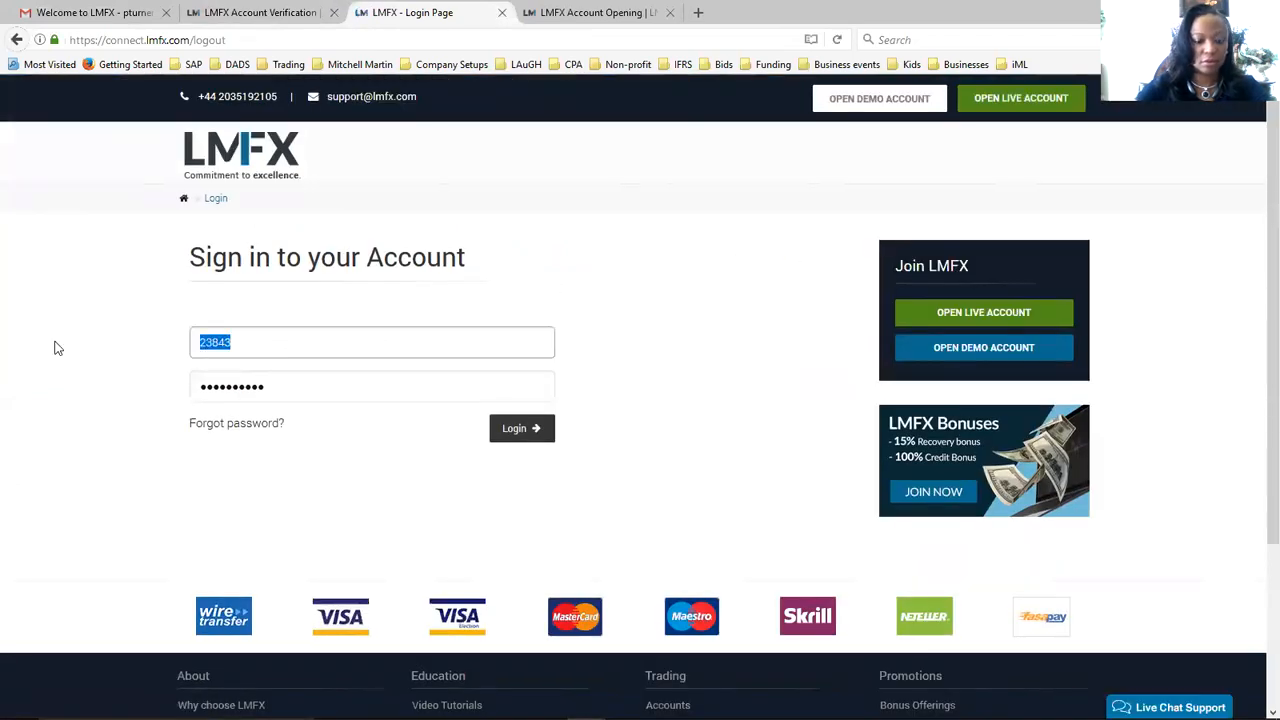
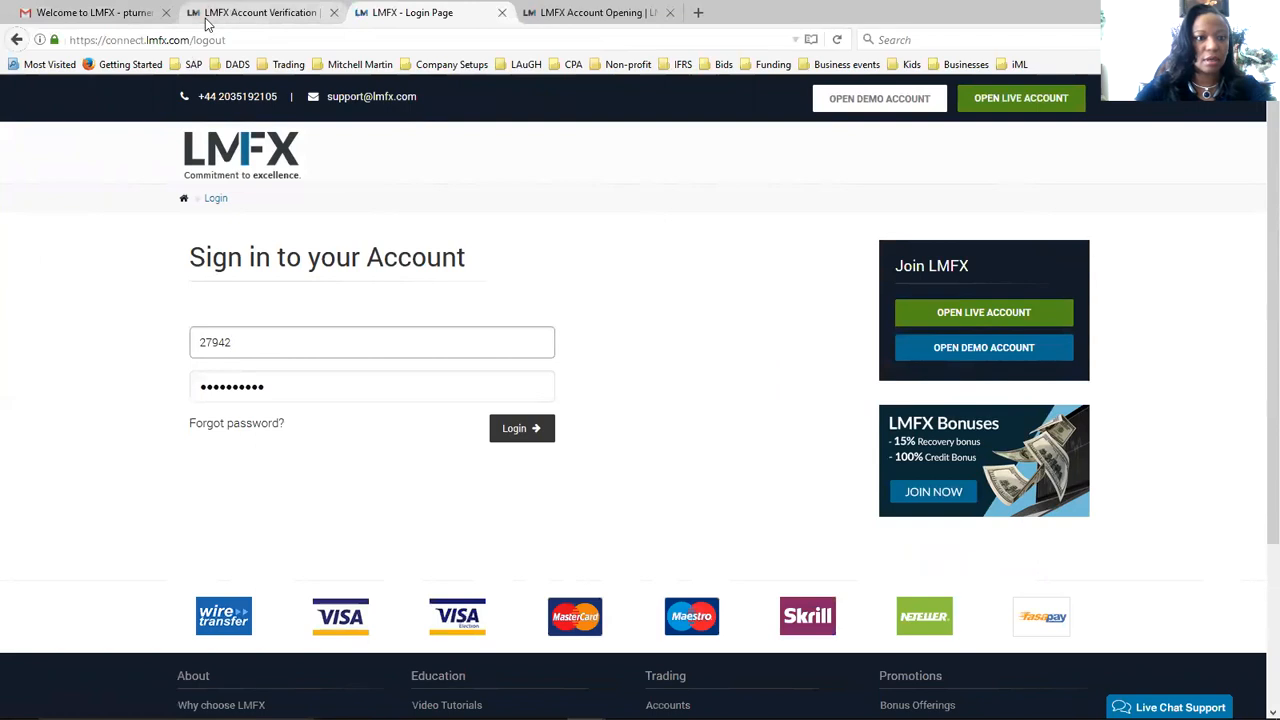
# Step: Copy the password from the welcome email, log in, and dismiss Firefox's save-login prompt
pyautogui.click(90, 12)
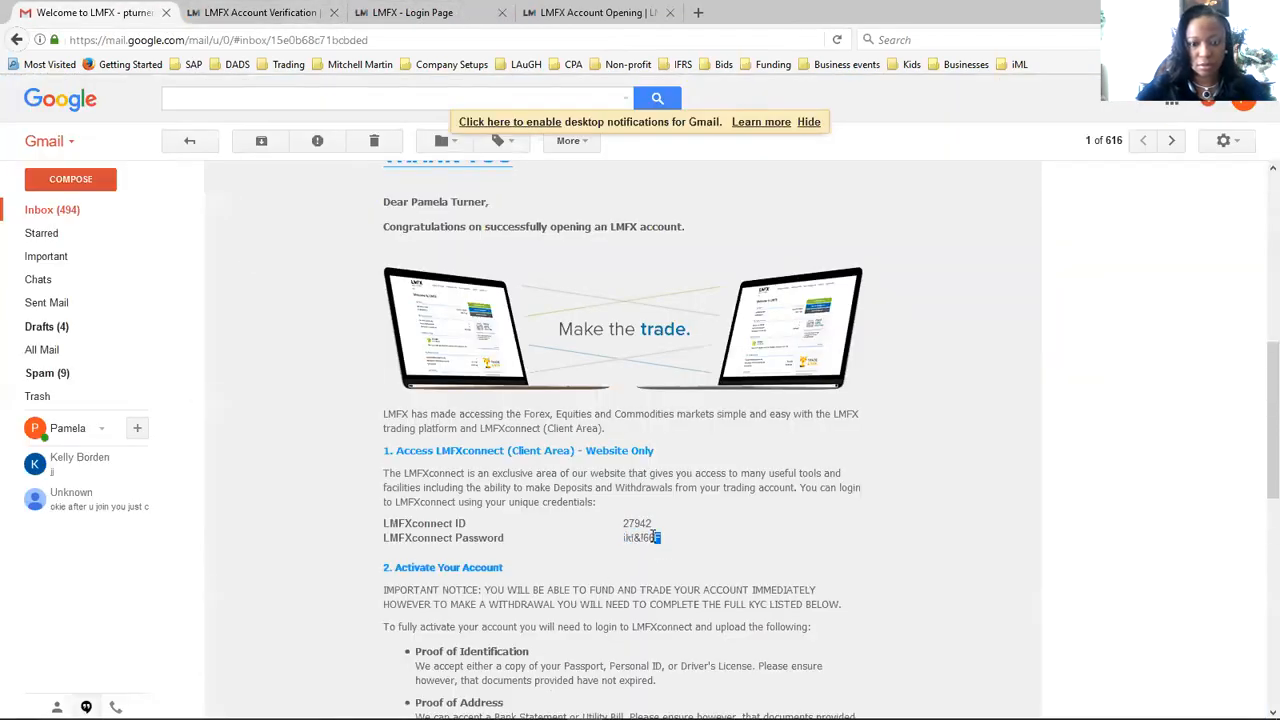
pyautogui.doubleClick(640, 536)
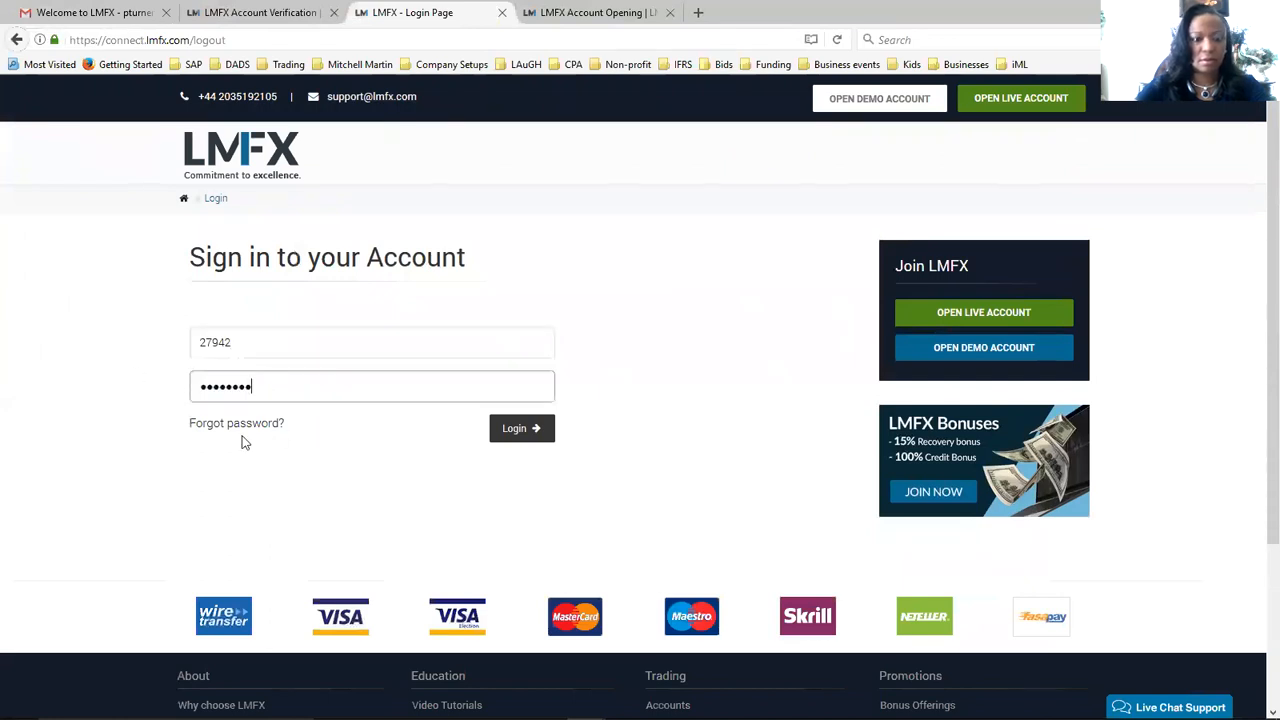
pyautogui.click(520, 428)
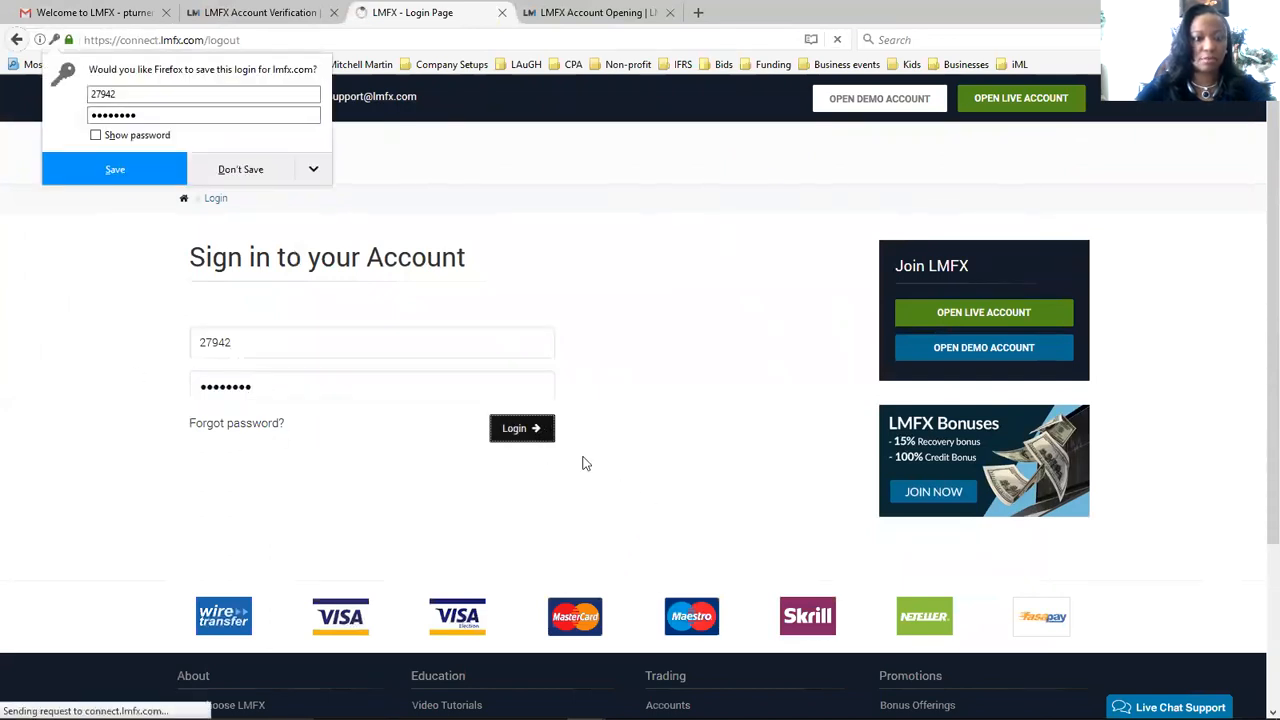
pyautogui.click(520, 428)
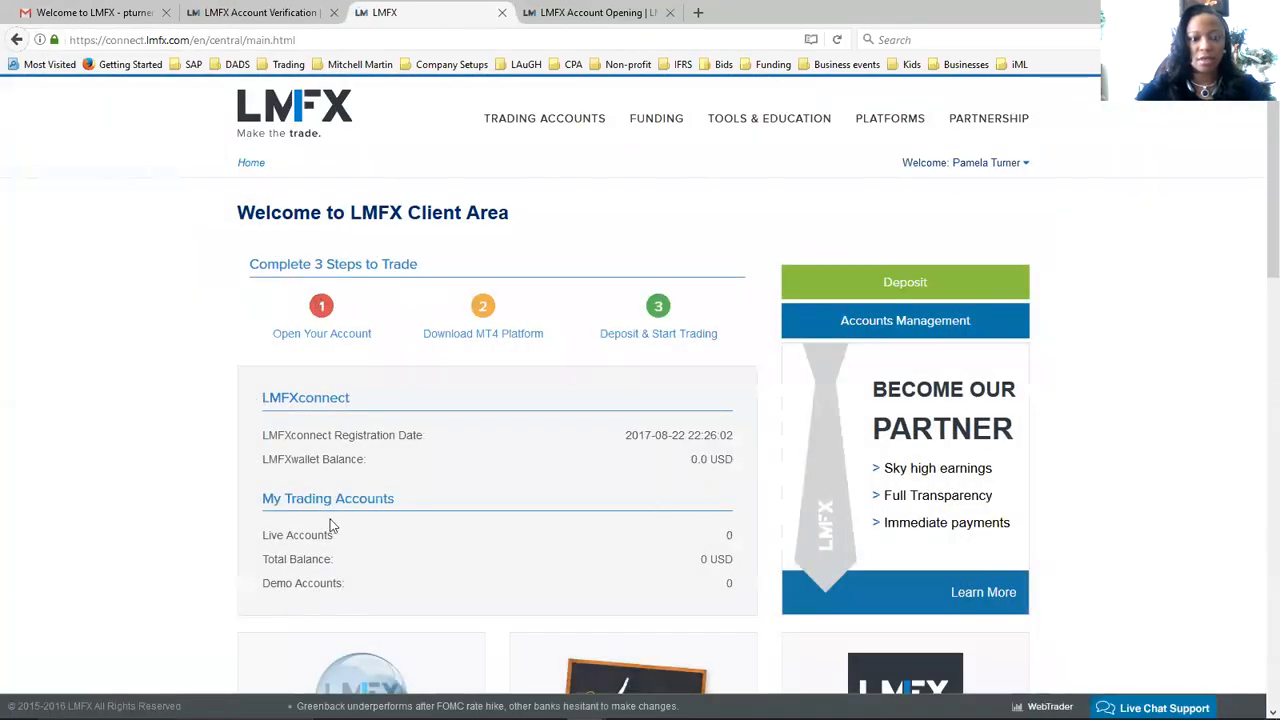
pyautogui.moveTo(304, 528)
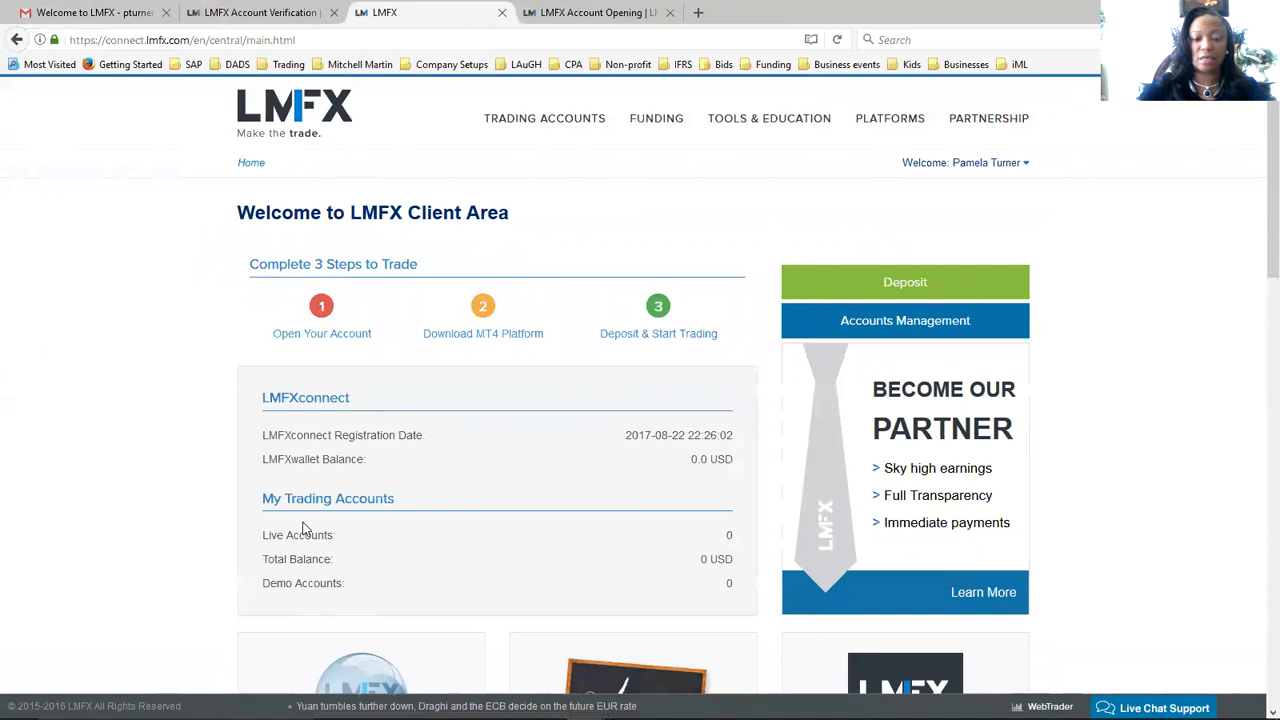
pyautogui.moveTo(320, 354)
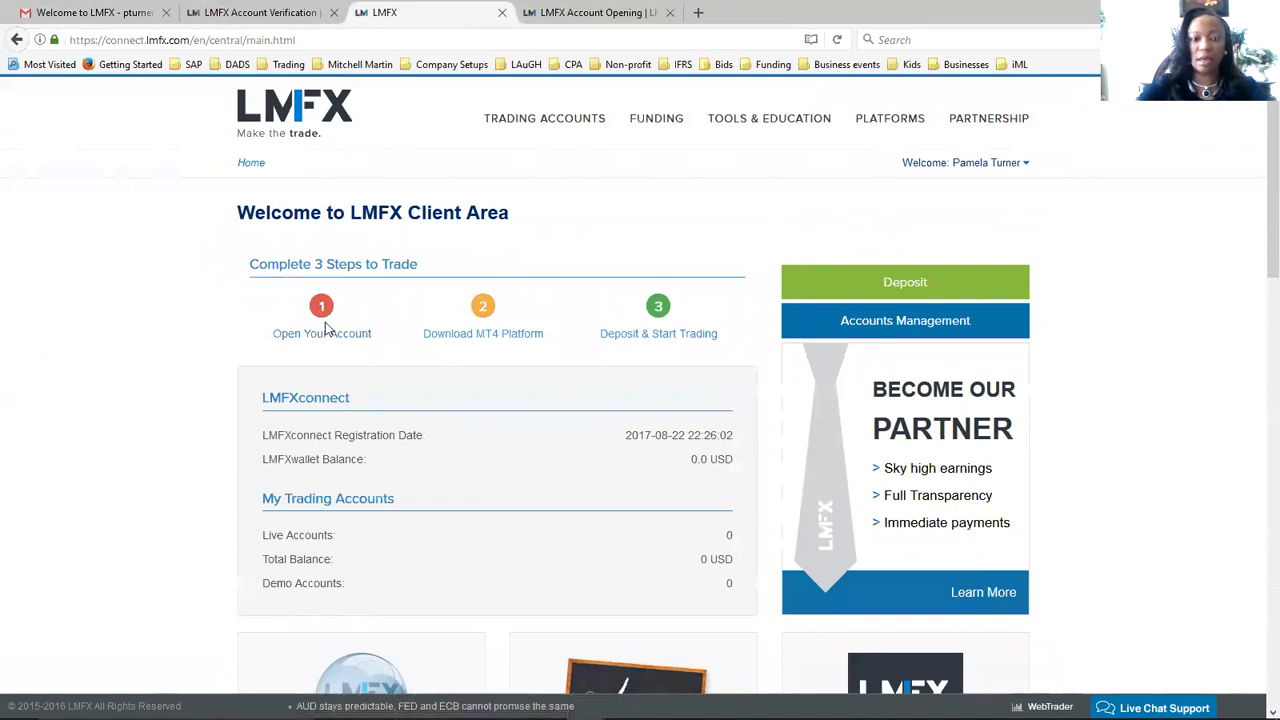
pyautogui.moveTo(500, 92)
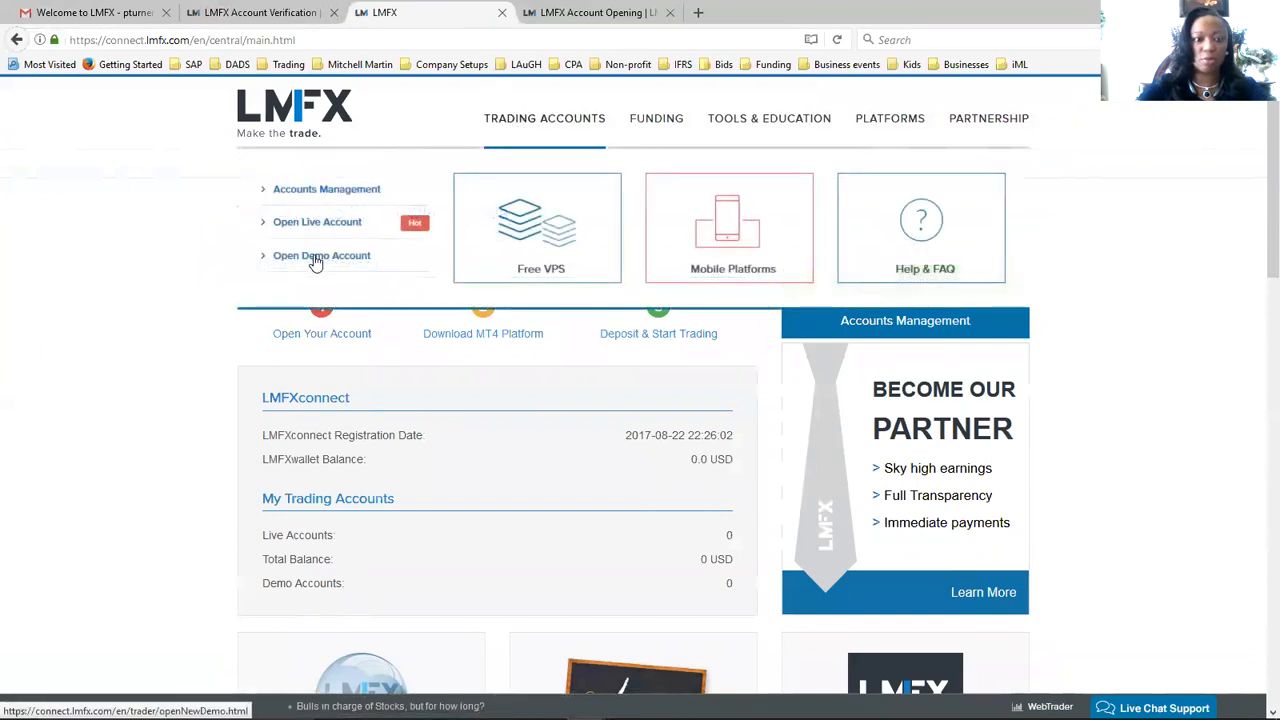
# Step: Start opening a demo trading account from the Trading Accounts menu
pyautogui.click(320, 256)
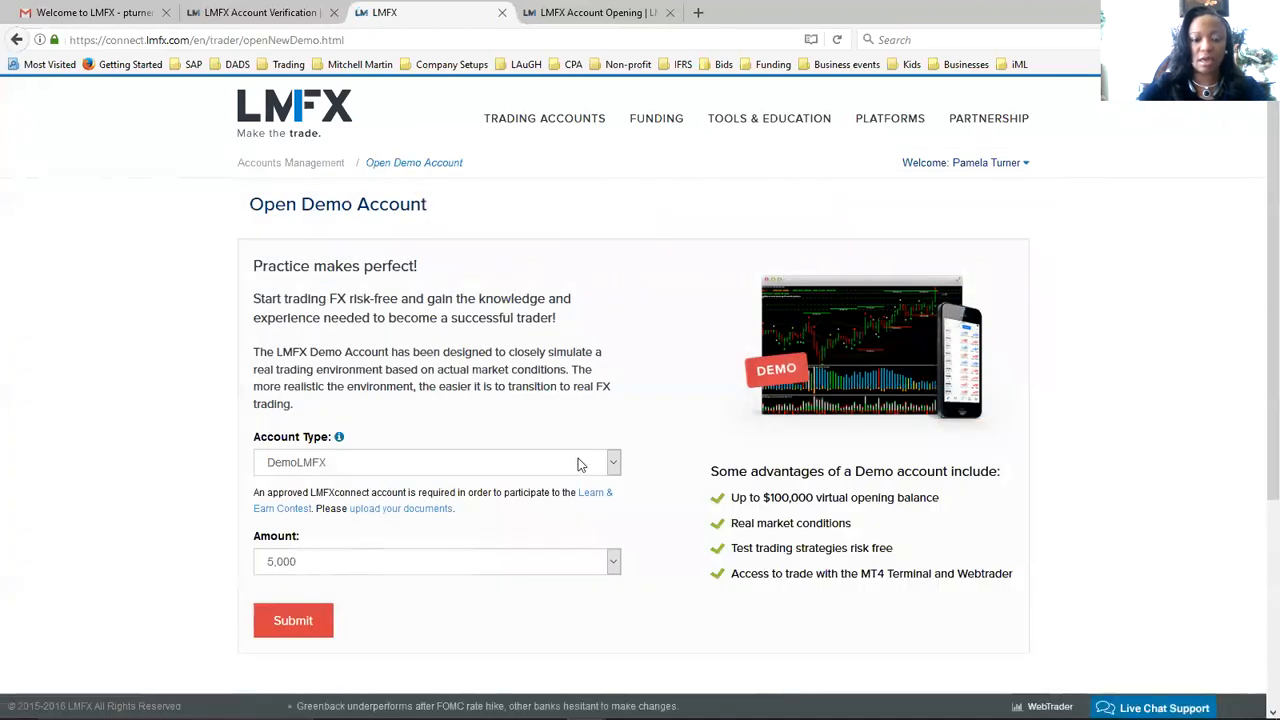
pyautogui.moveTo(548, 474)
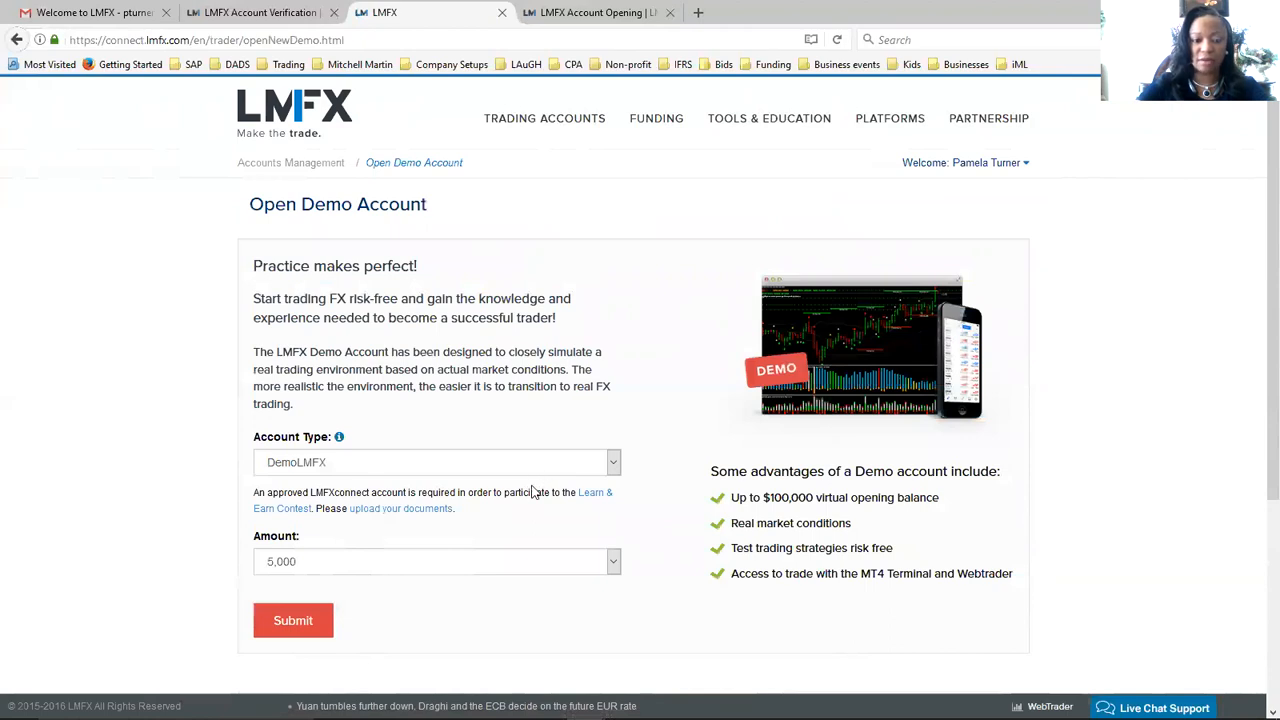
pyautogui.moveTo(572, 566)
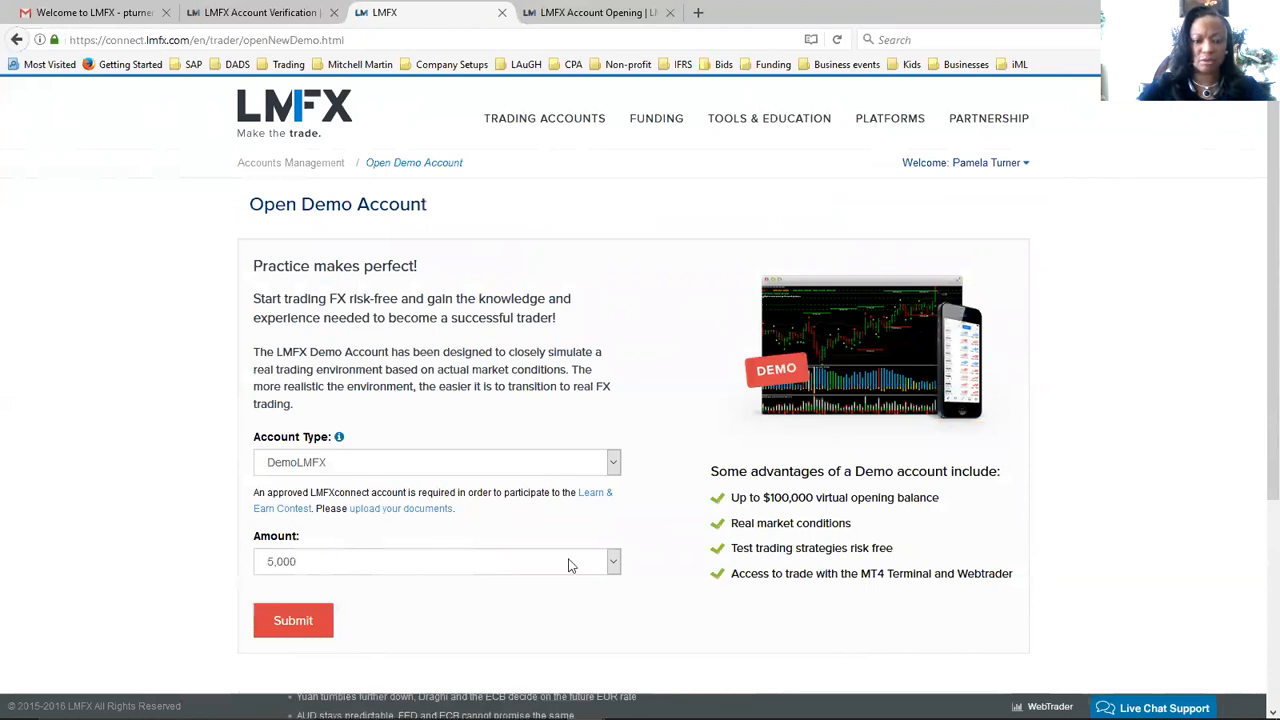
# Step: Keep the DemoLMFX type, choose a 5,000 balance, and submit the demo account request
pyautogui.click(612, 560)
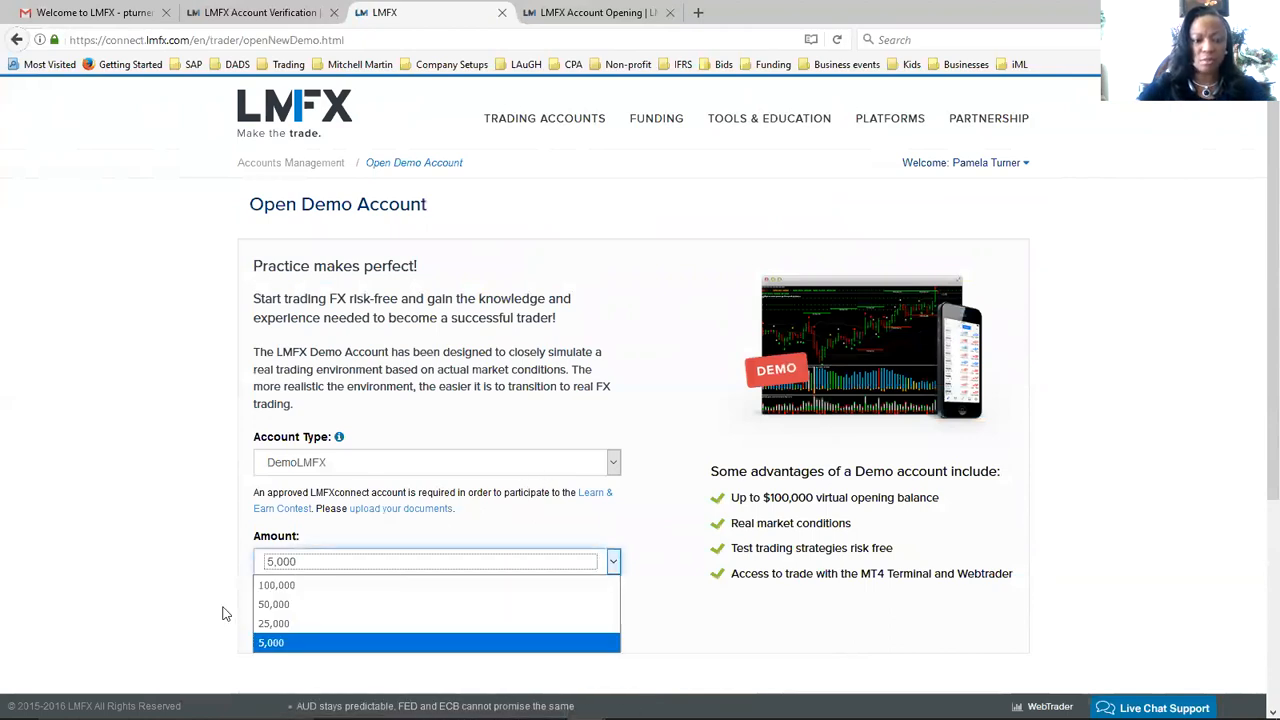
pyautogui.click(272, 642)
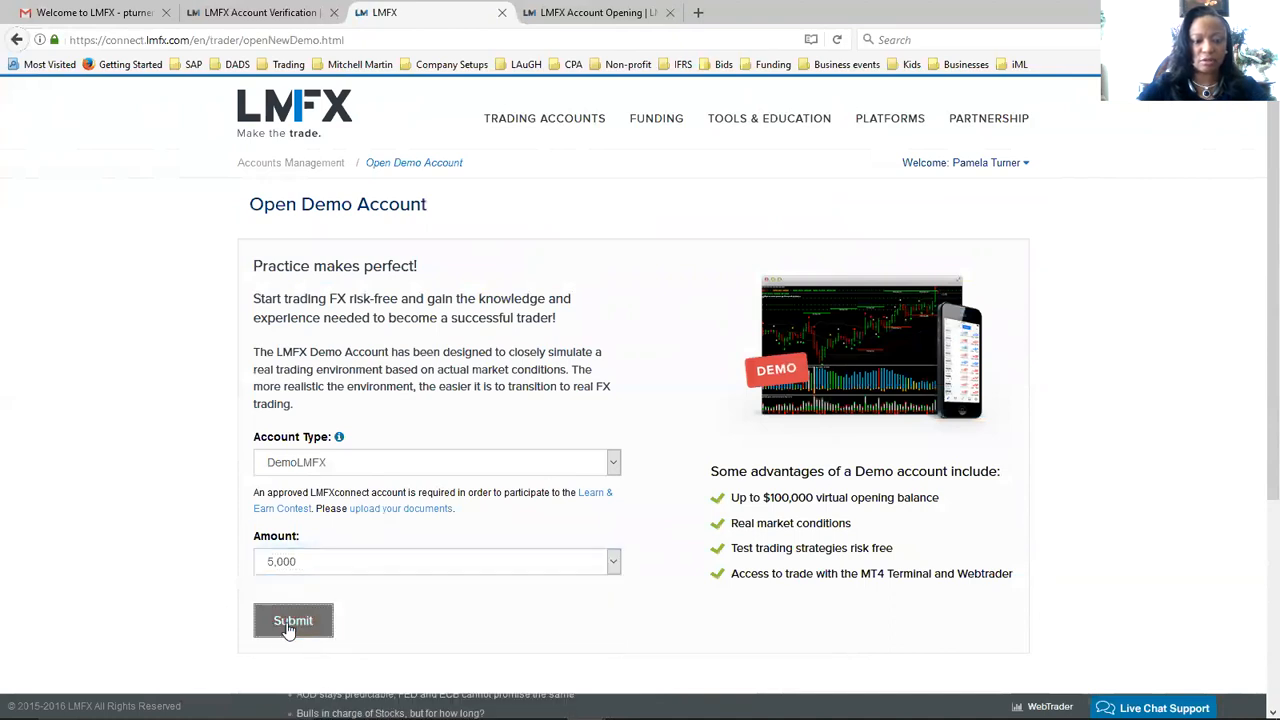
pyautogui.click(292, 620)
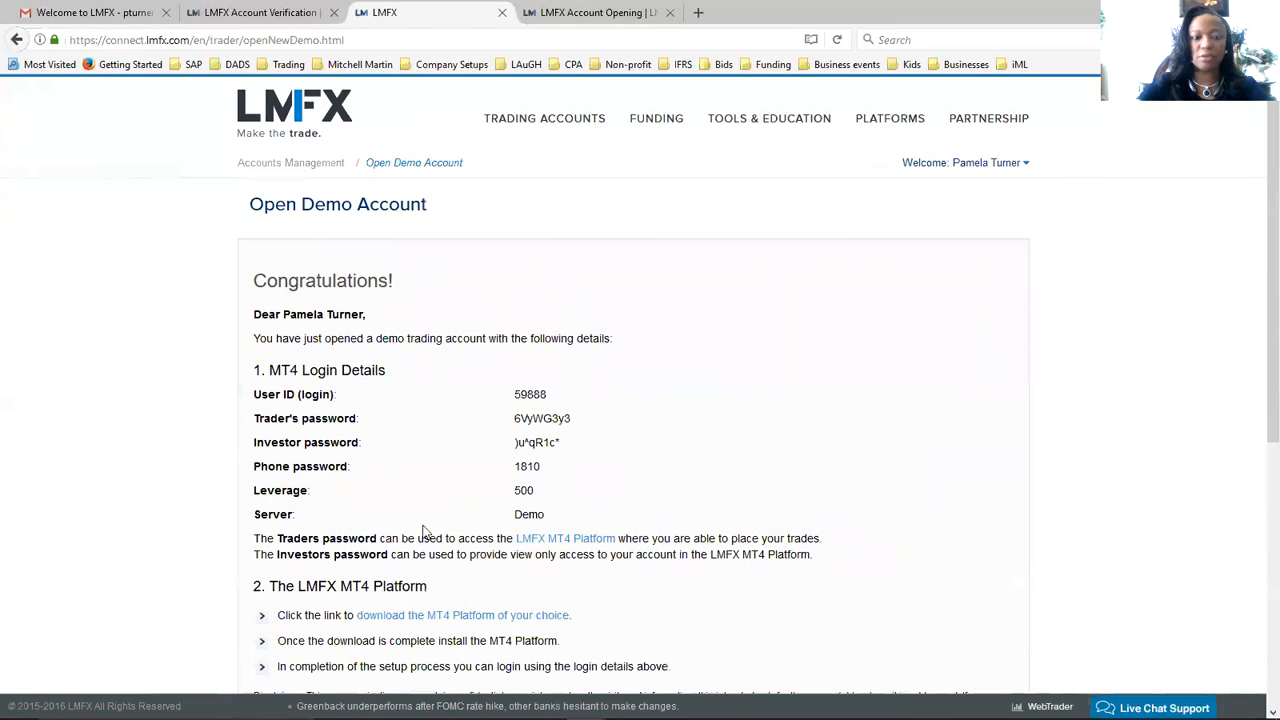
pyautogui.moveTo(516, 414)
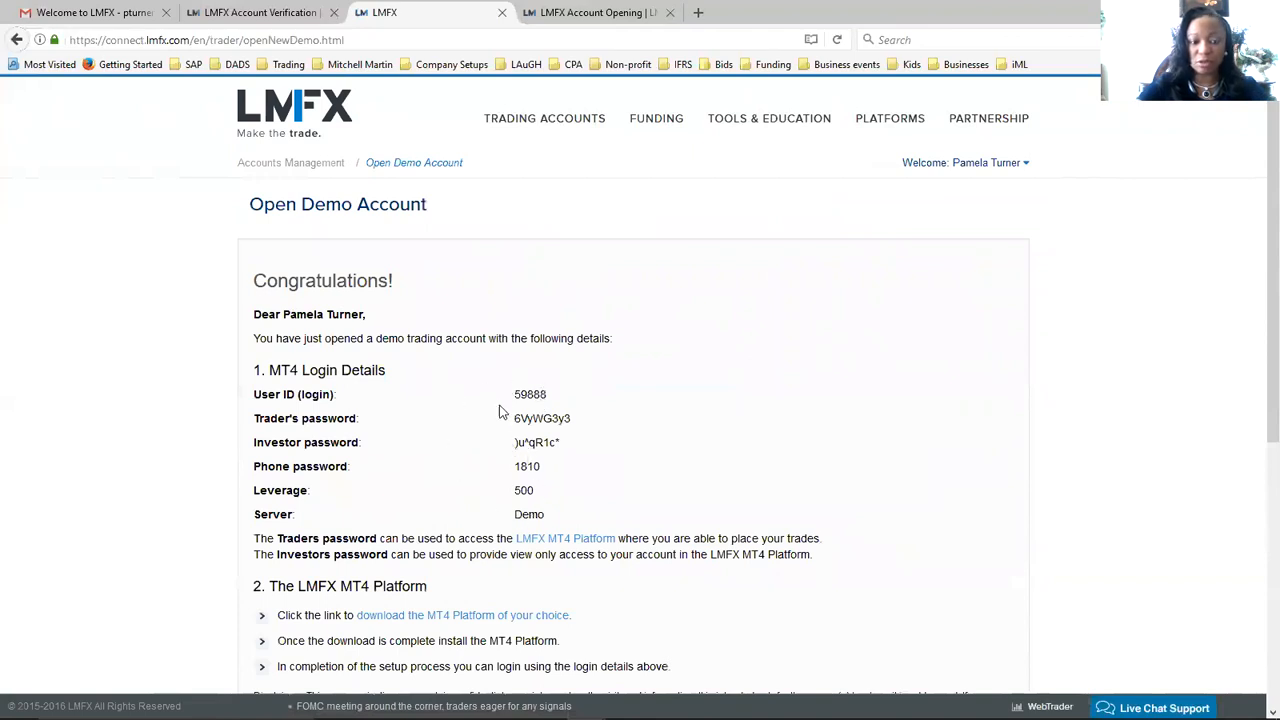
# Step: Select the demo account's MT4 user ID and trader's password to copy them
pyautogui.doubleClick(530, 394)
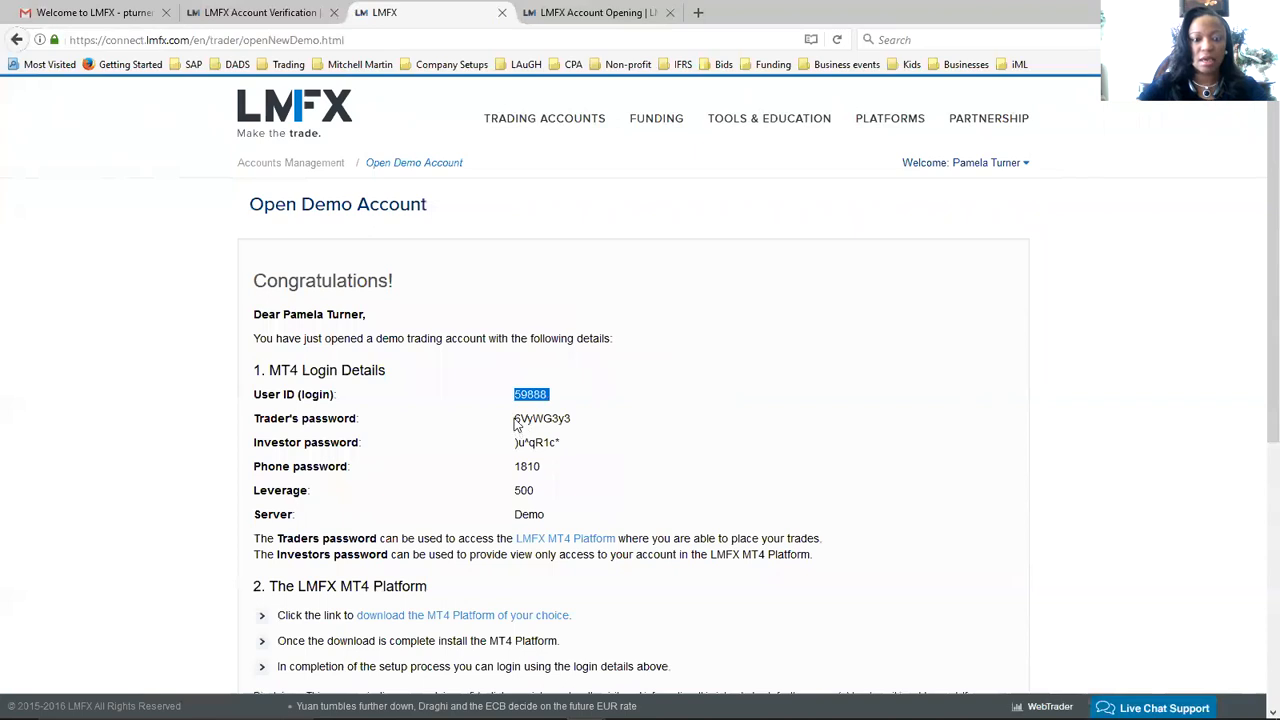
pyautogui.doubleClick(540, 418)
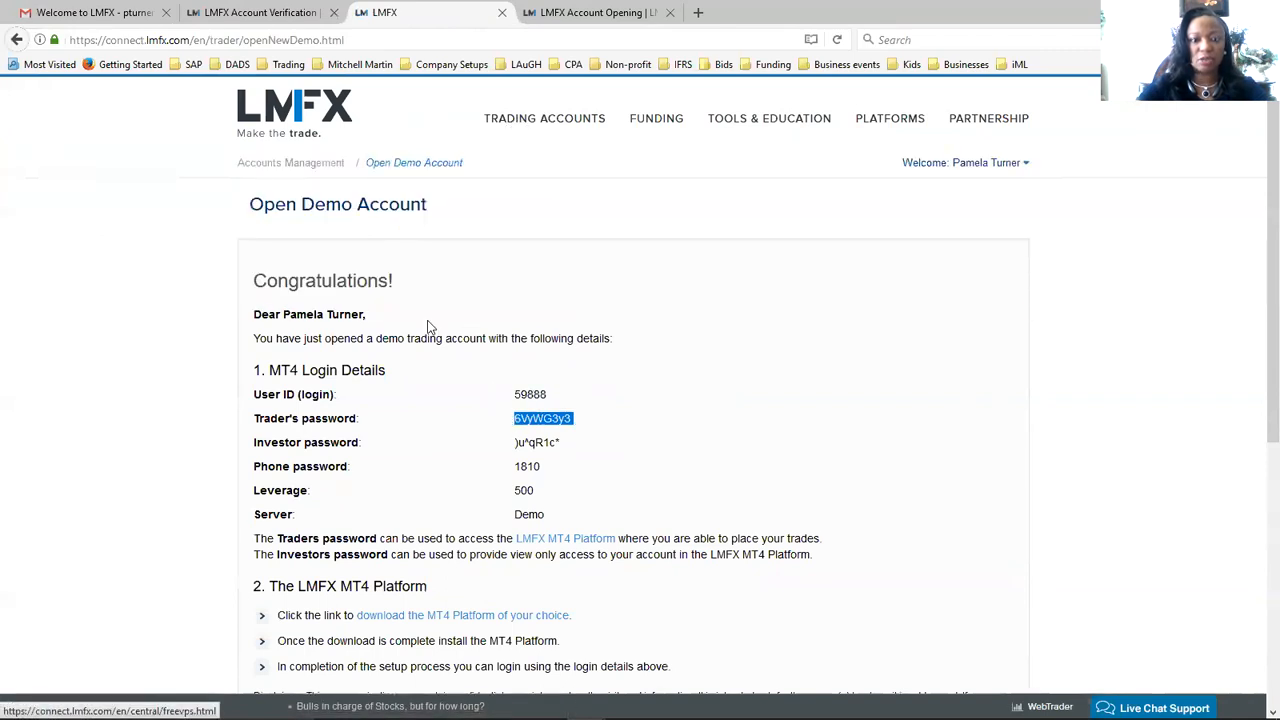
pyautogui.moveTo(544, 118)
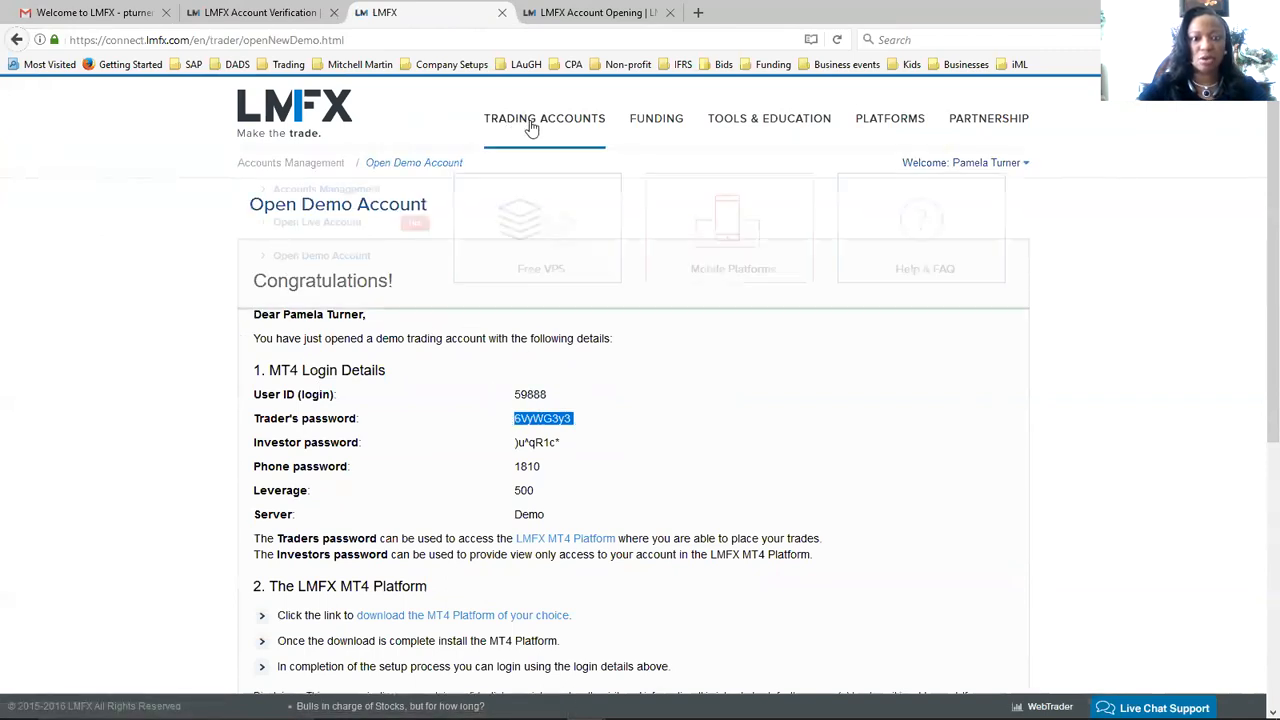
# Step: Start a live account with leverage 1:500, Deposit Match Bonus and its terms accepted
pyautogui.click(544, 118)
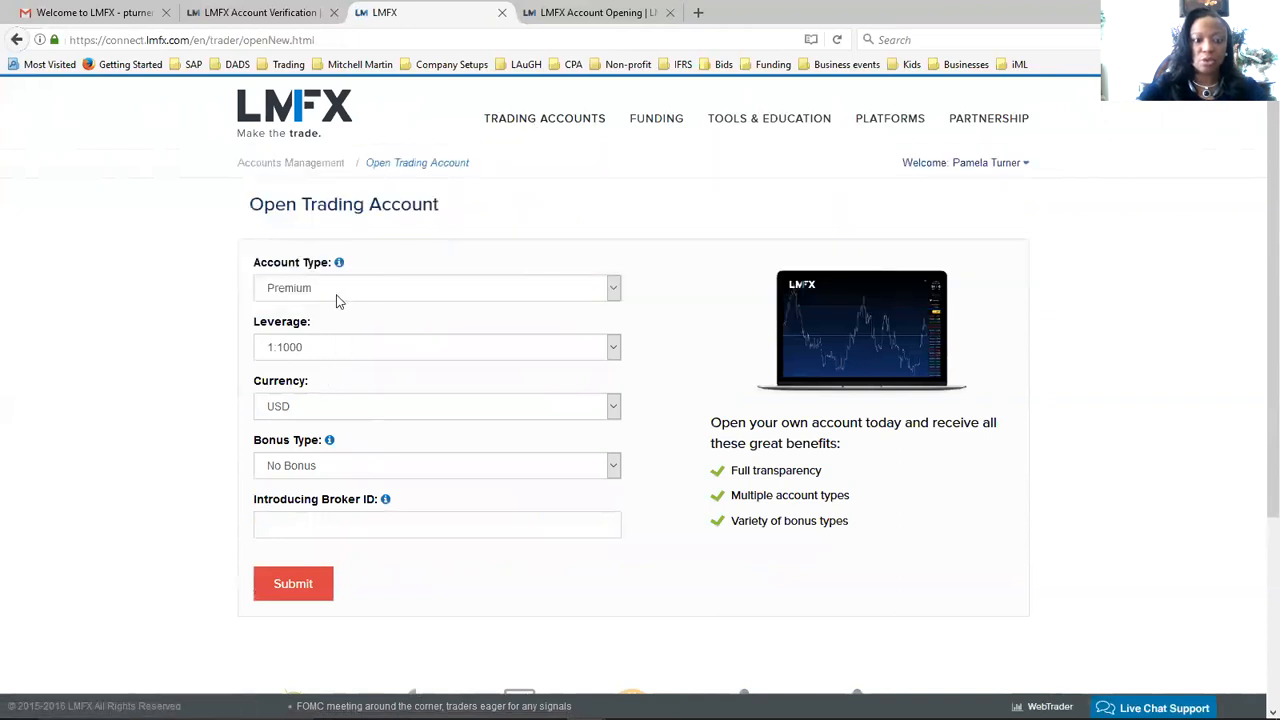
pyautogui.click(612, 348)
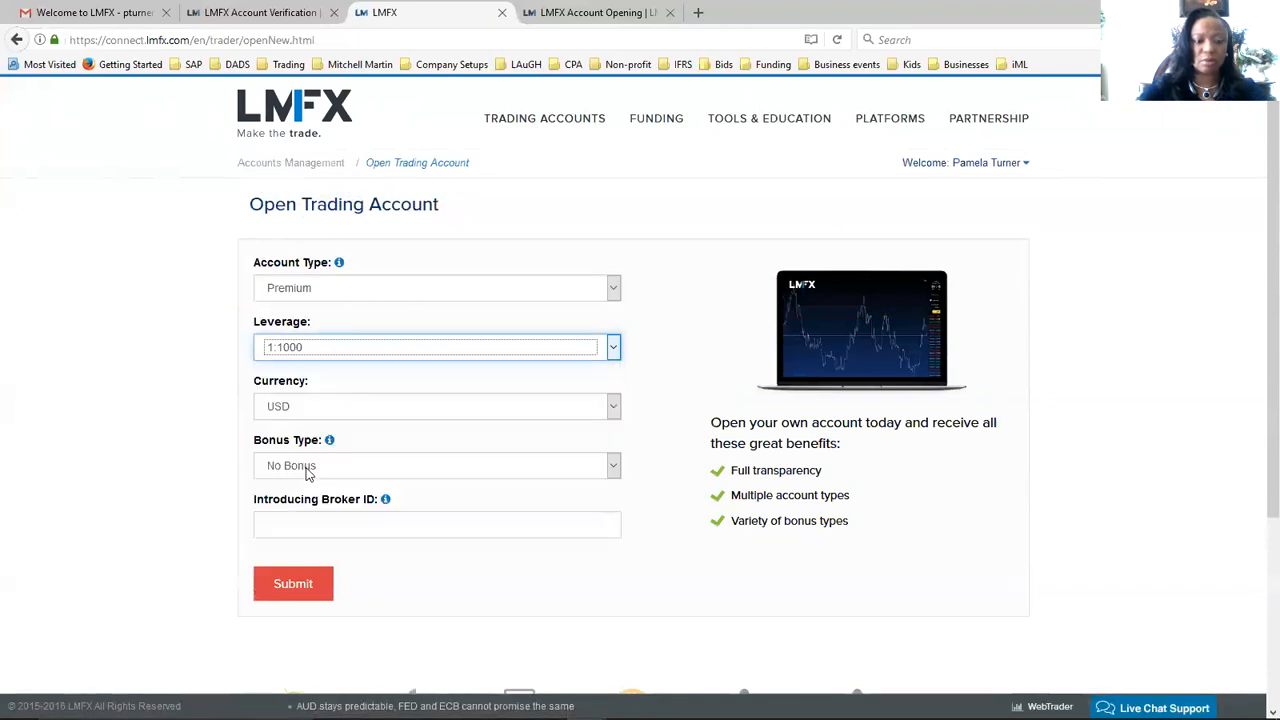
pyautogui.click(612, 348)
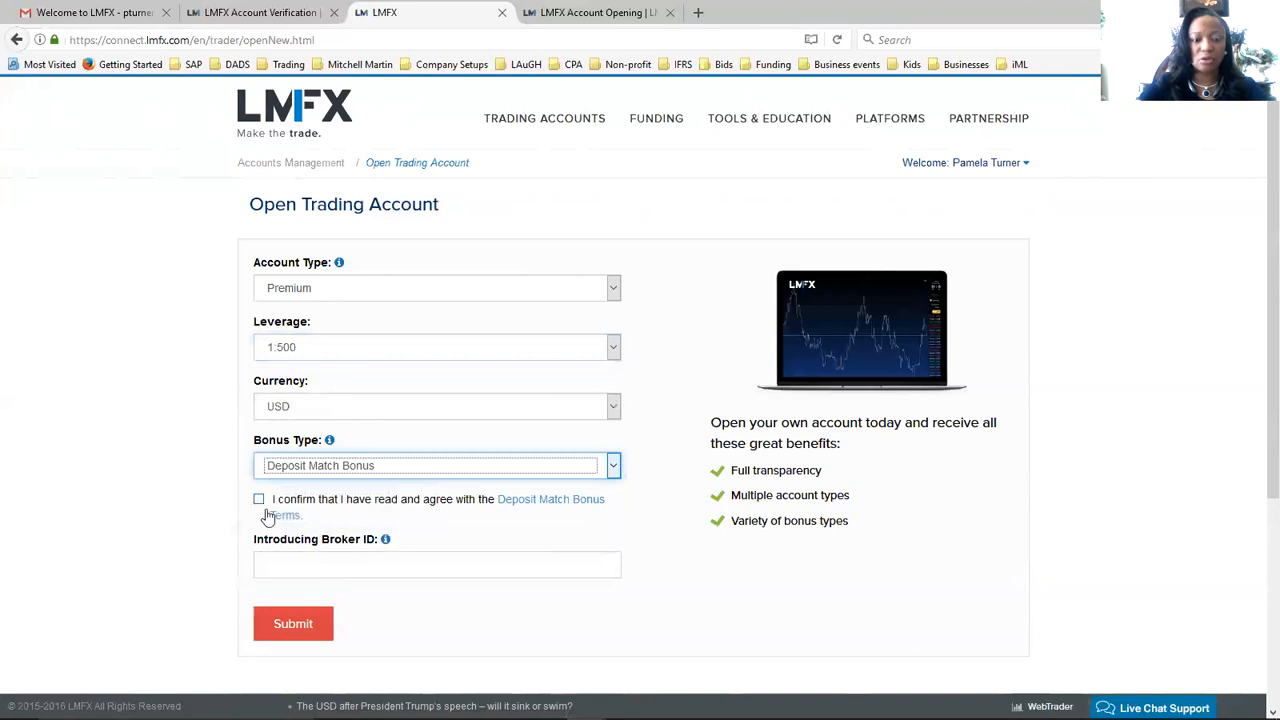
pyautogui.click(260, 500)
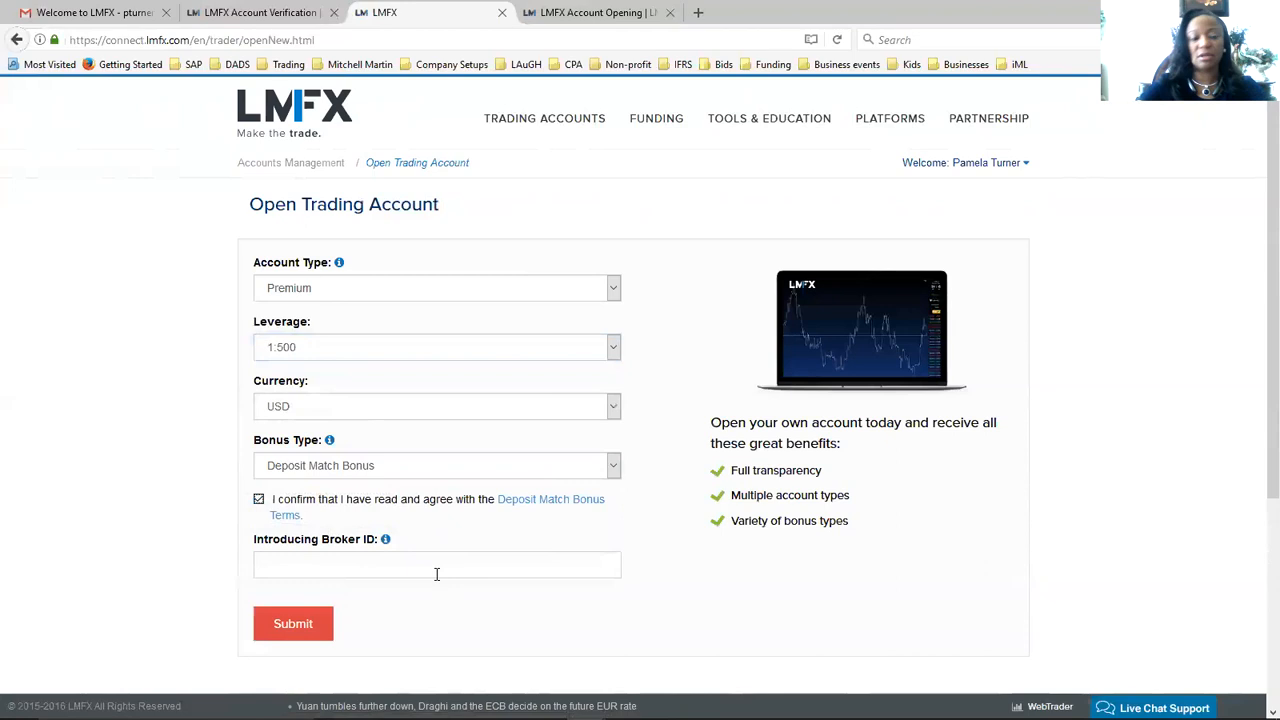
pyautogui.click(436, 564)
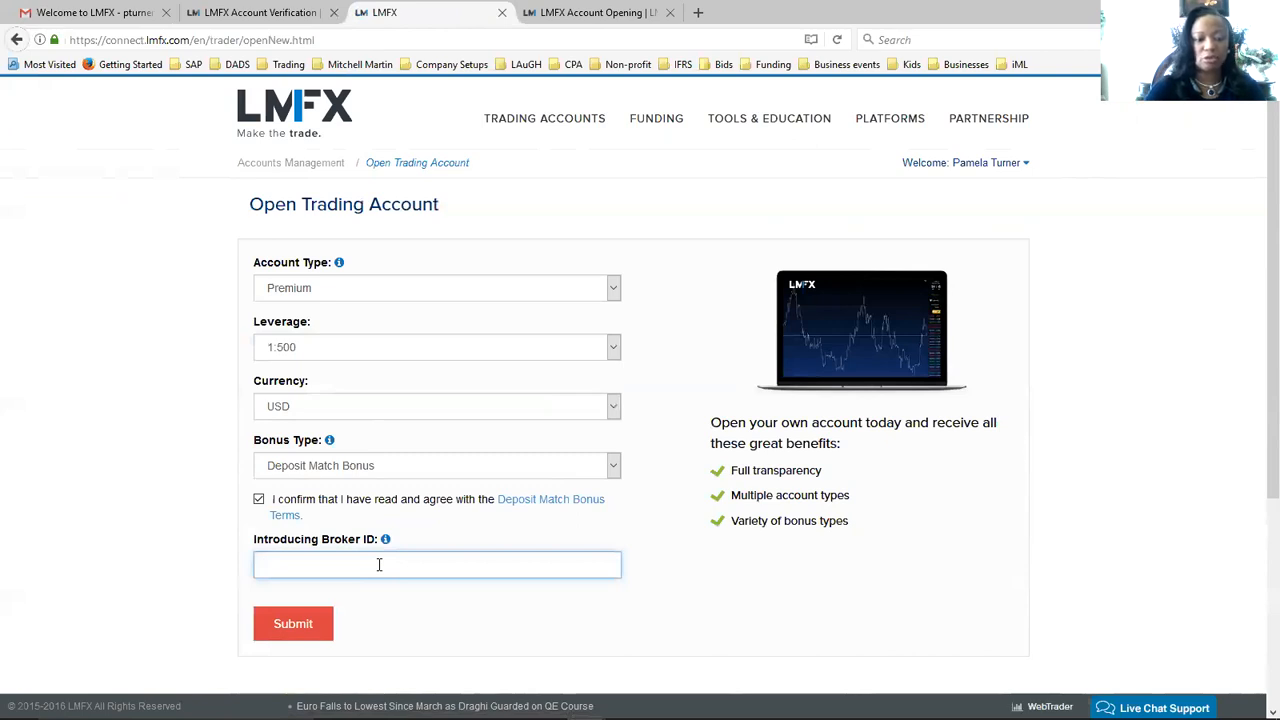
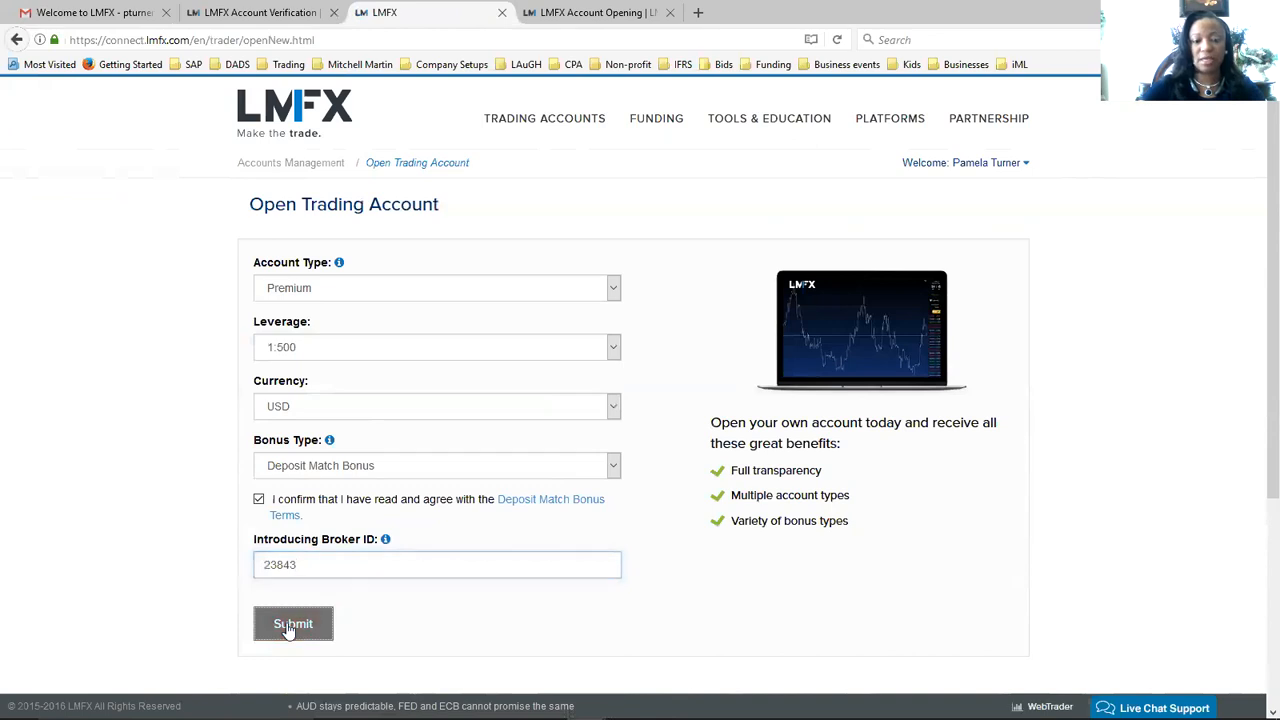
pyautogui.click(292, 624)
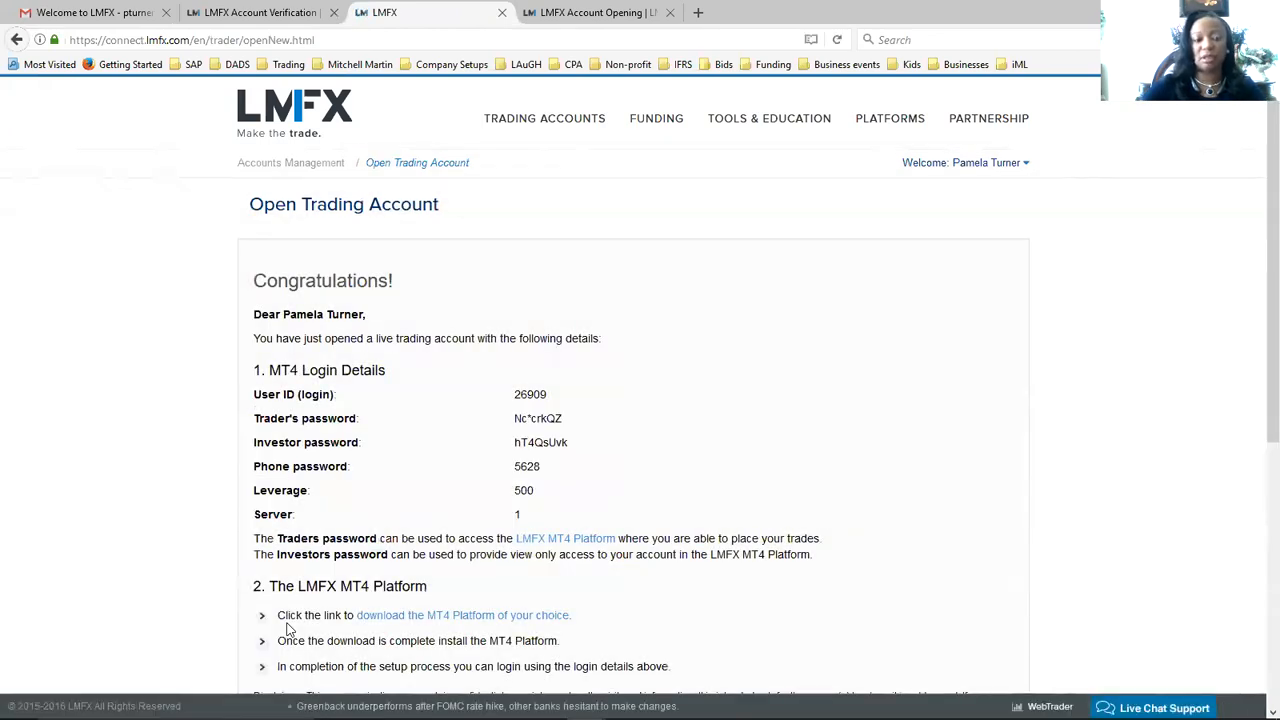
pyautogui.moveTo(464, 76)
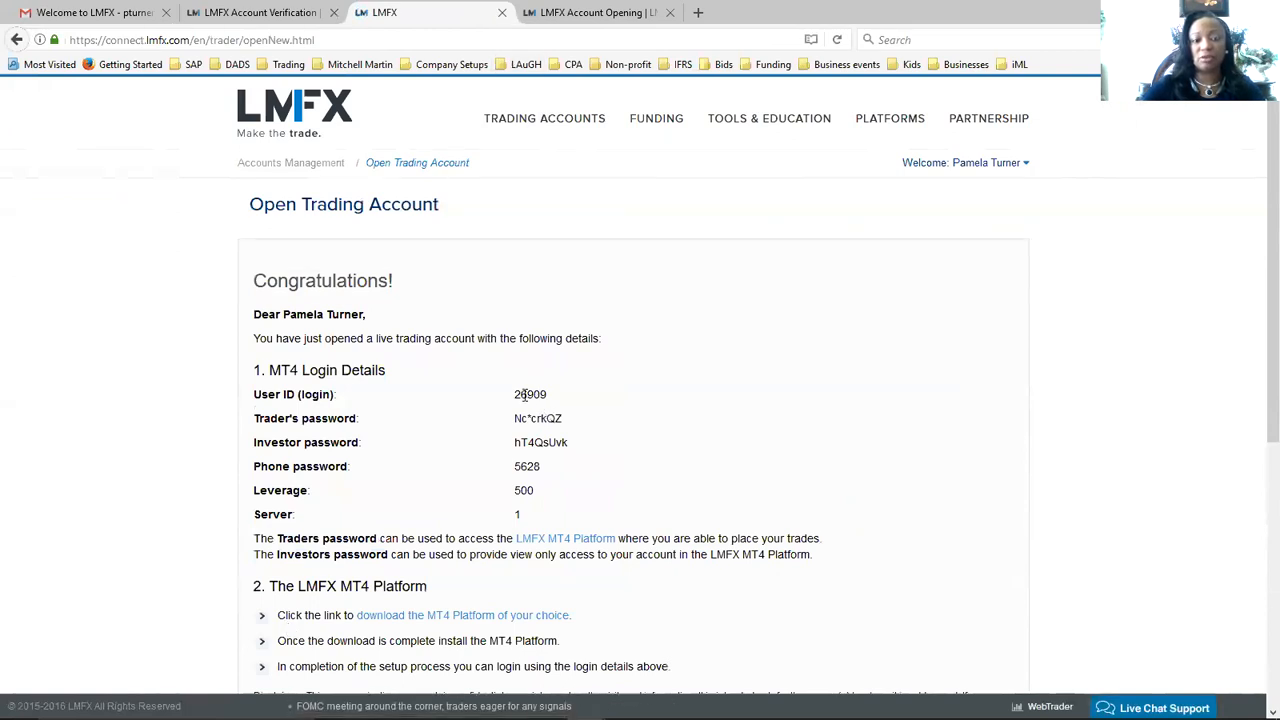
pyautogui.doubleClick(530, 394)
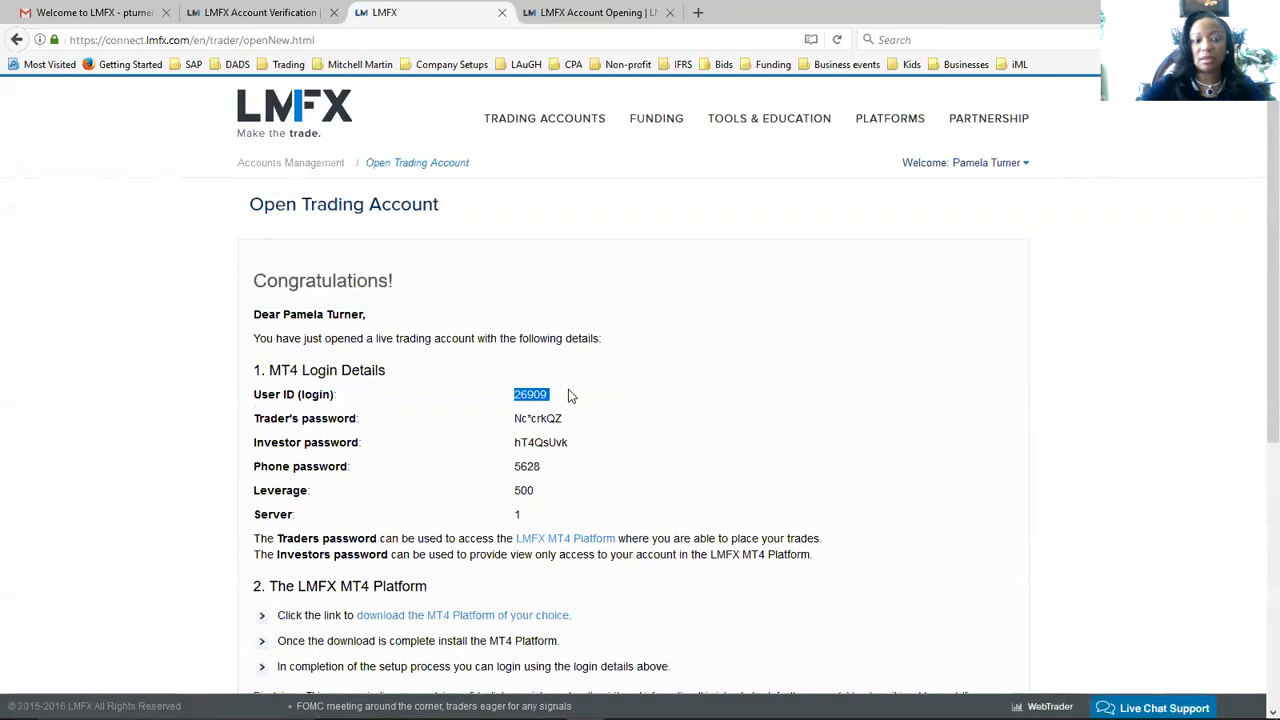
pyautogui.moveTo(532, 424)
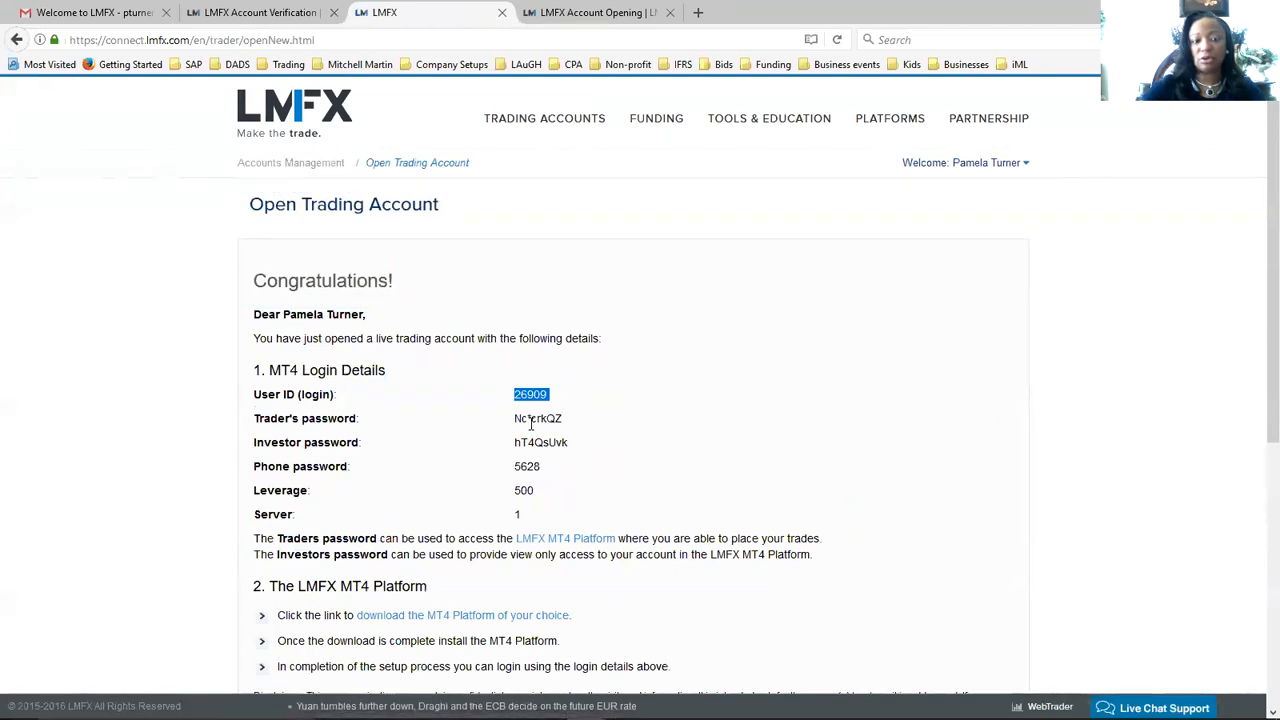
pyautogui.doubleClick(536, 418)
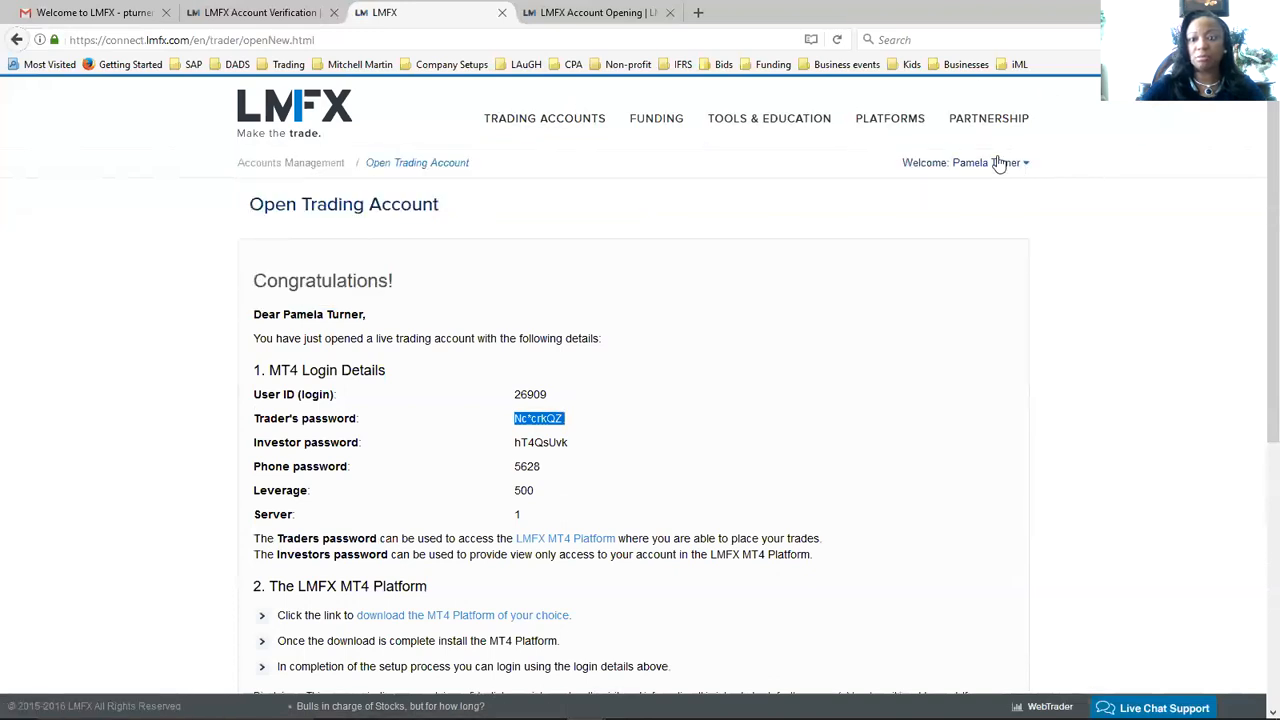
pyautogui.click(988, 162)
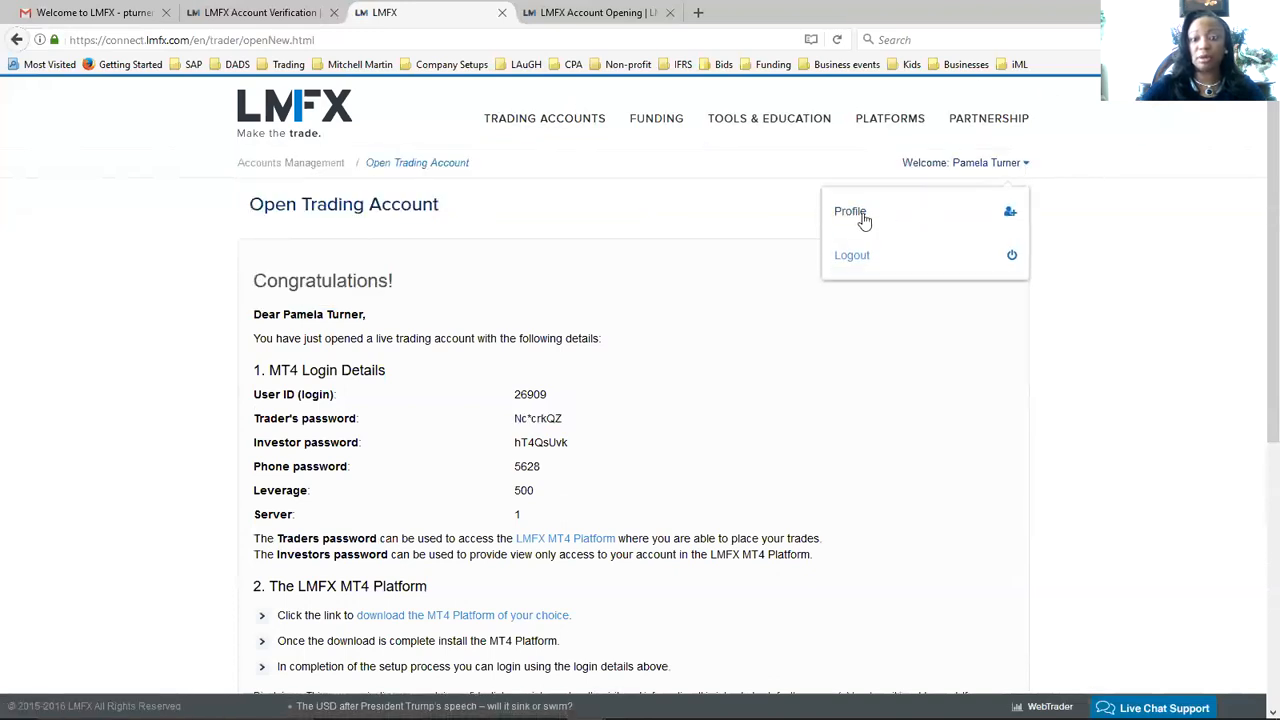
# Step: Reach the Upload Your Documents page via My Profile, showing the proof of legal existence section
pyautogui.click(848, 212)
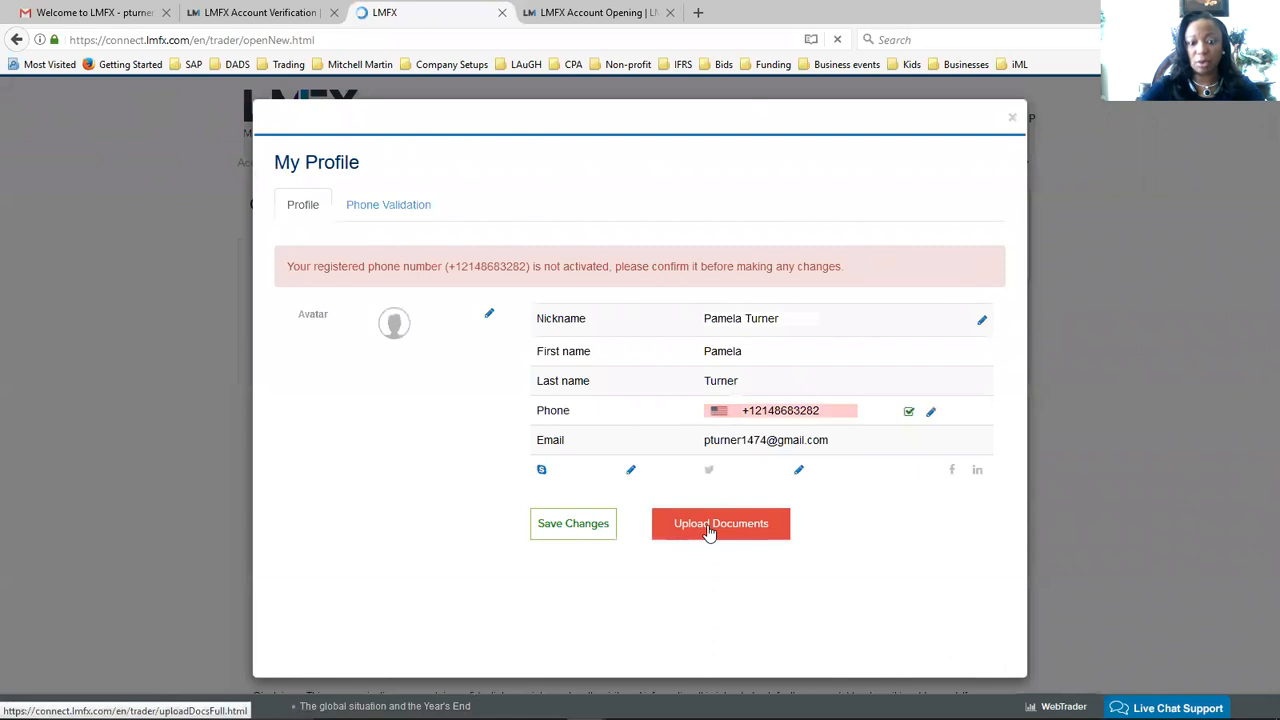
pyautogui.click(720, 524)
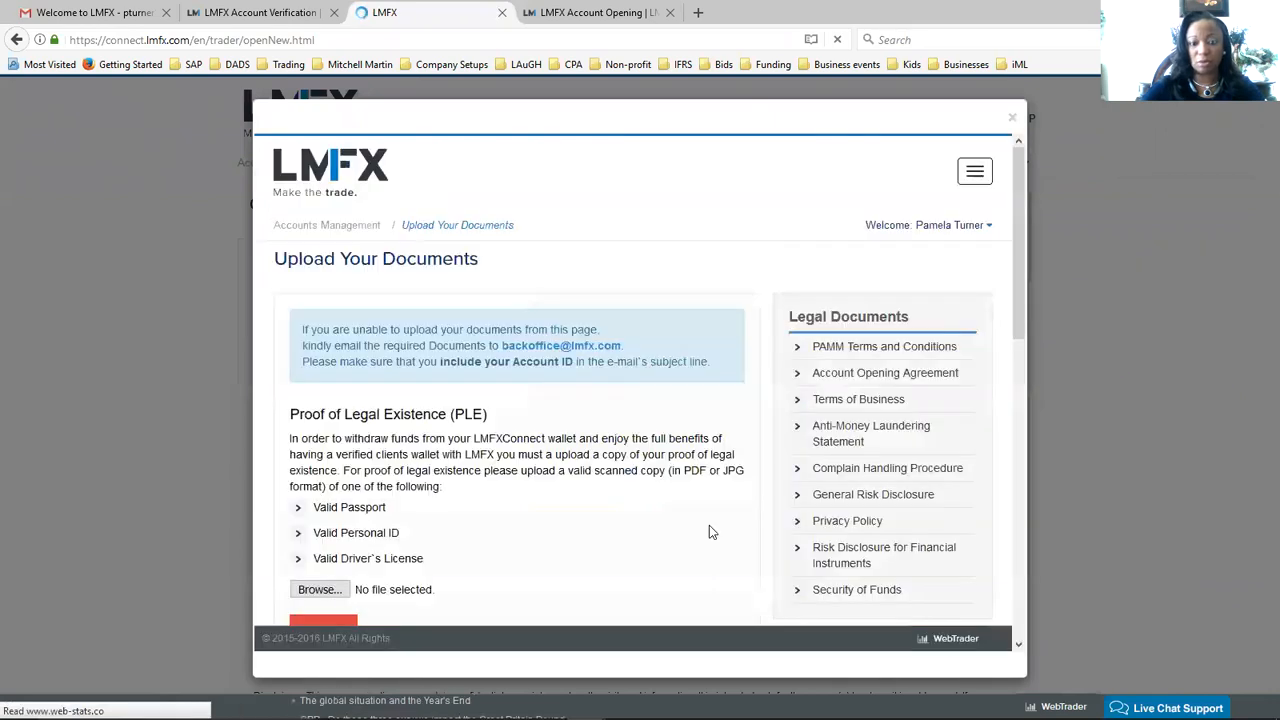
pyautogui.scroll(-3)
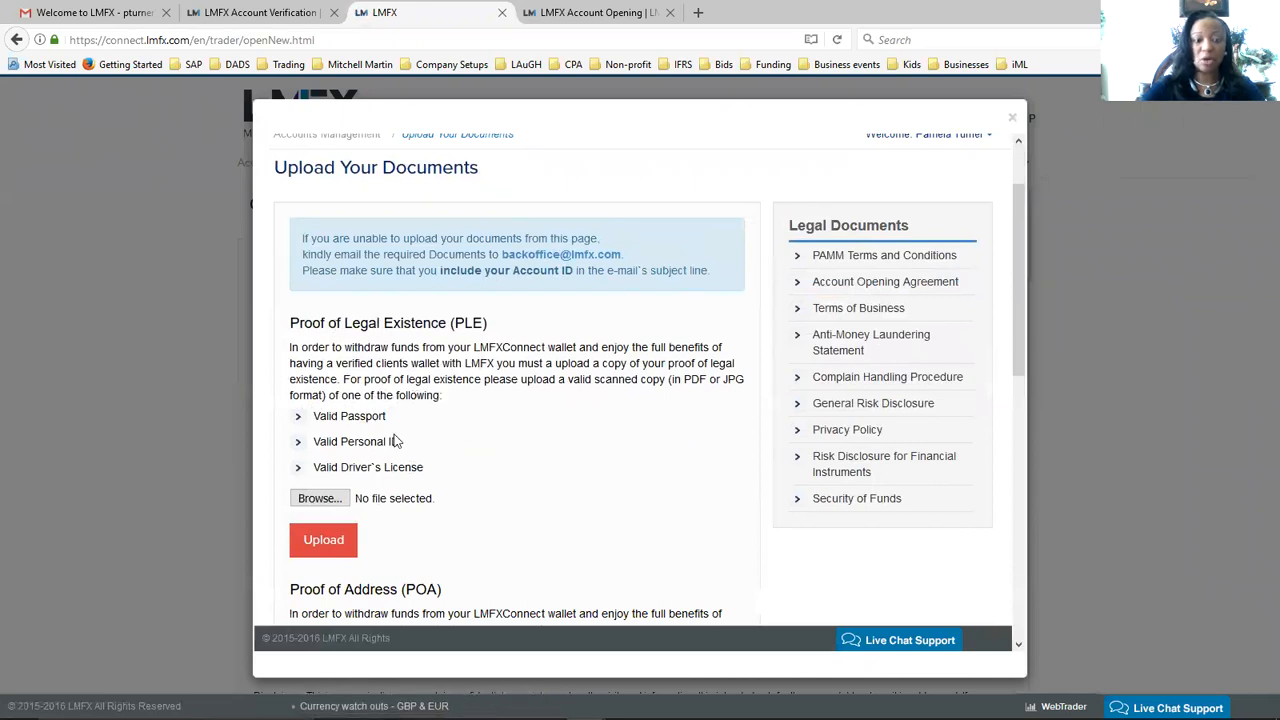
pyautogui.scroll(-3)
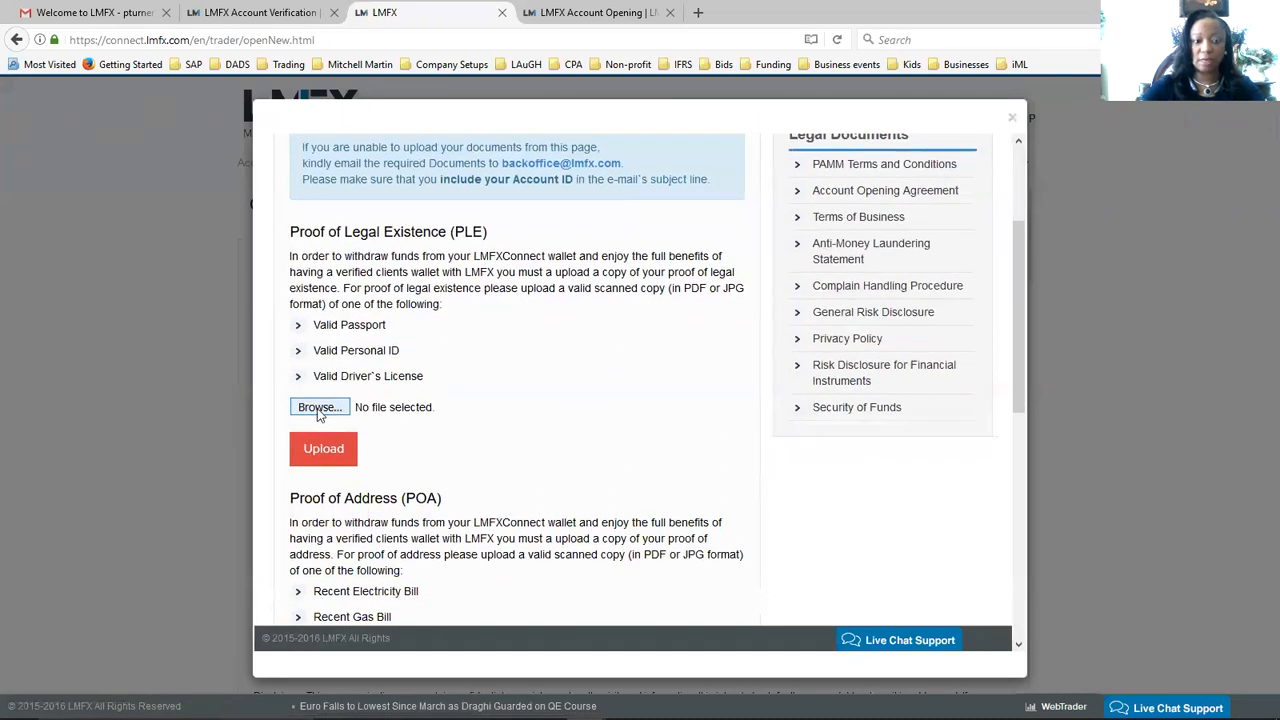
pyautogui.moveTo(324, 460)
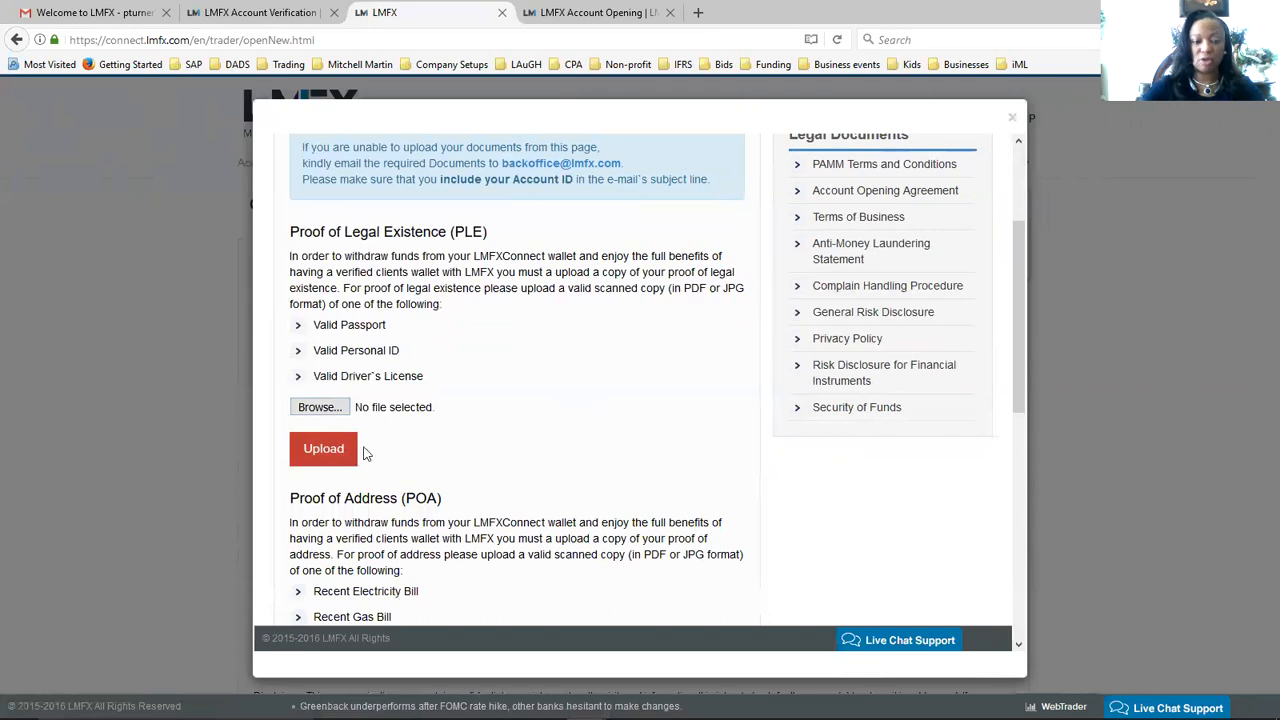
pyautogui.scroll(-3)
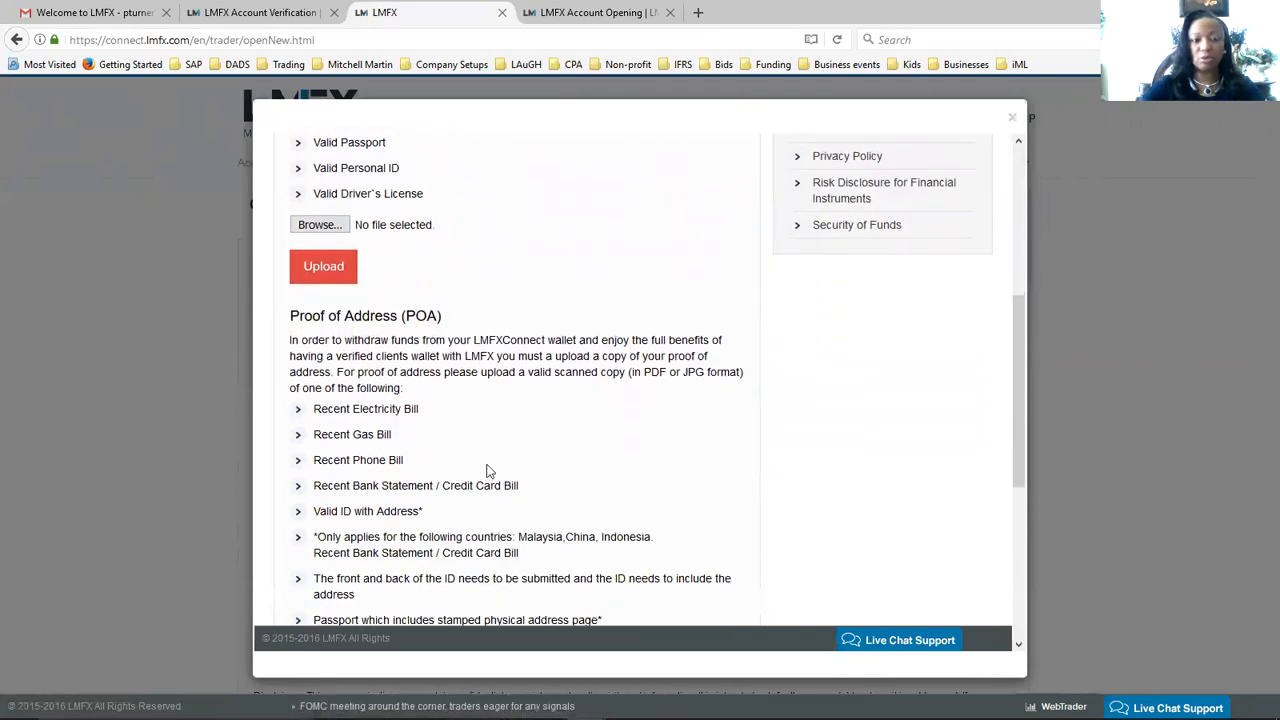
pyautogui.scroll(-3)
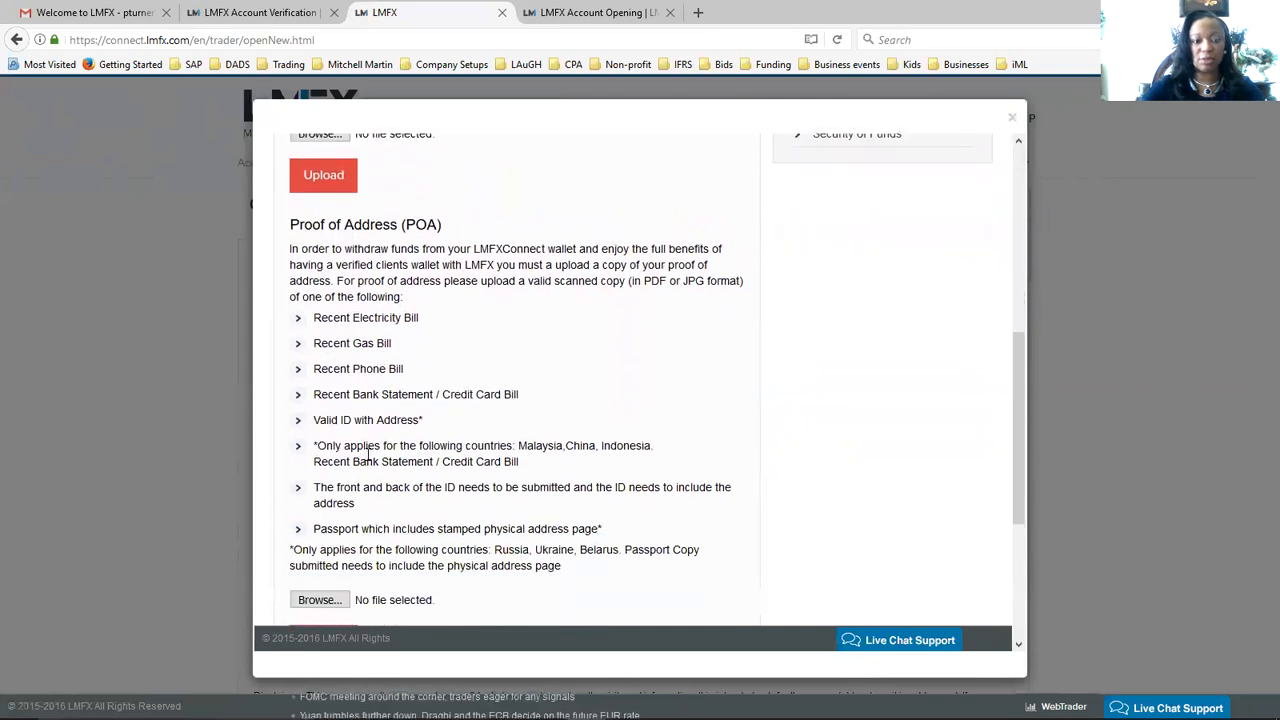
pyautogui.scroll(-3)
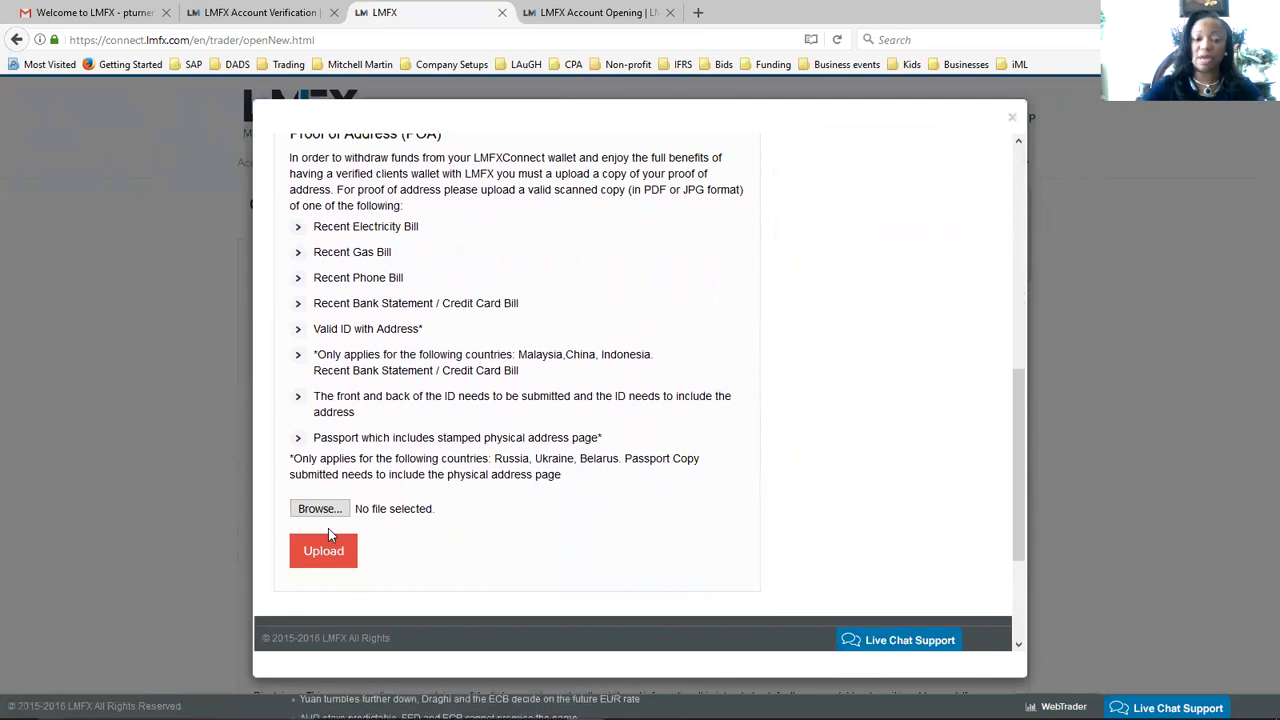
pyautogui.moveTo(552, 560)
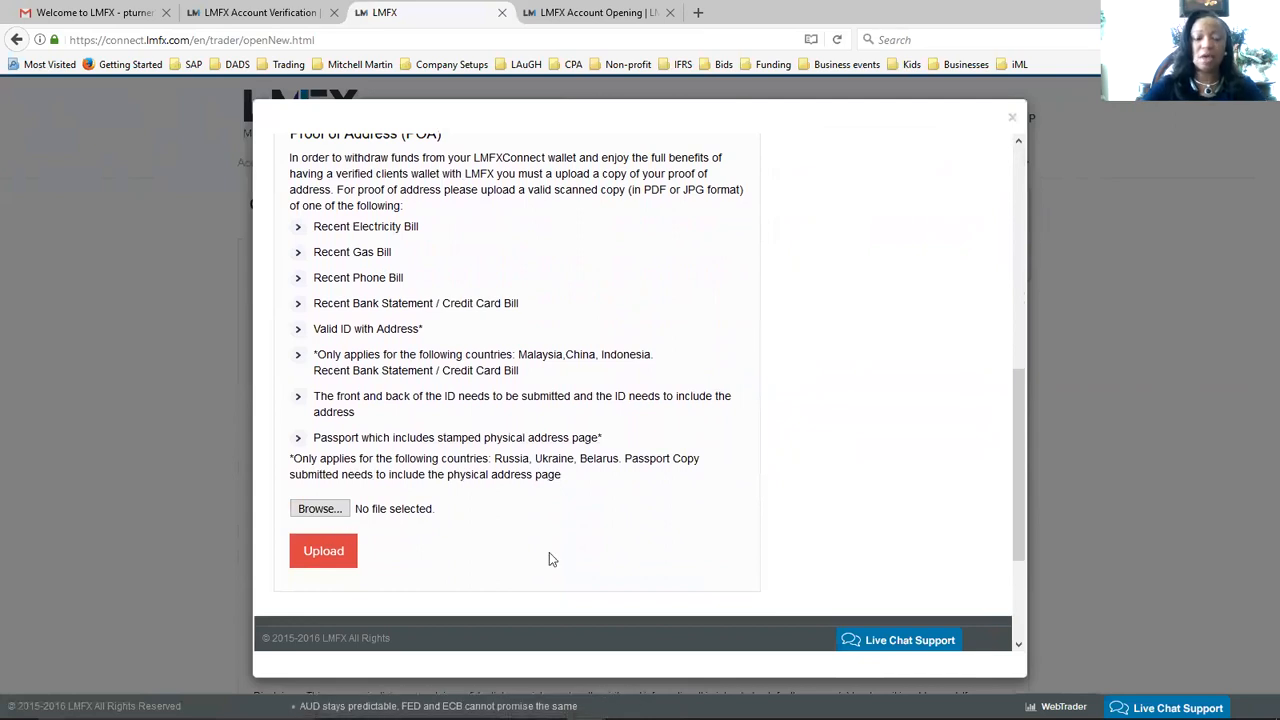
pyautogui.scroll(3)
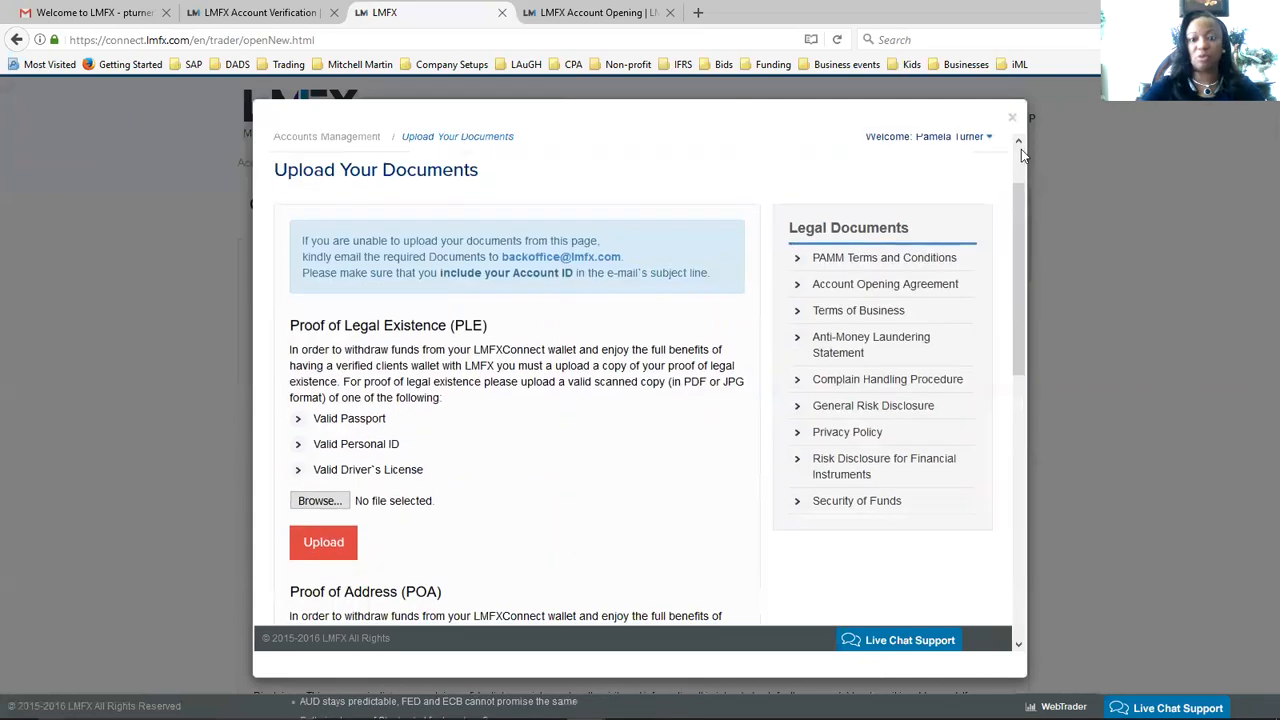
pyautogui.scroll(3)
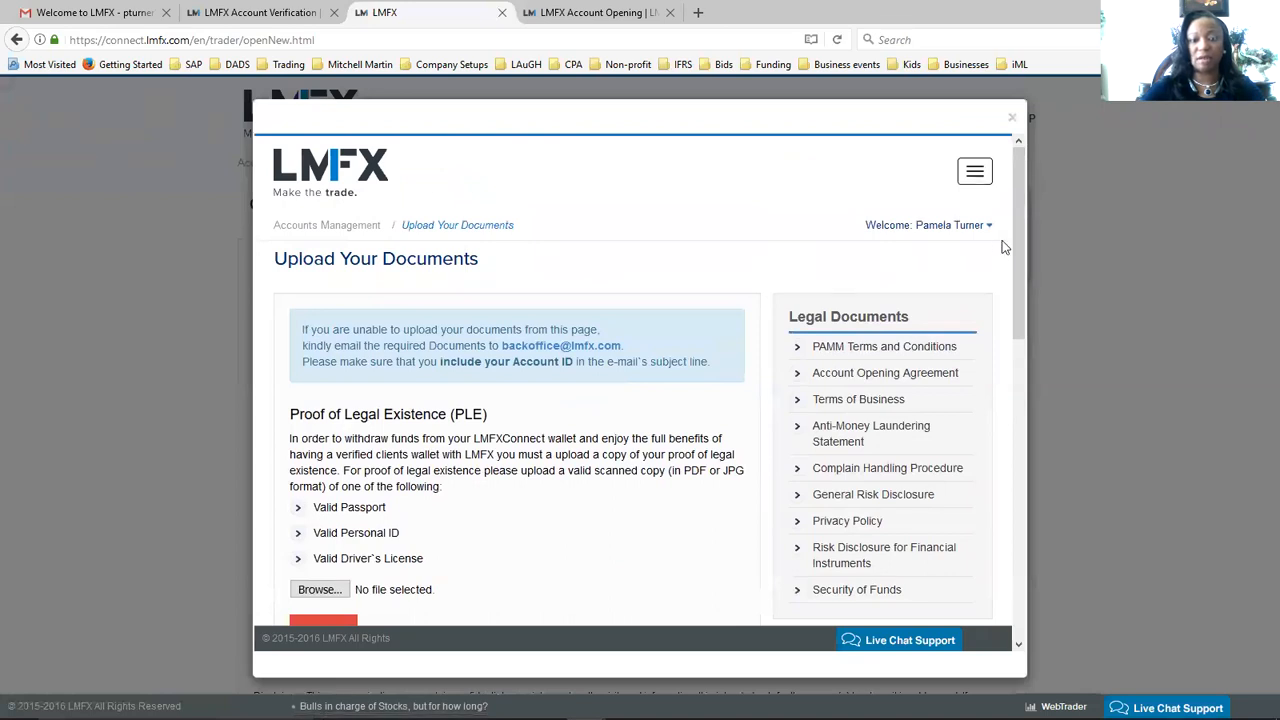
pyautogui.scroll(-3)
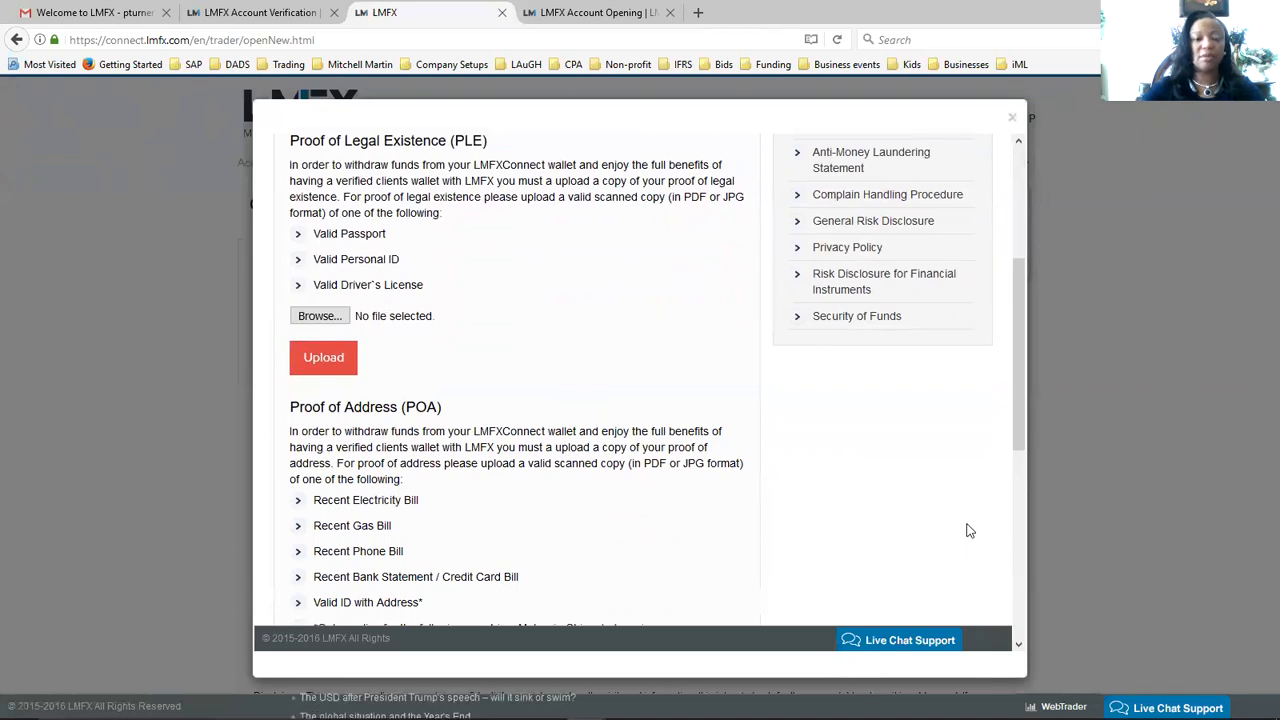
pyautogui.moveTo(1110, 544)
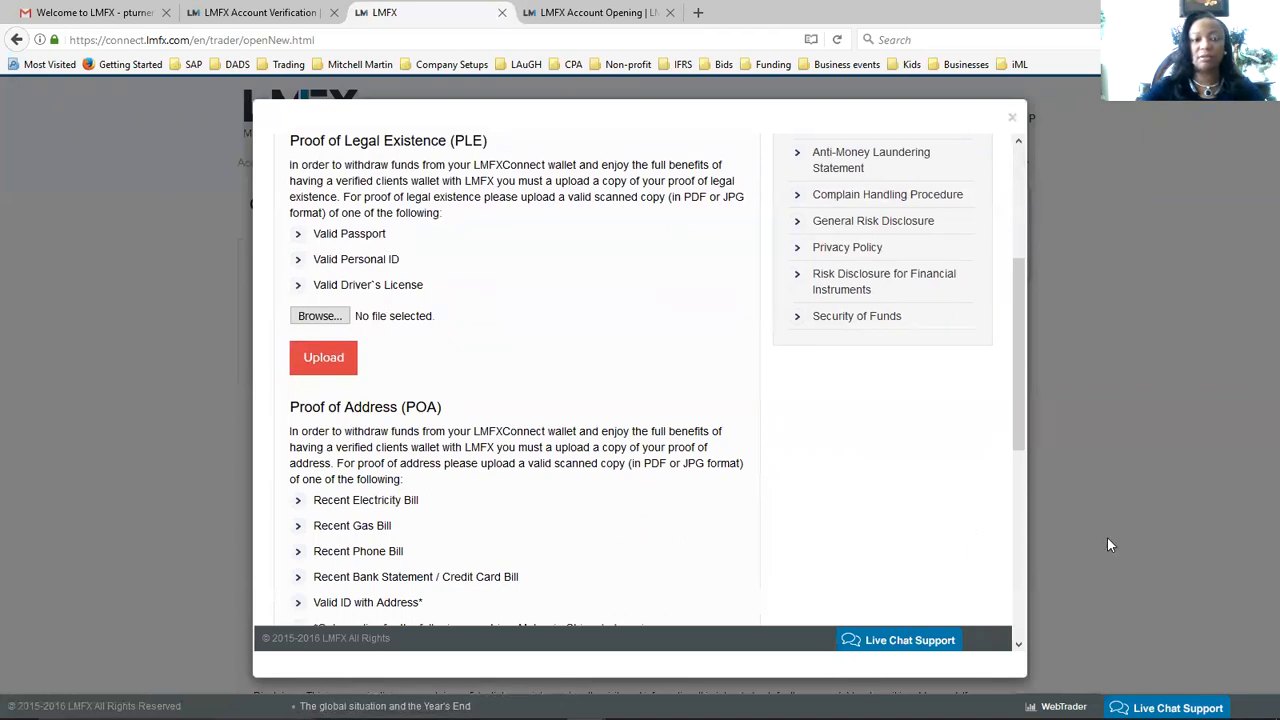